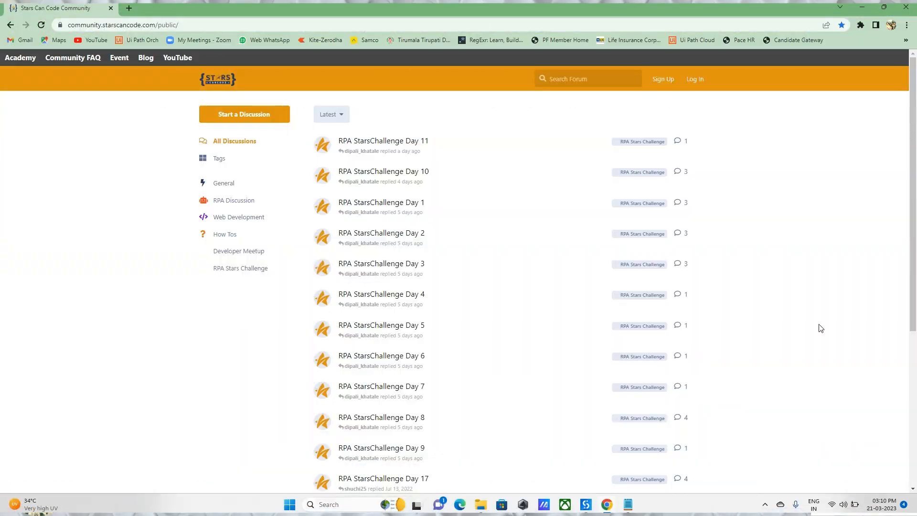
pyautogui.moveTo(412, 269)
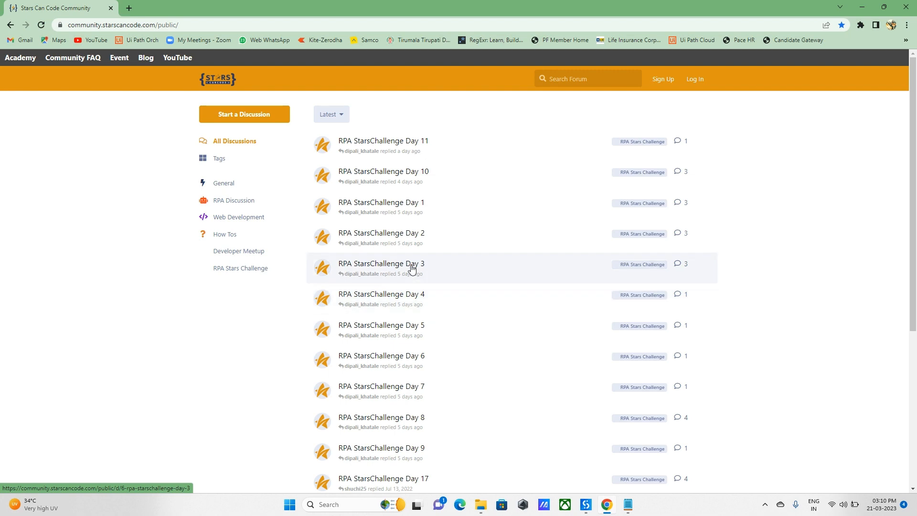
# Open the RPA StarsChallenge Day 3 forum post and read the Payment Settlement Bot challenge.
pyautogui.click(381, 263)
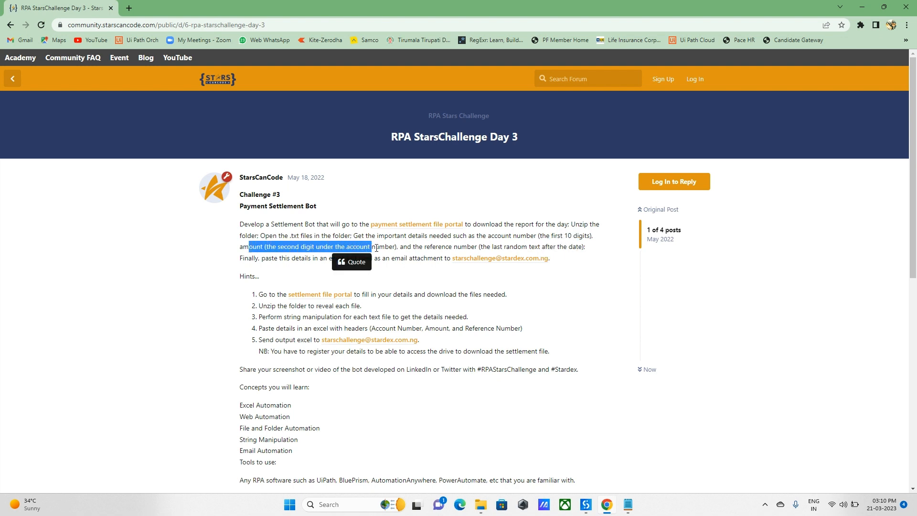
pyautogui.click(344, 266)
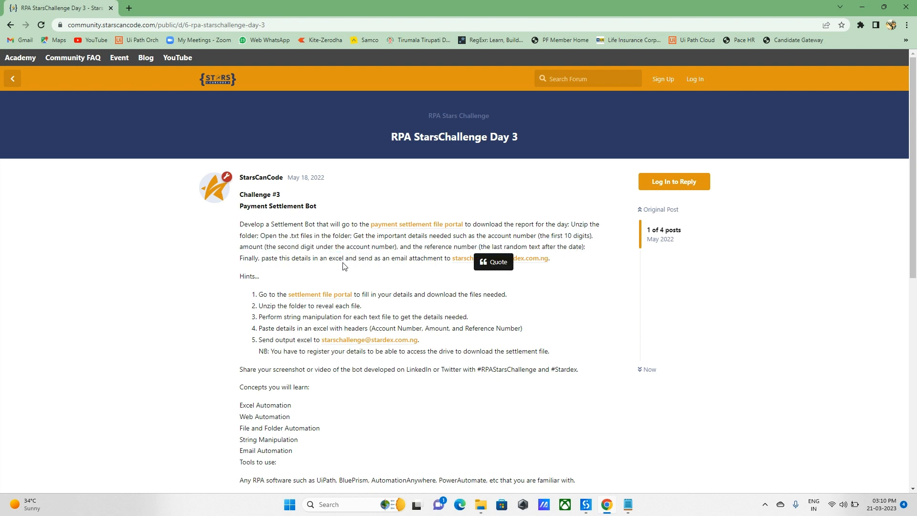
pyautogui.doubleClick(323, 258)
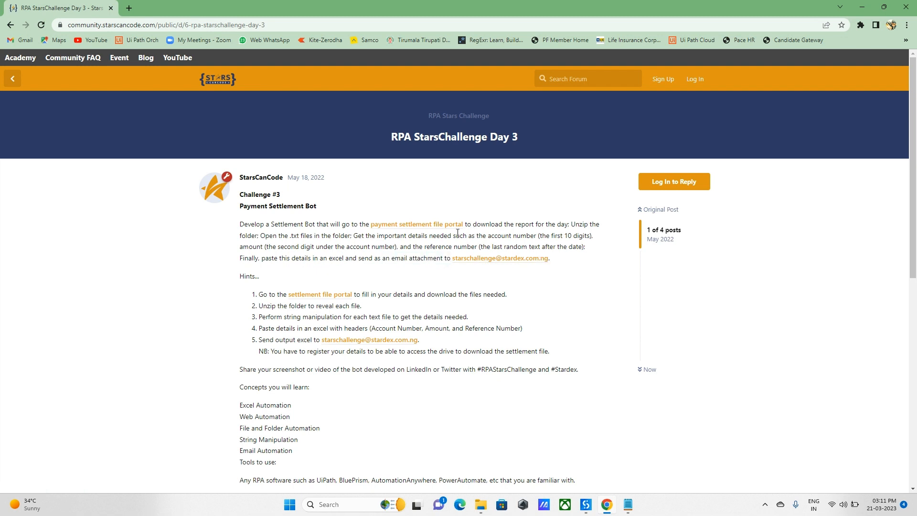
# View the Settlement File Portal registration form in a new tab, then return to the Day 3 post.
pyautogui.click(416, 224)
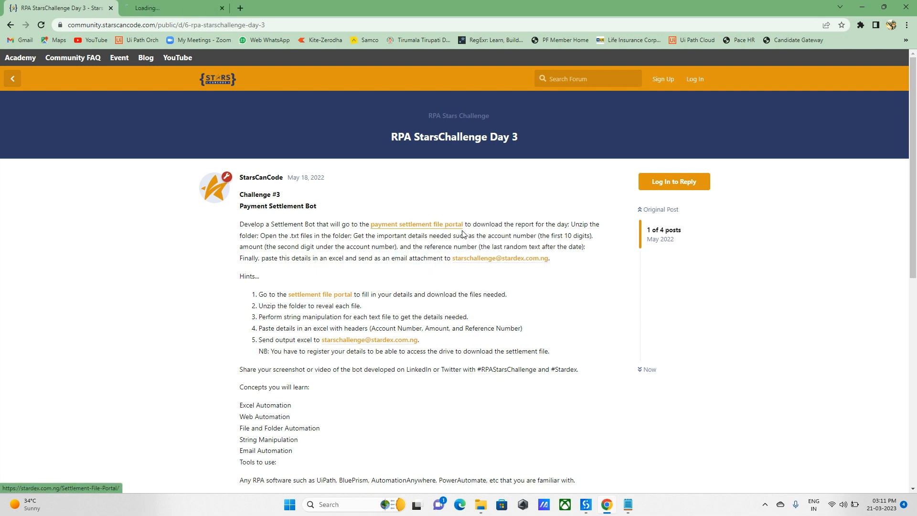
pyautogui.click(416, 224)
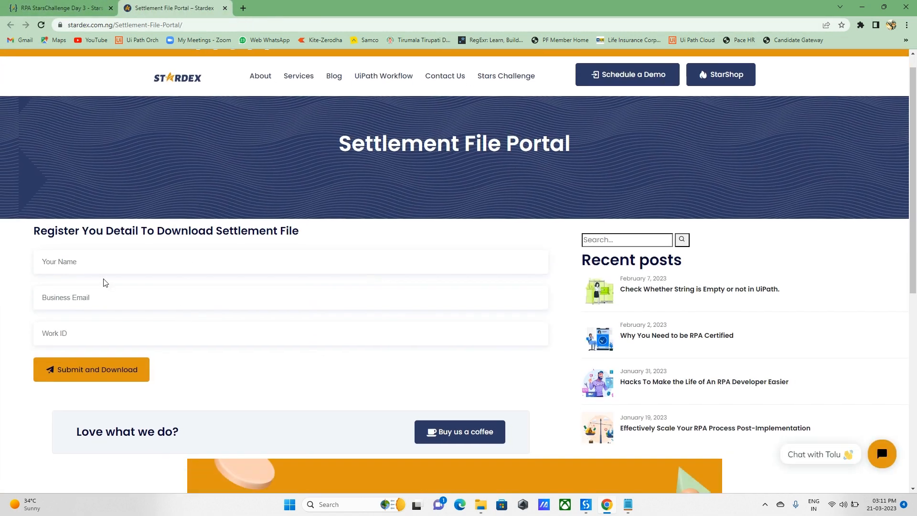
pyautogui.click(291, 297)
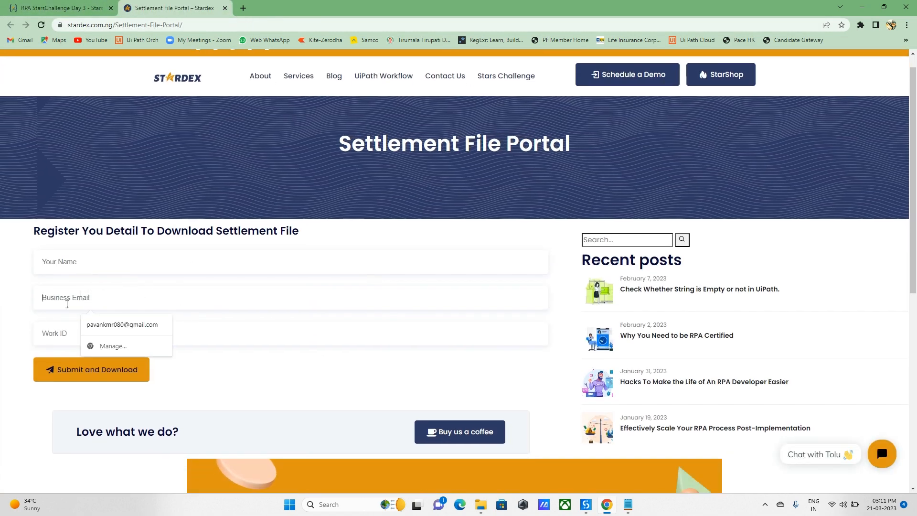
pyautogui.scroll(-3)
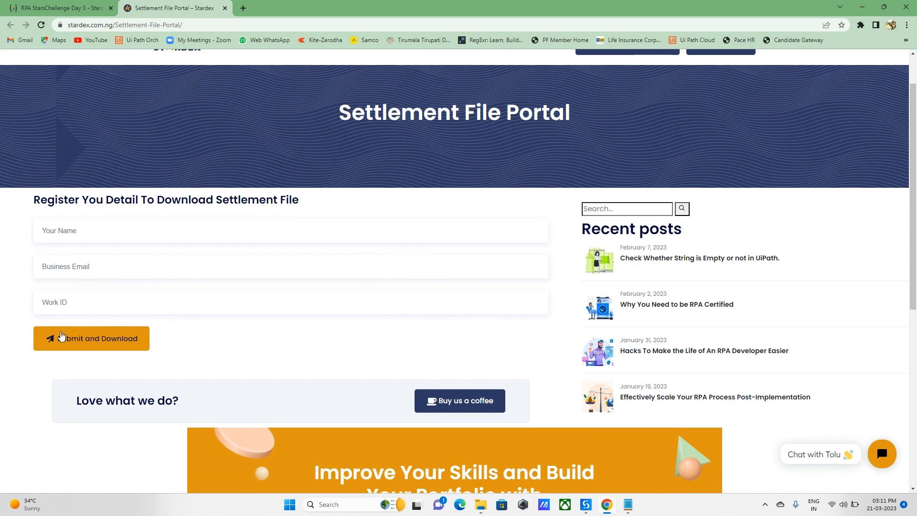
pyautogui.click(58, 7)
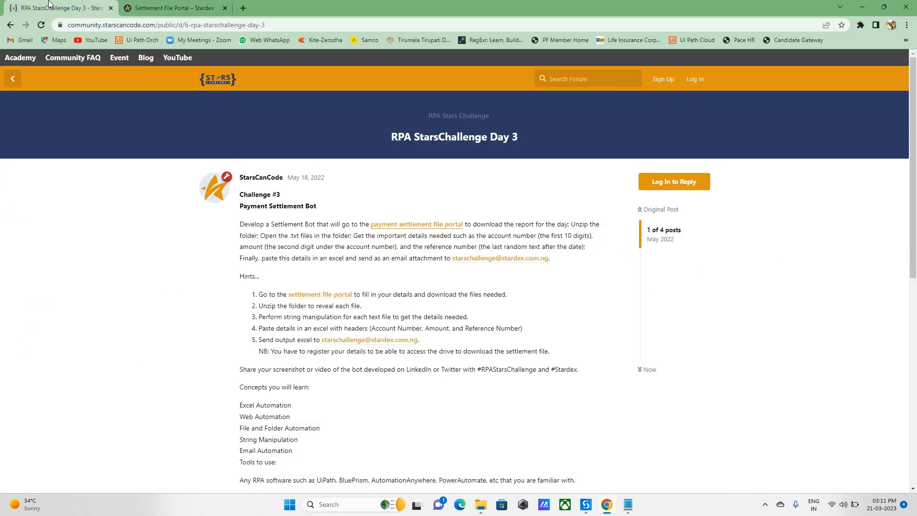
pyautogui.moveTo(391, 325)
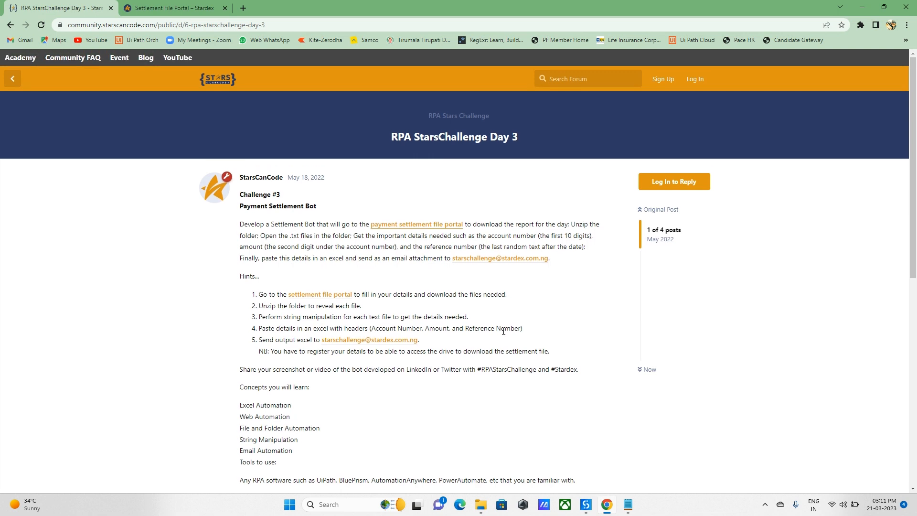
pyautogui.moveTo(597, 498)
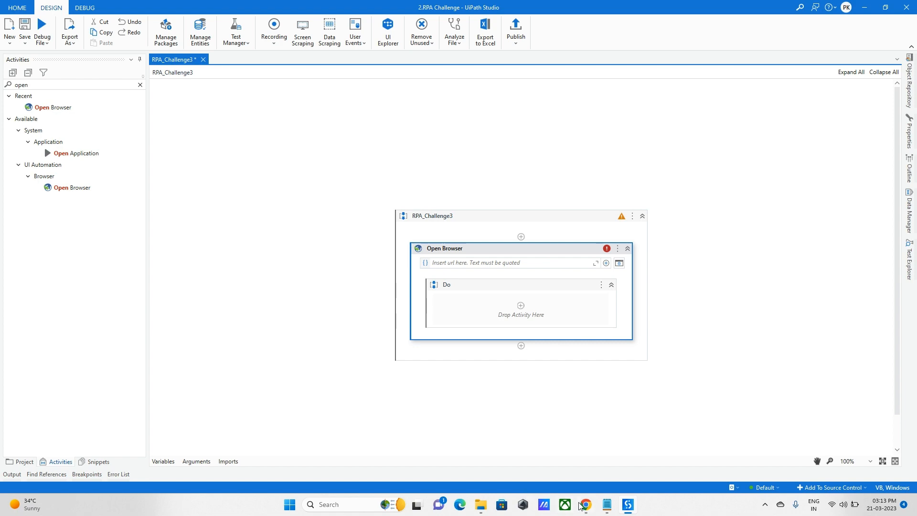
pyautogui.click(584, 504)
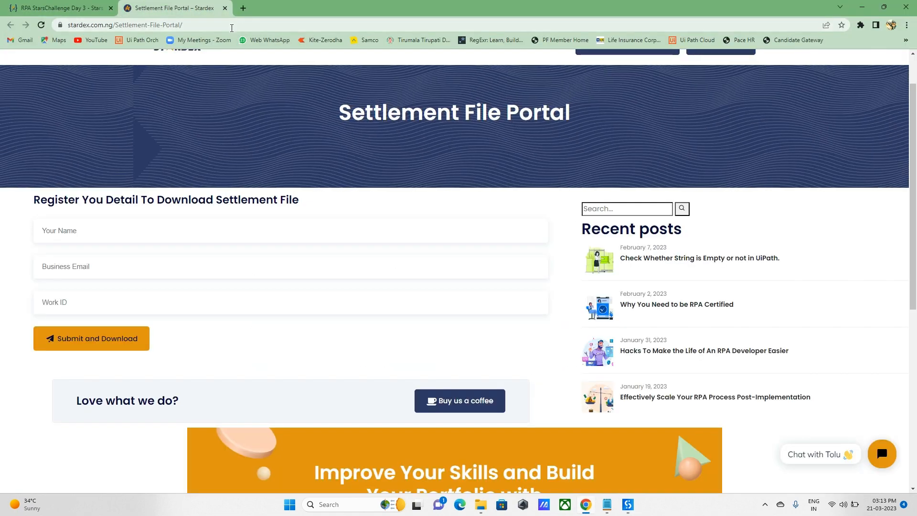
pyautogui.click(605, 508)
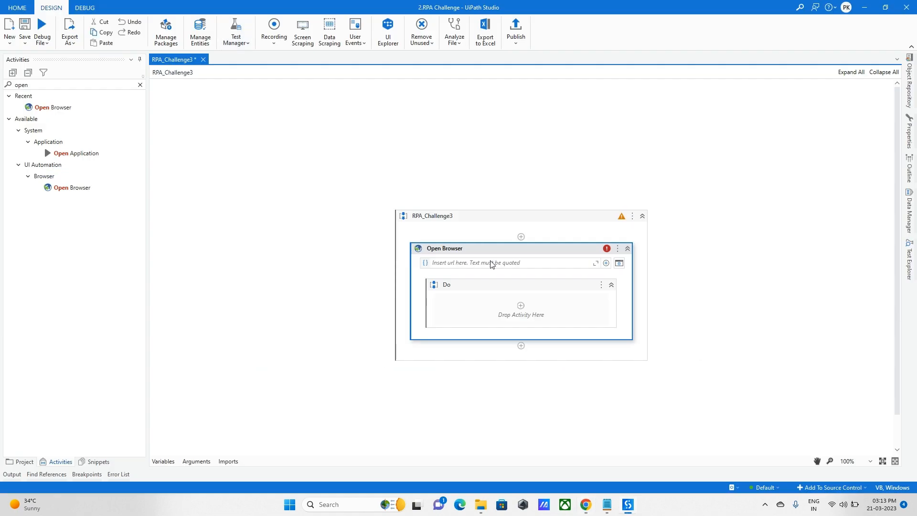
pyautogui.write('"https://stardex.com.ng/Settlement-File-Portal/"')
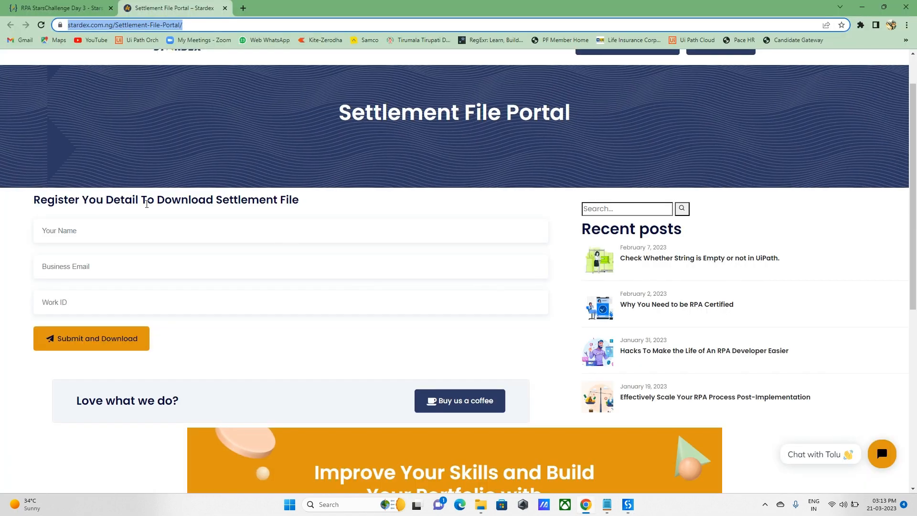
pyautogui.click(628, 505)
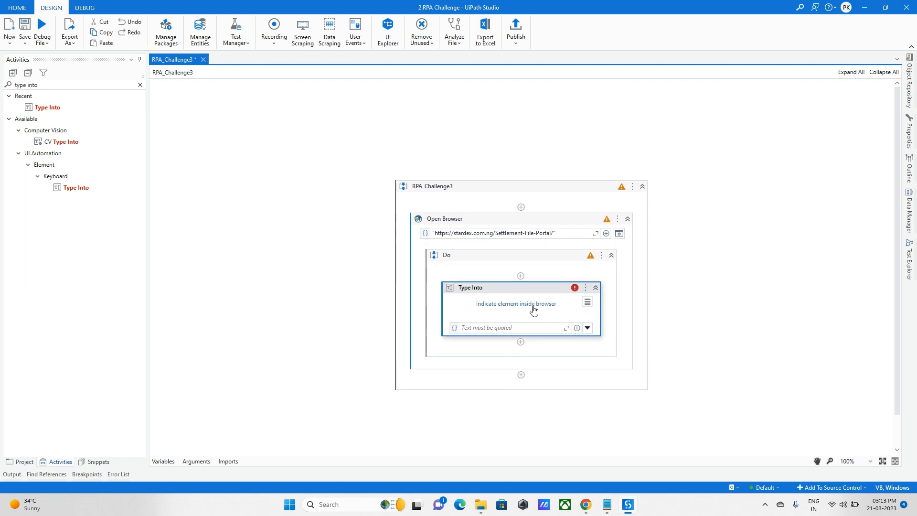
# Target the Your Name field with Type Into and set its text to "TechyStack".
pyautogui.click(516, 303)
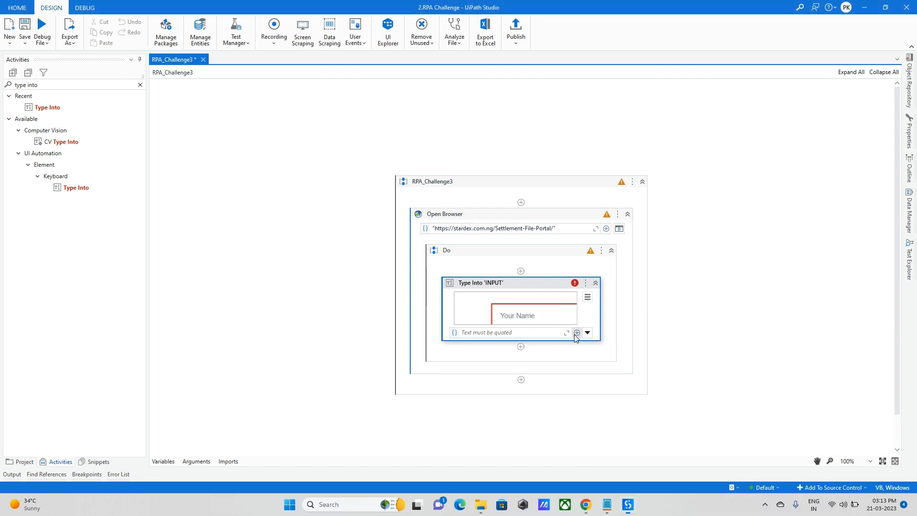
pyautogui.click(565, 333)
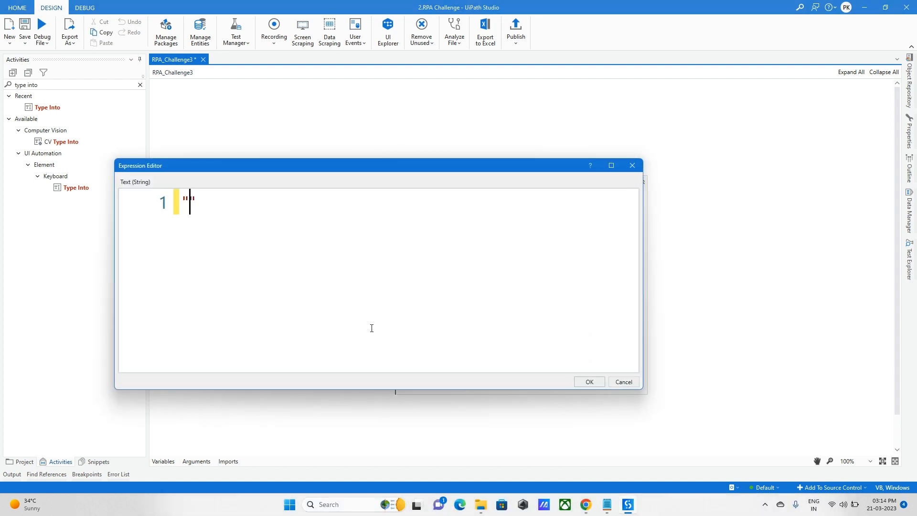
pyautogui.write('Techy')
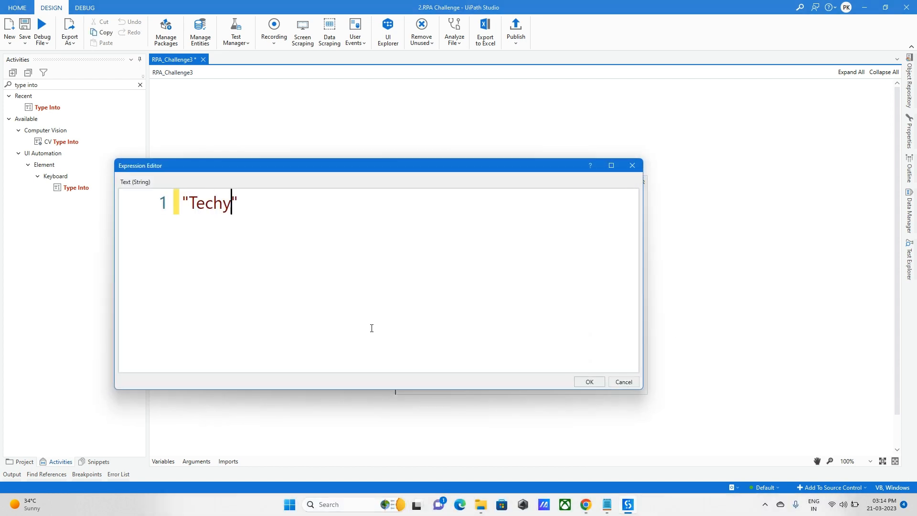
pyautogui.write('Stack')
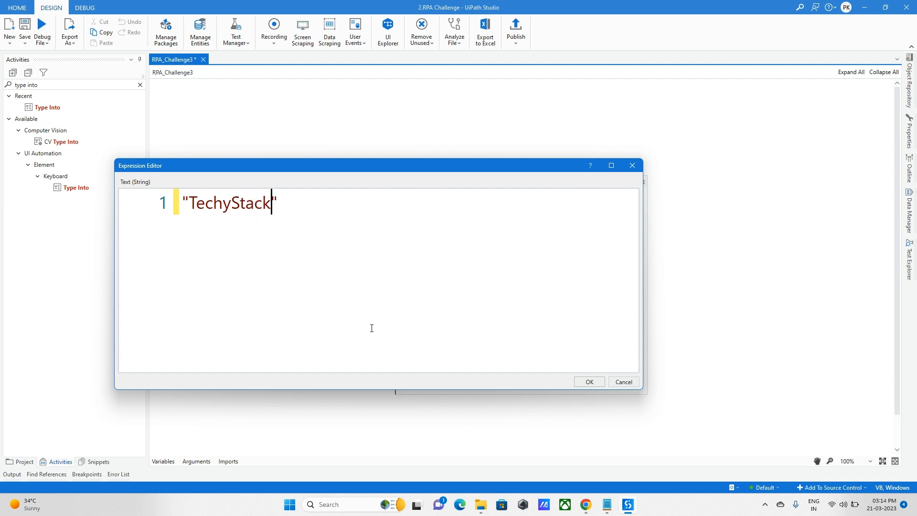
pyautogui.click(588, 381)
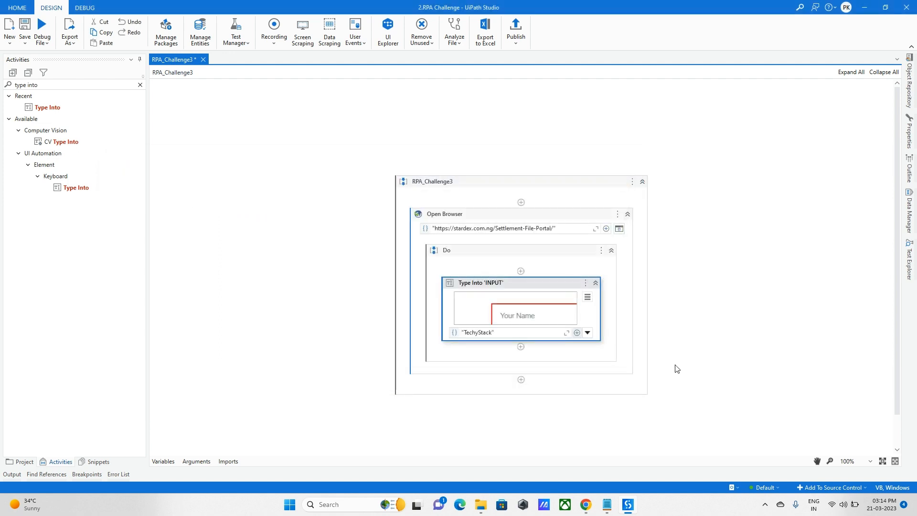
# Refine the Your Name selector in UI Explorer by adding the name attribute, and save.
pyautogui.click(586, 297)
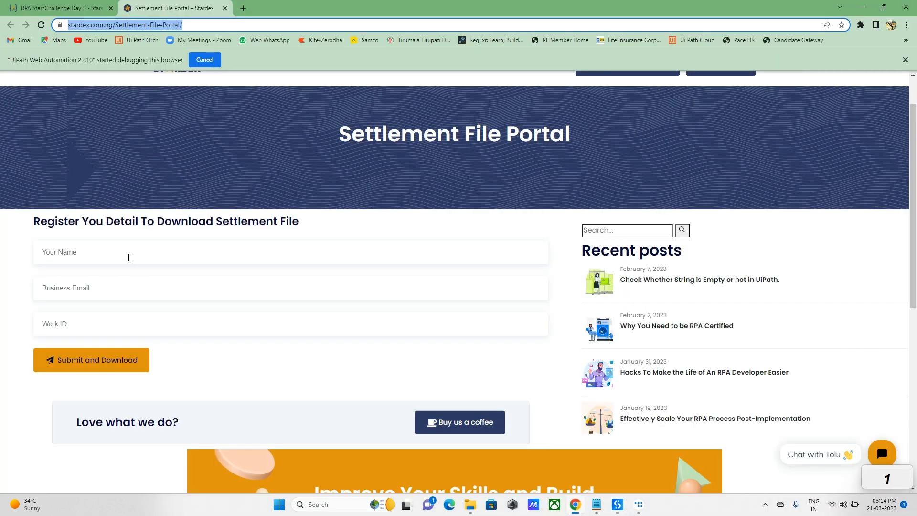
pyautogui.click(128, 258)
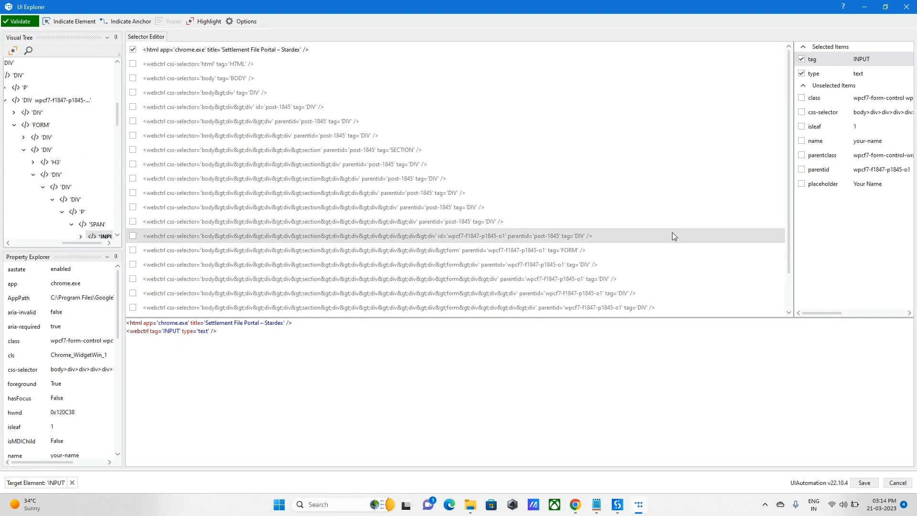
pyautogui.click(802, 140)
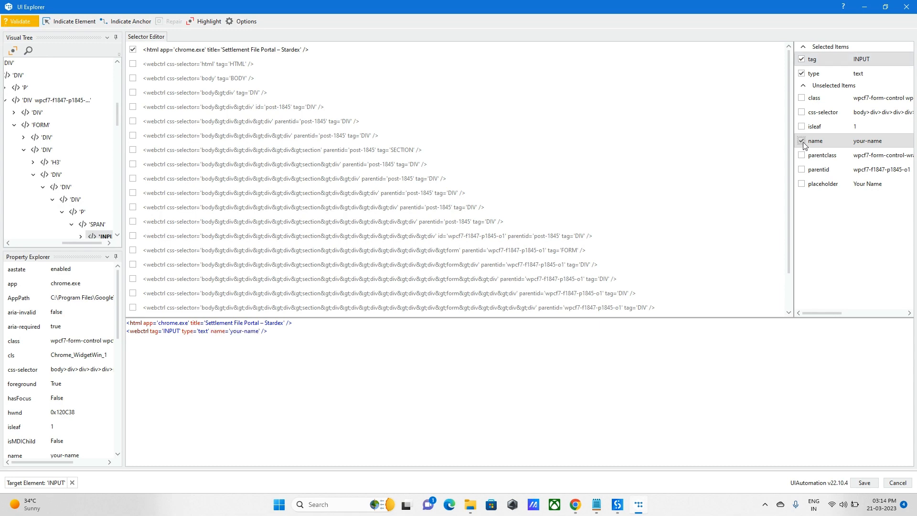
pyautogui.click(803, 142)
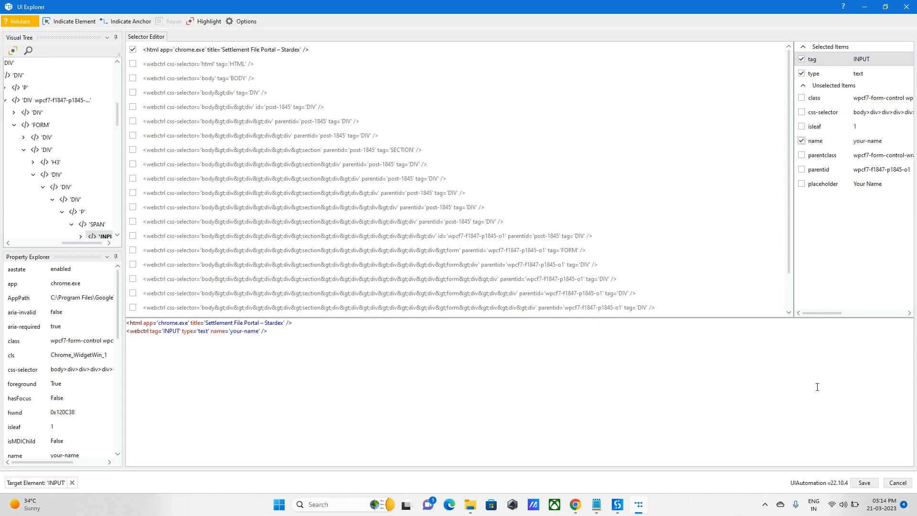
pyautogui.click(628, 505)
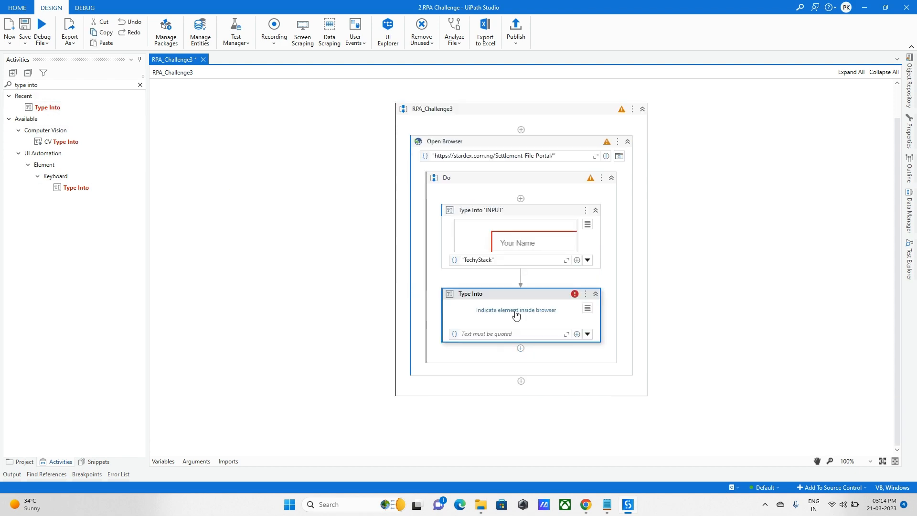
pyautogui.click(515, 310)
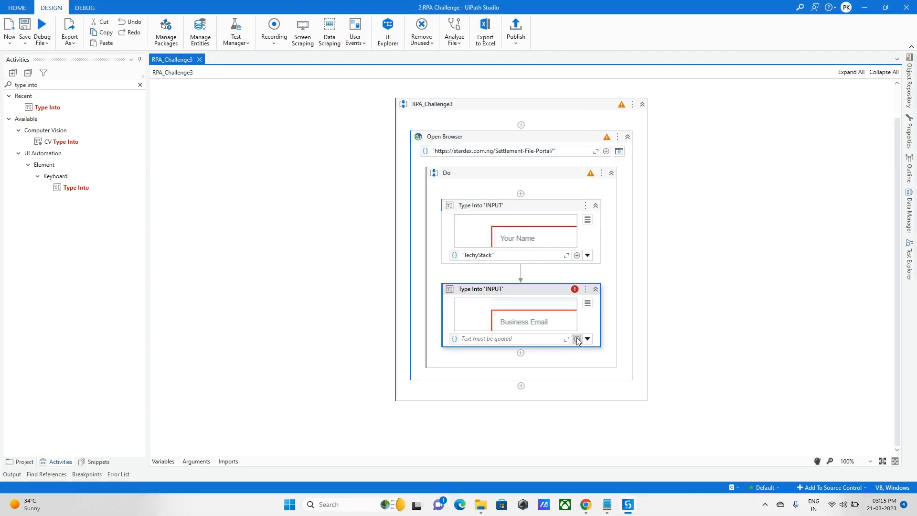
pyautogui.click(566, 339)
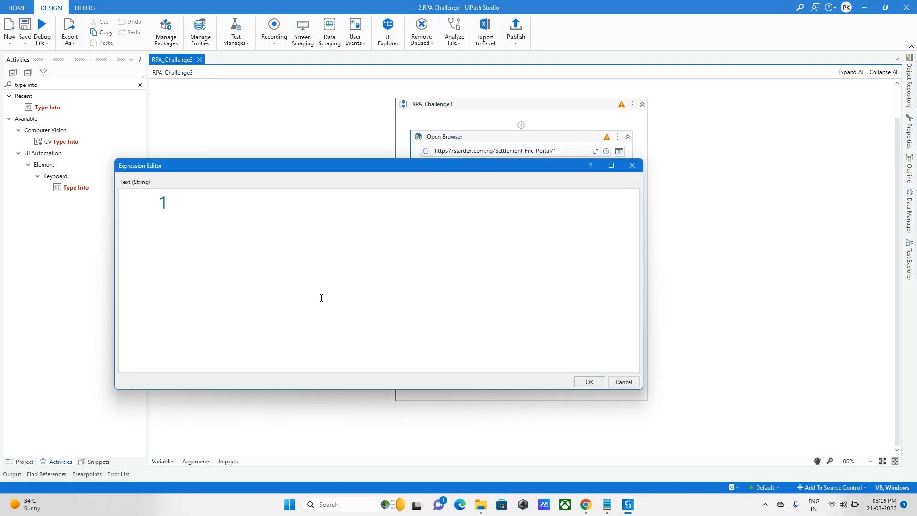
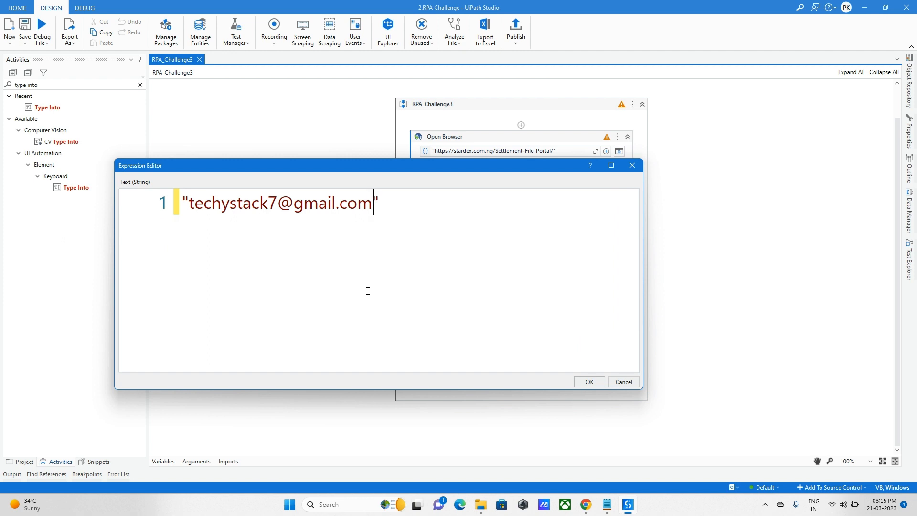
pyautogui.click(588, 381)
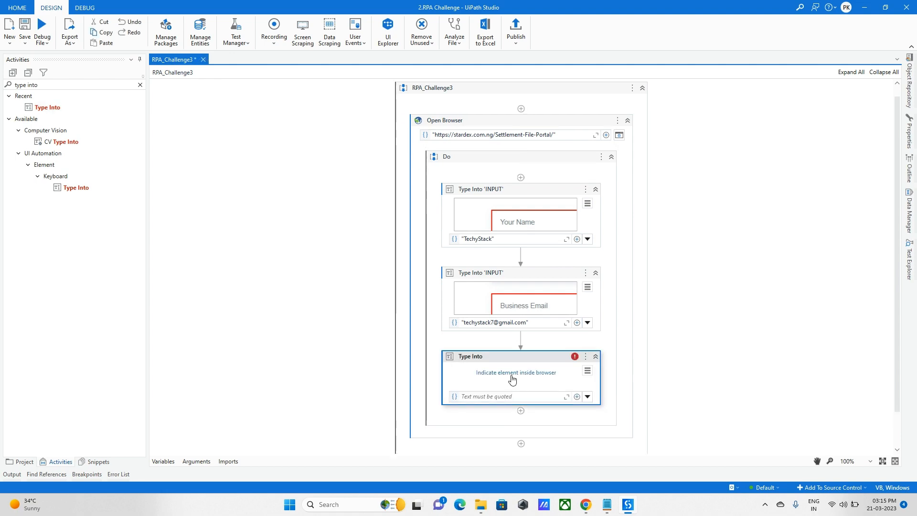
pyautogui.click(515, 373)
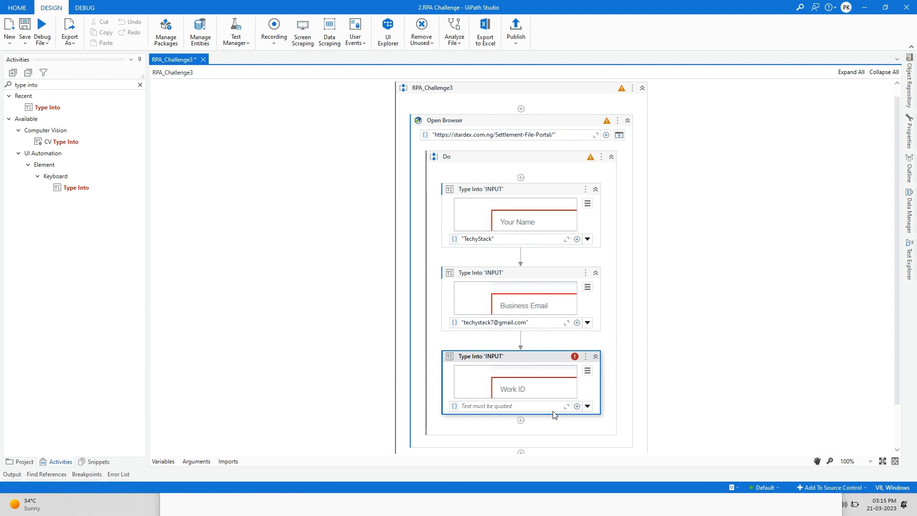
pyautogui.click(515, 407)
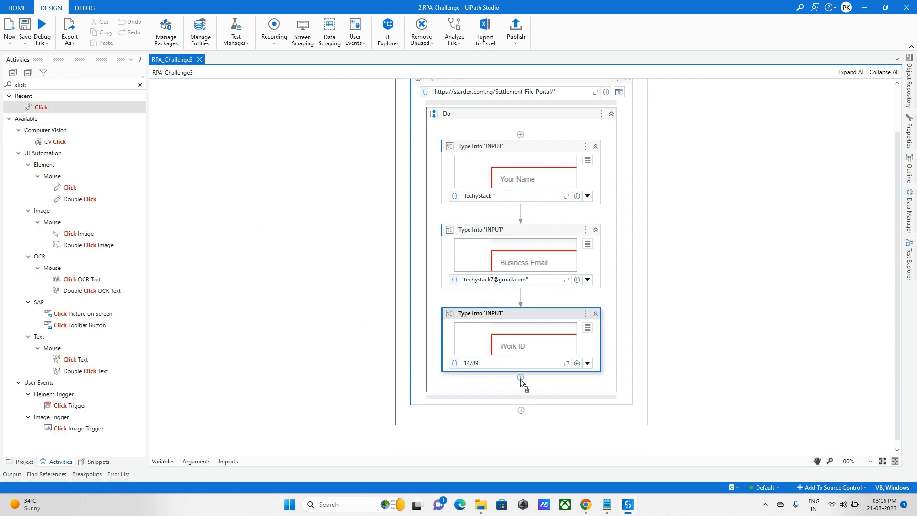
# Add a Click activity after the Work ID step, targeting the Submit and Download button.
pyautogui.click(520, 377)
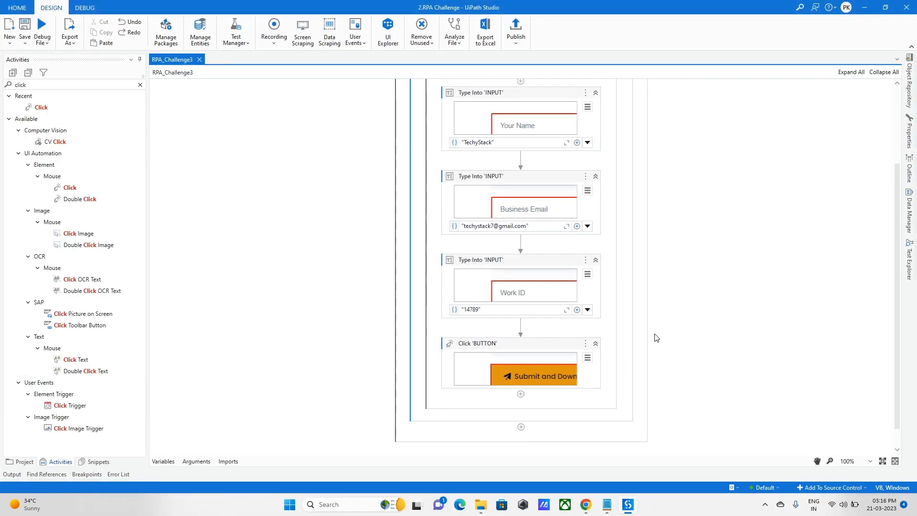
pyautogui.scroll(3)
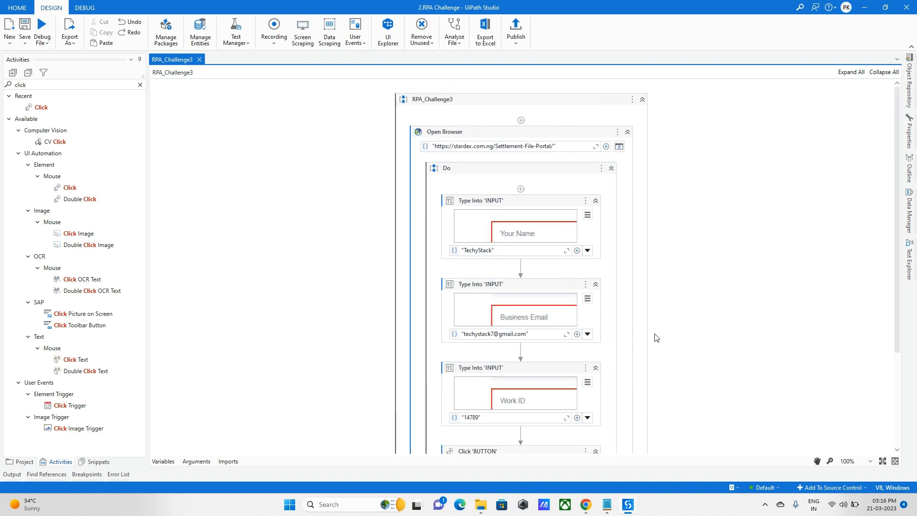
pyautogui.moveTo(626, 133)
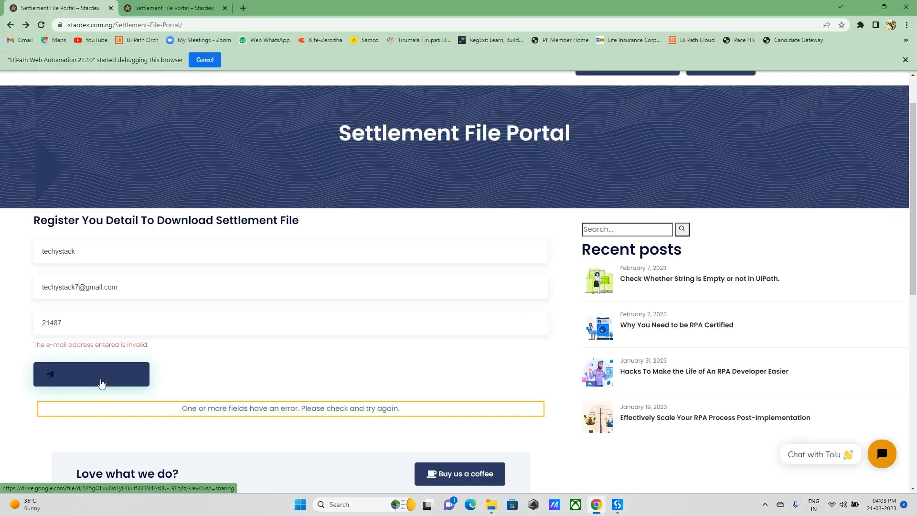
# Submit the portal form and download Transaction as at 13 May 2022.rar from Google Drive.
pyautogui.click(92, 374)
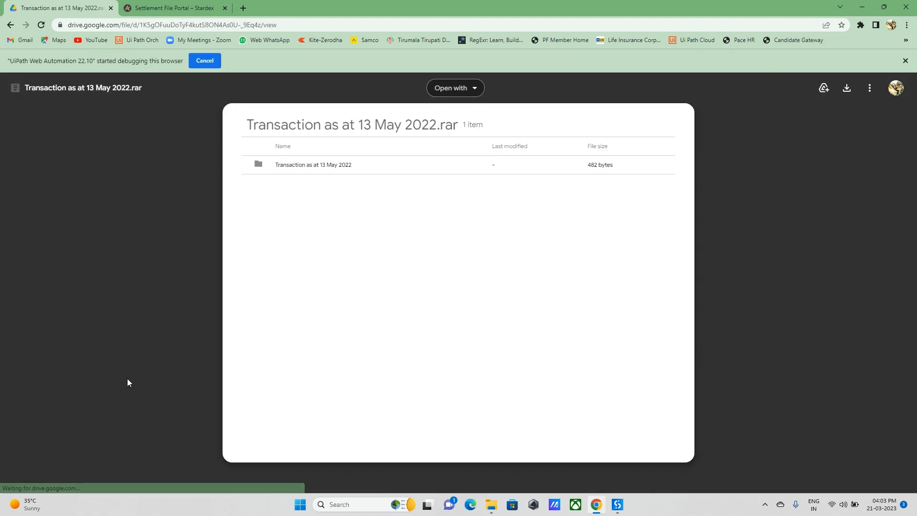
pyautogui.moveTo(321, 254)
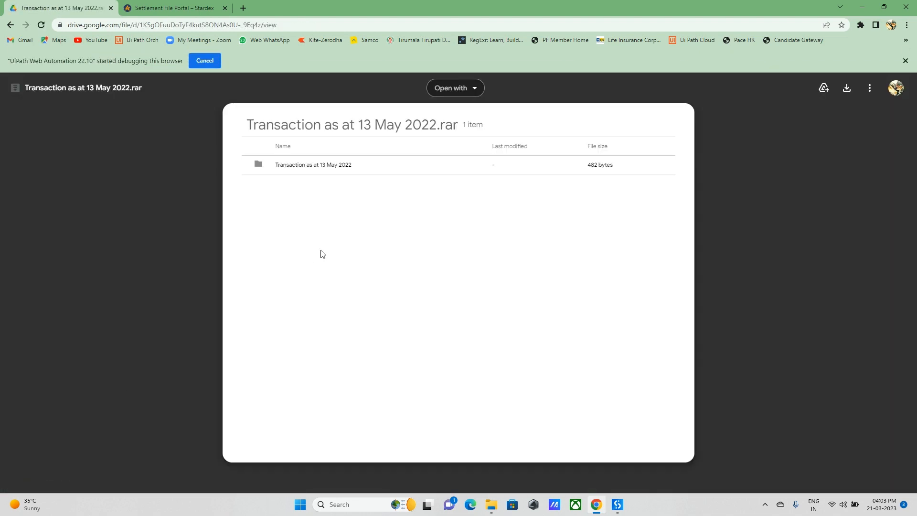
pyautogui.moveTo(800, 114)
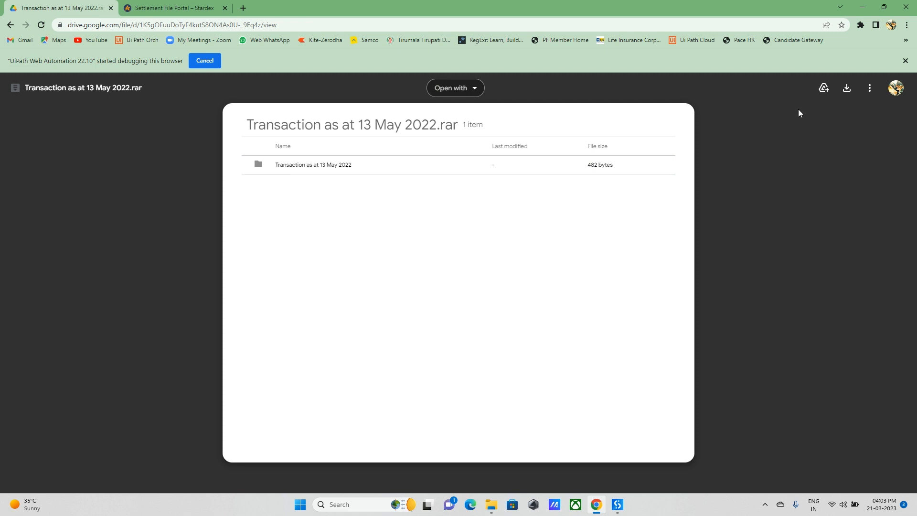
pyautogui.moveTo(846, 88)
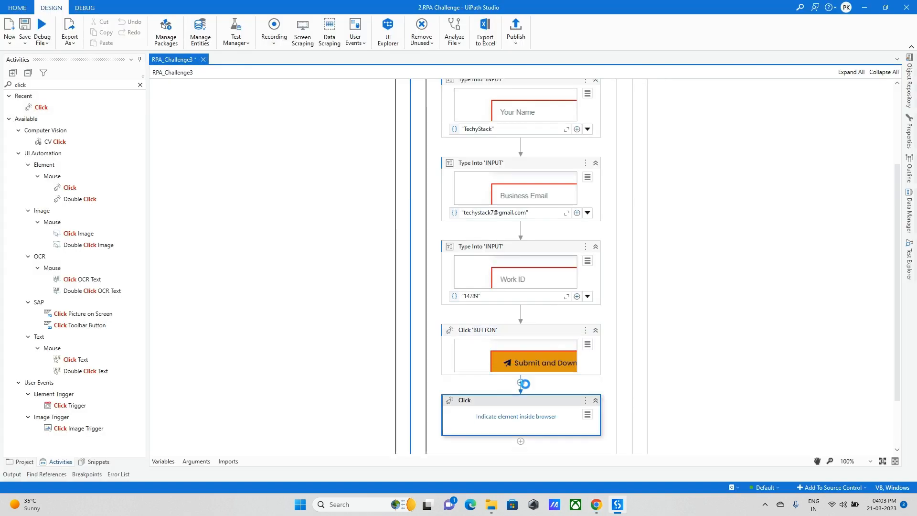
pyautogui.click(516, 417)
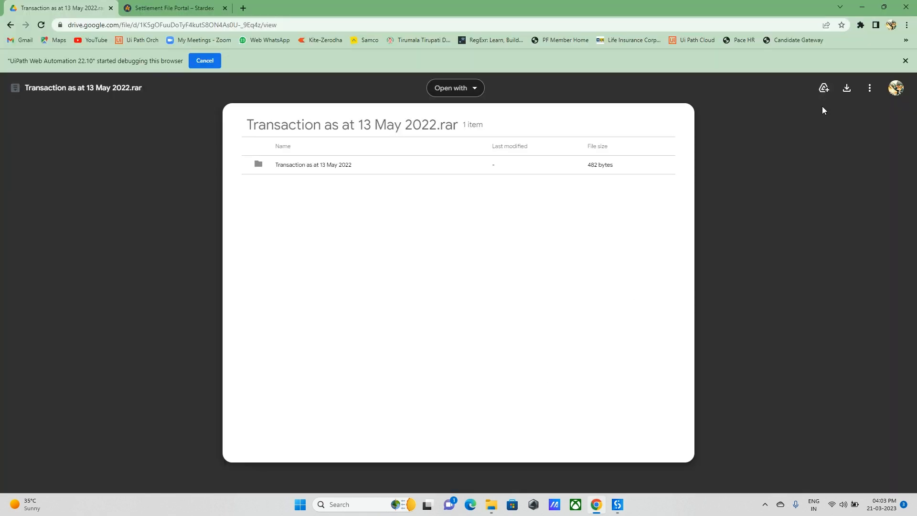
pyautogui.click(846, 88)
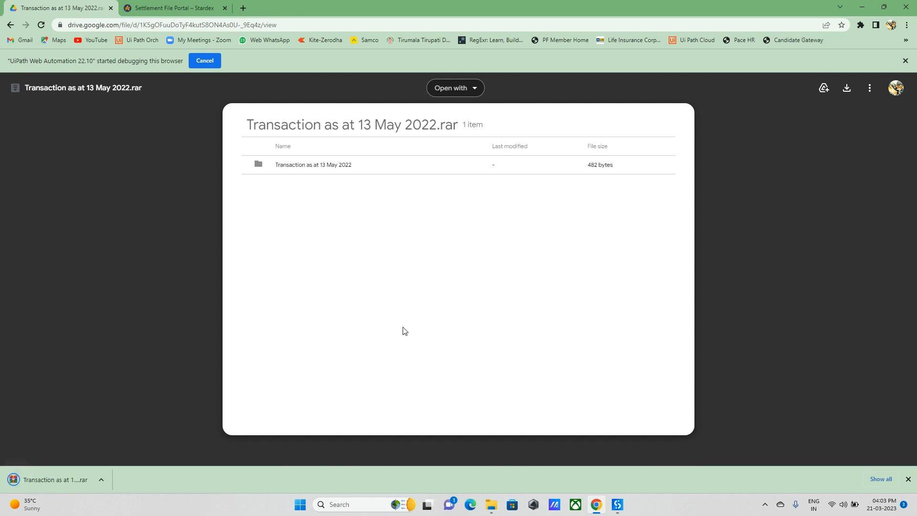
# Confirm the Transaction as at 13 May 2022 archive is in the Downloads folder.
pyautogui.click(491, 509)
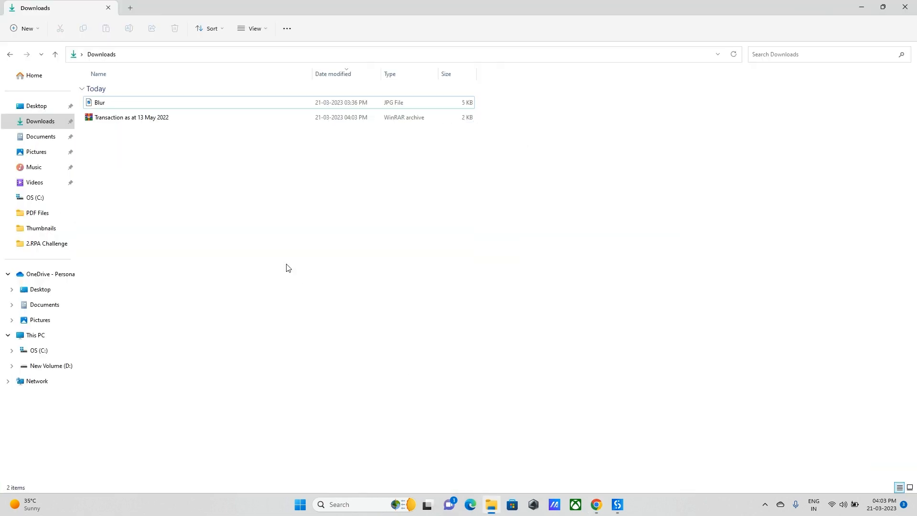
pyautogui.click(100, 102)
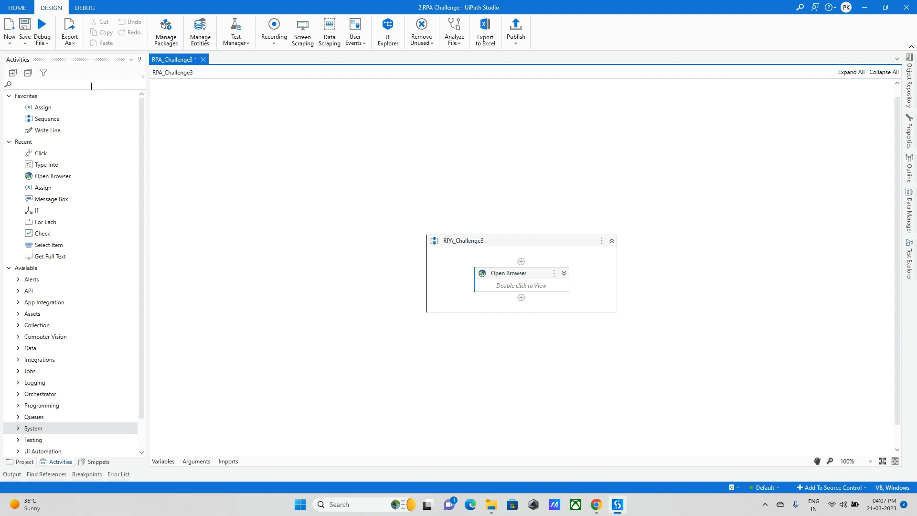
# Add Extract/Unzip Files for Downloads\Transaction as at 13 May 2022.rar into the 2.RPA Challenge folder.
pyautogui.write('ur')
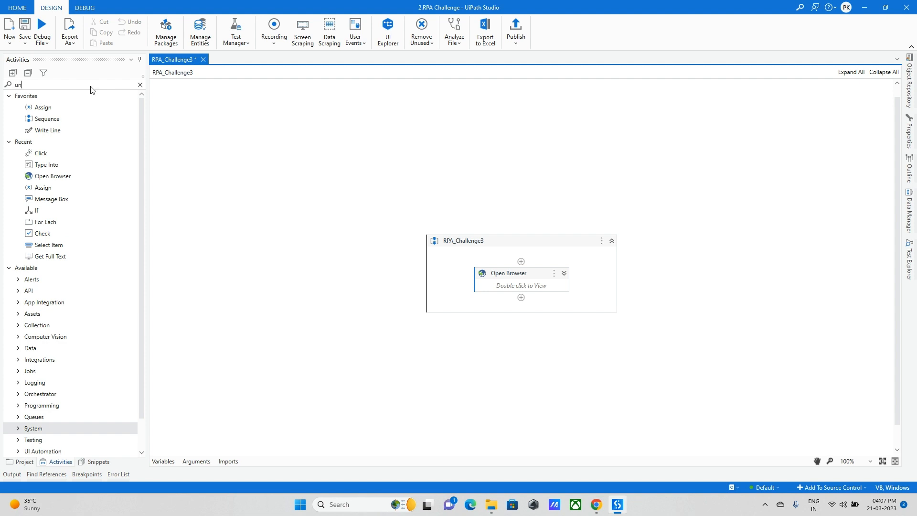
pyautogui.write('unzip')
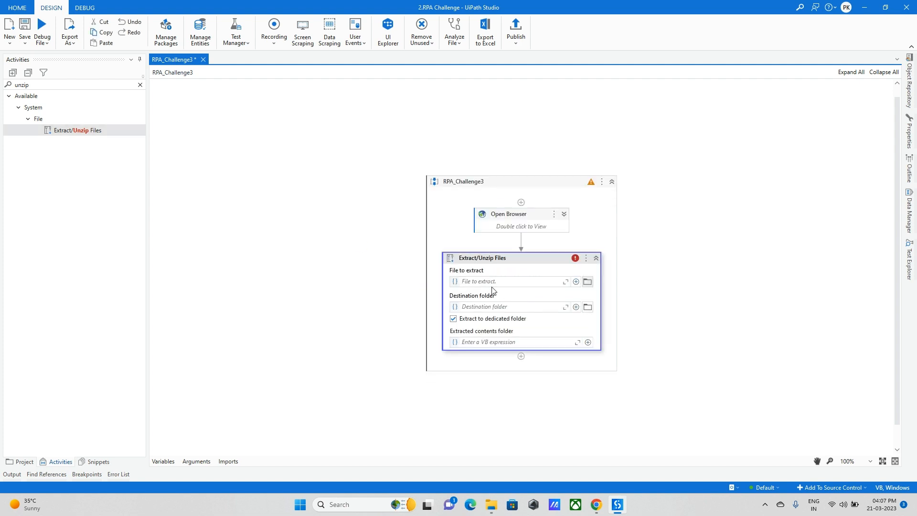
pyautogui.moveTo(539, 497)
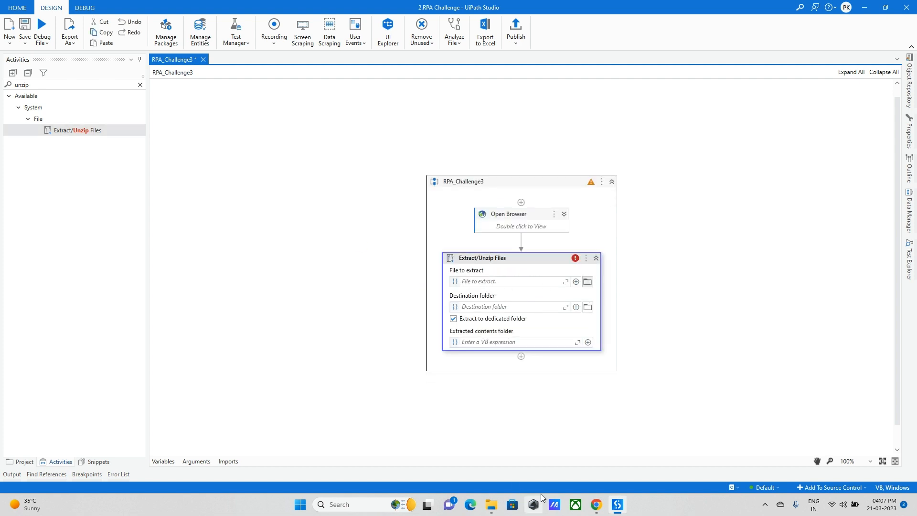
pyautogui.click(490, 509)
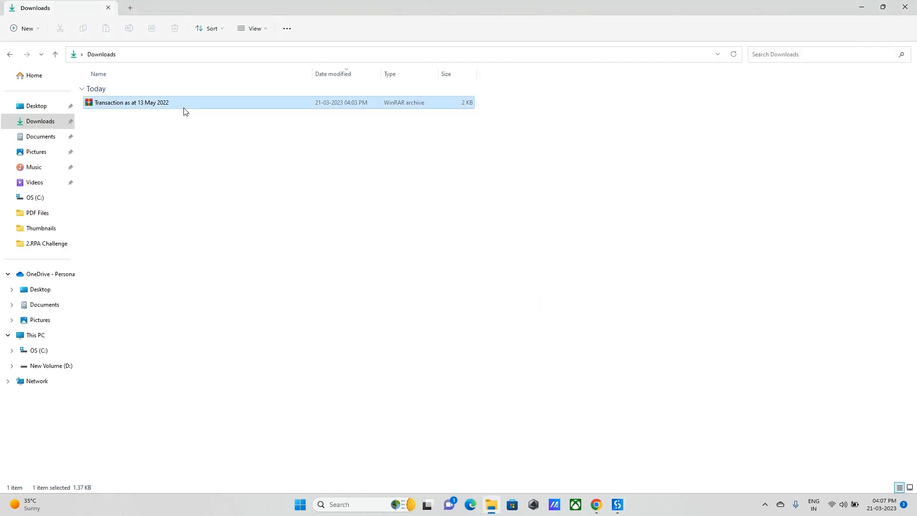
pyautogui.rightClick(131, 102)
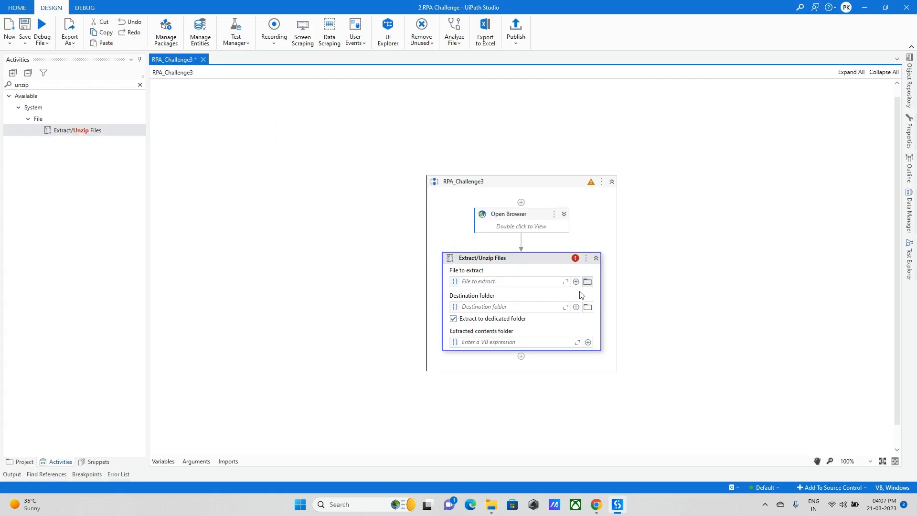
pyautogui.write('"loads\\Transaction as at 13 May 2022.rar"')
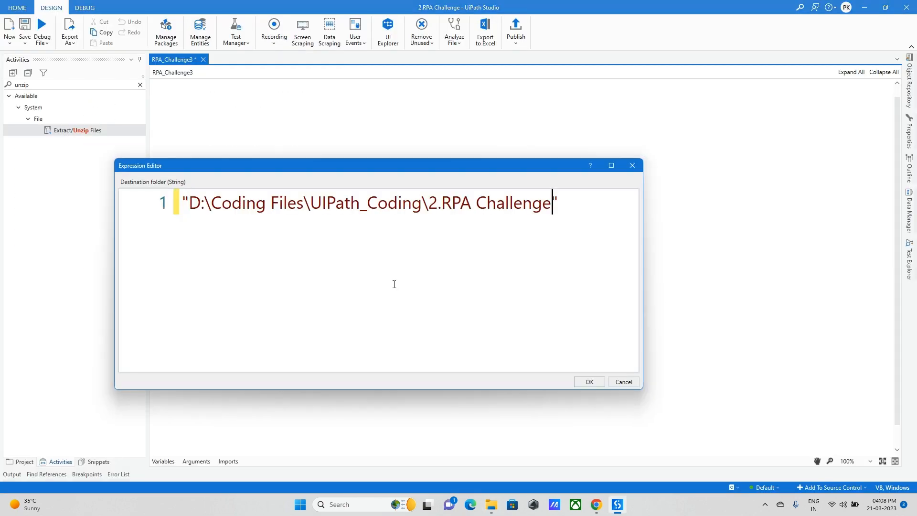
pyautogui.click(589, 381)
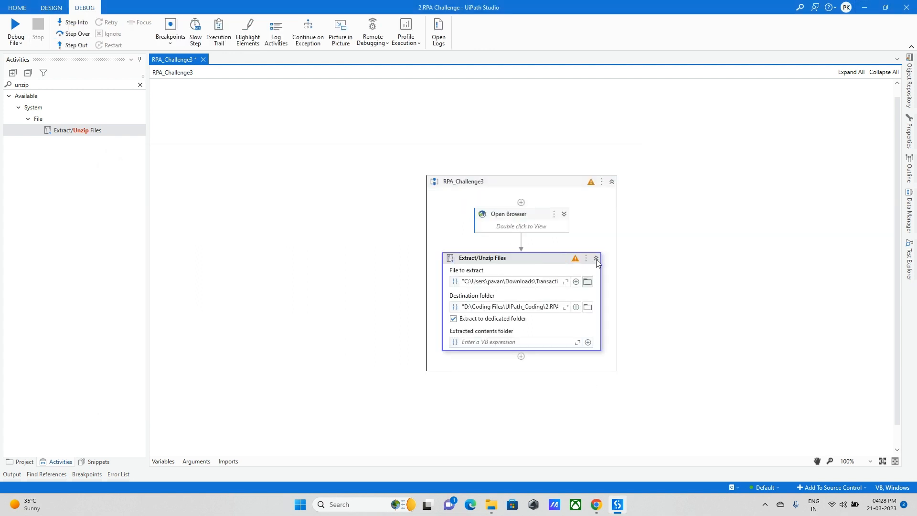
# Debug into Extract/Unzip Files, see the .rar extraction error, and delete the activity.
pyautogui.click(595, 259)
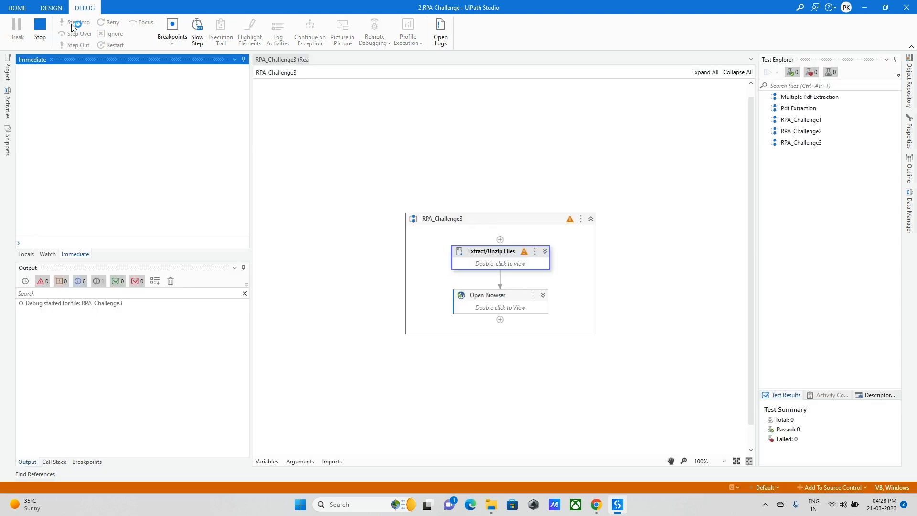
pyautogui.click(79, 23)
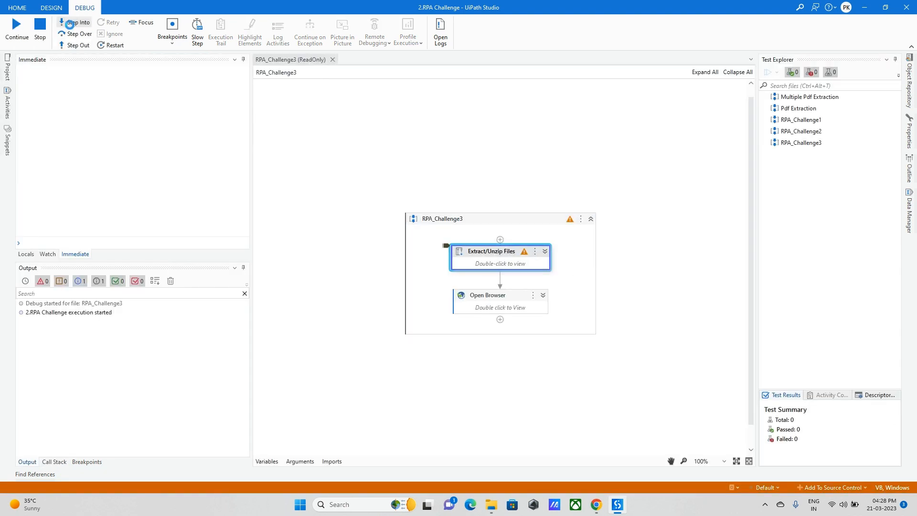
pyautogui.click(78, 23)
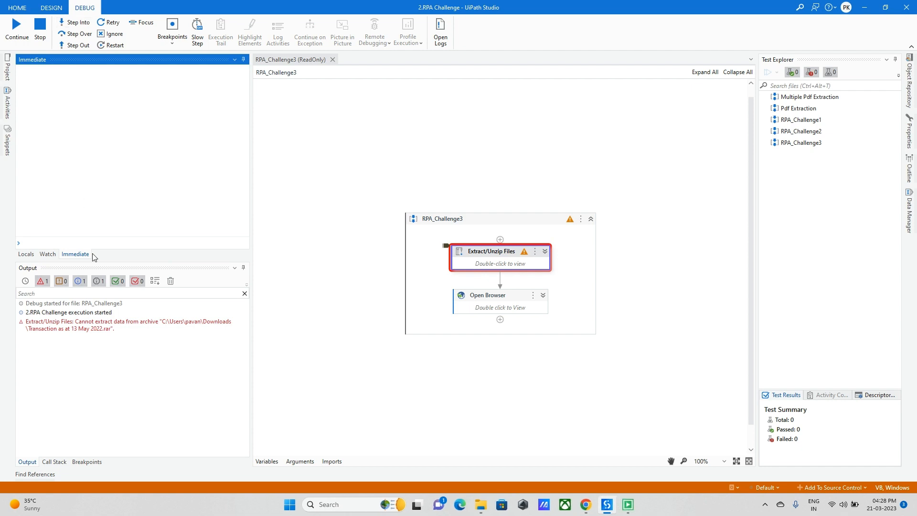
pyautogui.moveTo(91, 320)
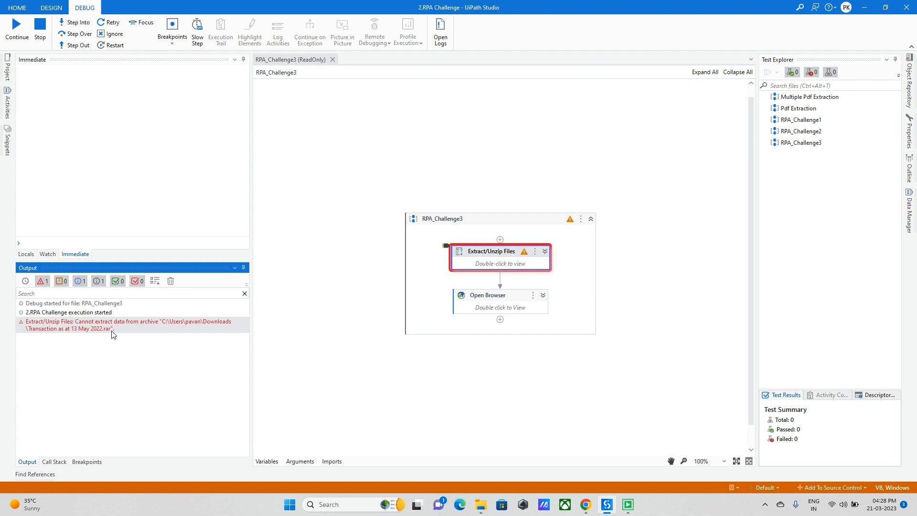
pyautogui.moveTo(76, 138)
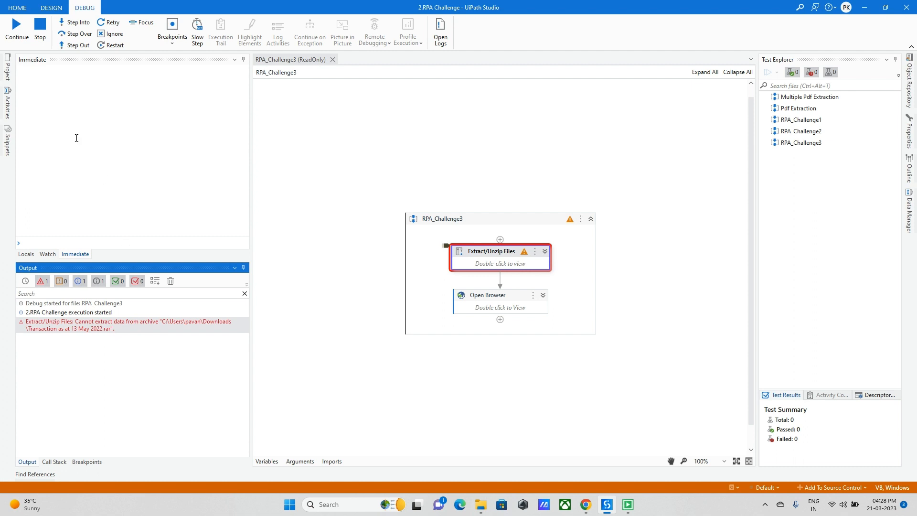
pyautogui.doubleClick(499, 256)
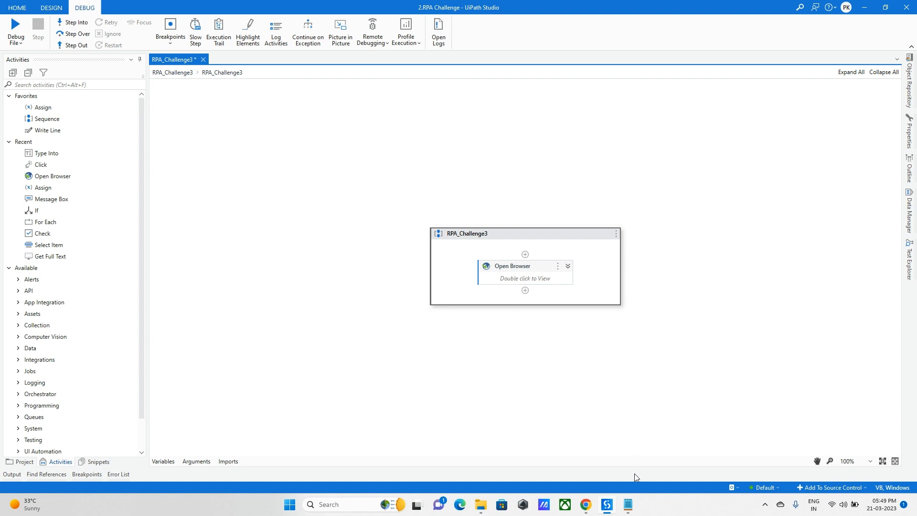
# Bring up the Notepad UnRAR command note and select its UnRAR.exe program path.
pyautogui.click(628, 504)
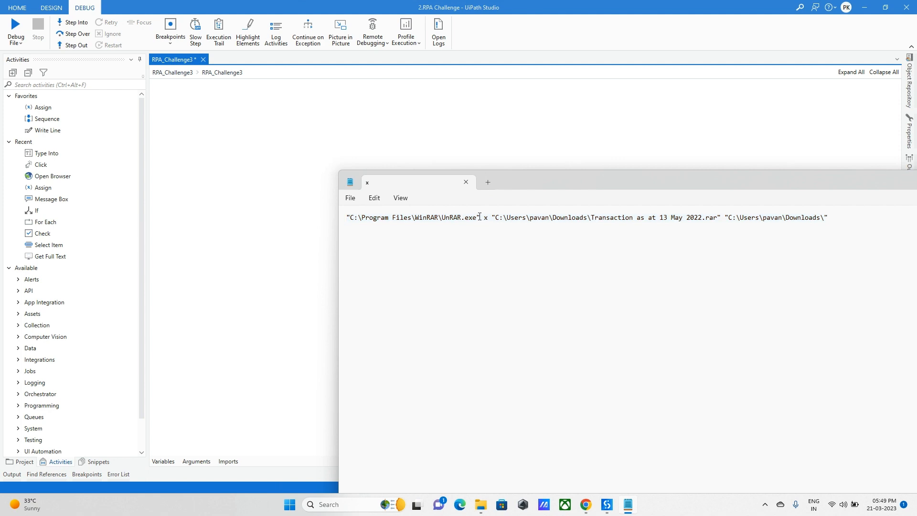
pyautogui.doubleClick(412, 217)
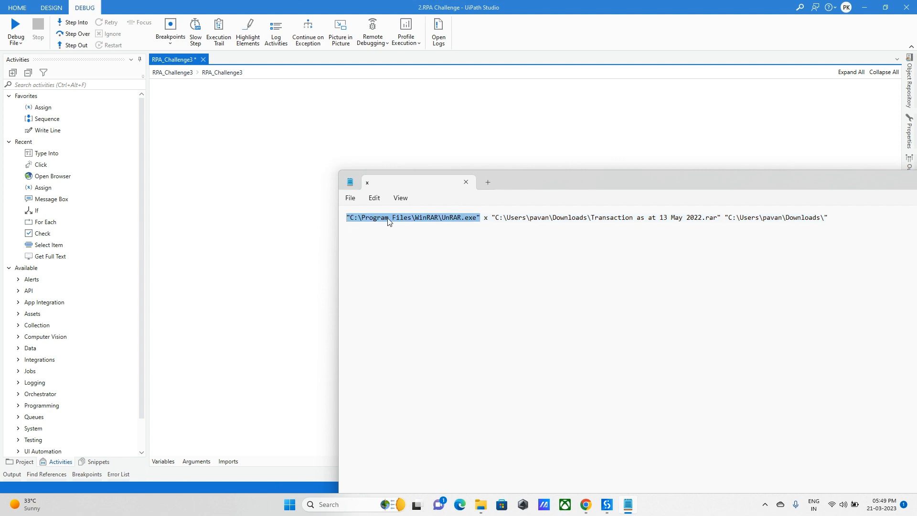
pyautogui.moveTo(481, 504)
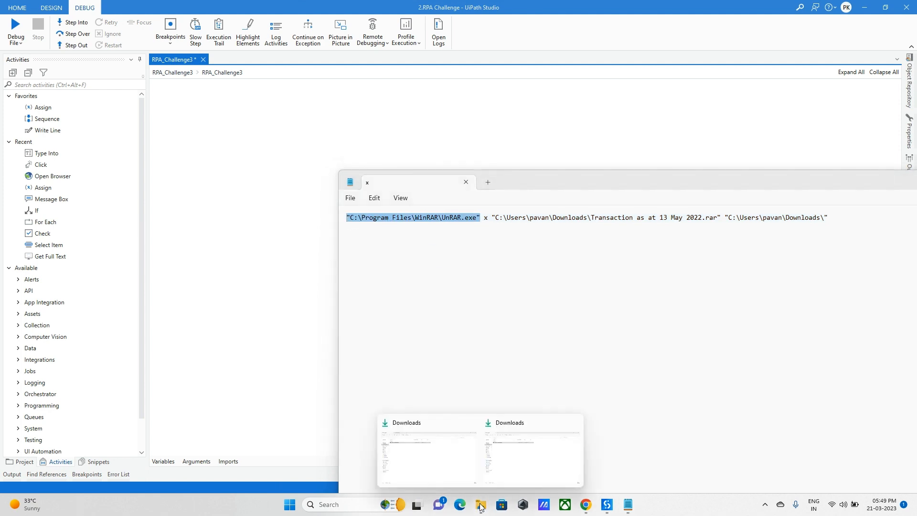
pyautogui.click(428, 451)
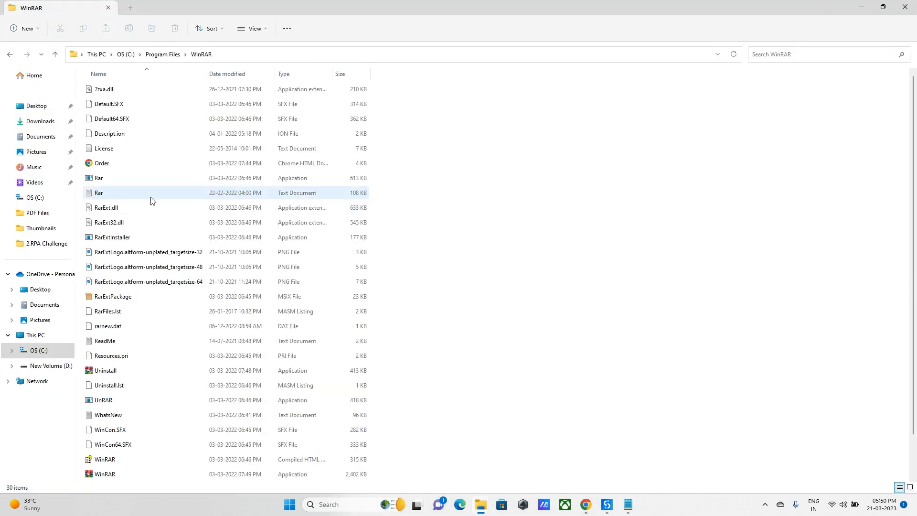
# Select the UnRAR application in the C:\Program Files\WinRAR folder.
pyautogui.click(103, 400)
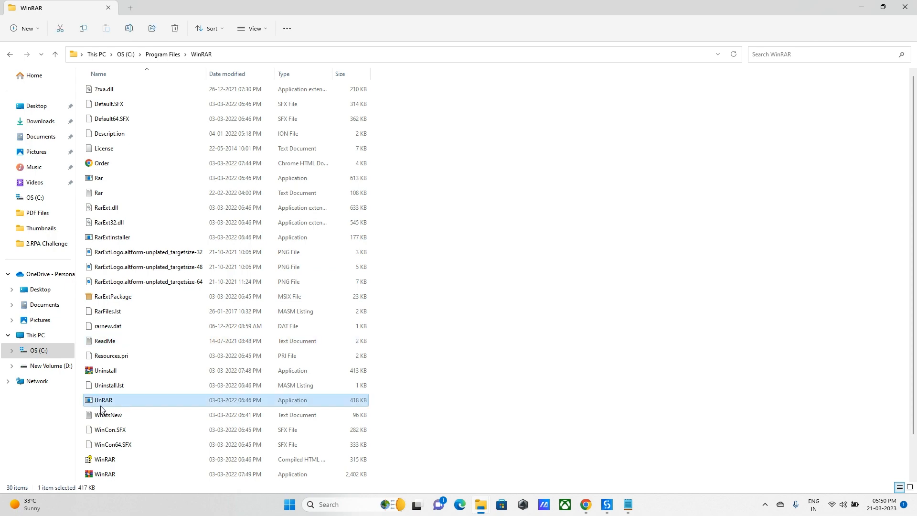
pyautogui.moveTo(132, 407)
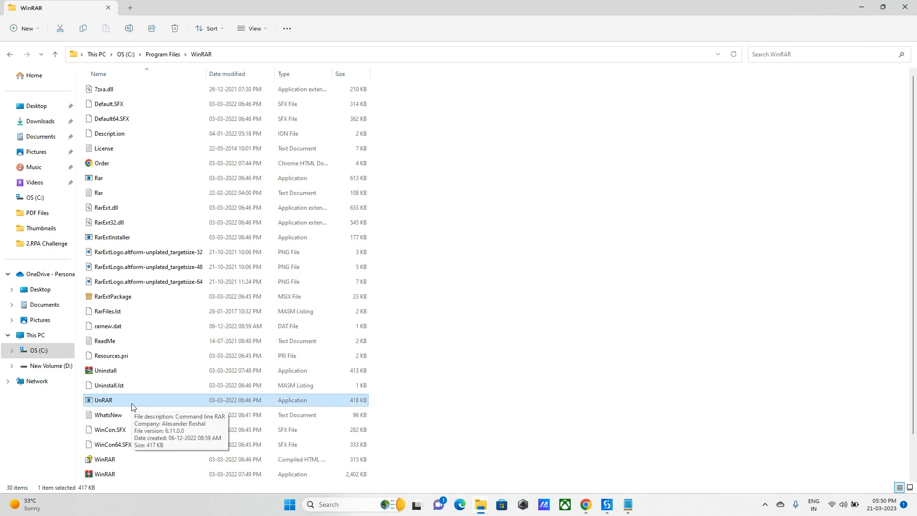
pyautogui.moveTo(870, 7)
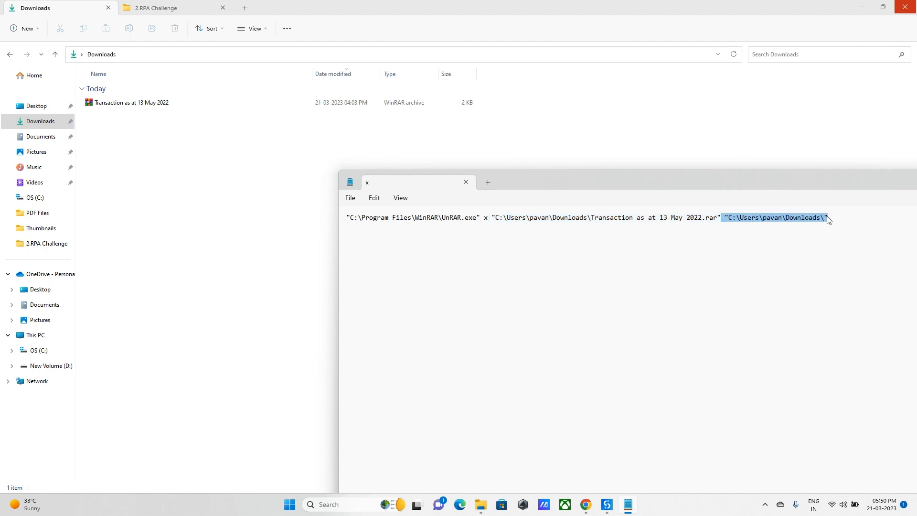
# Save the UnRAR extraction command to the Desktop as Unzip.bat.
pyautogui.click(831, 218)
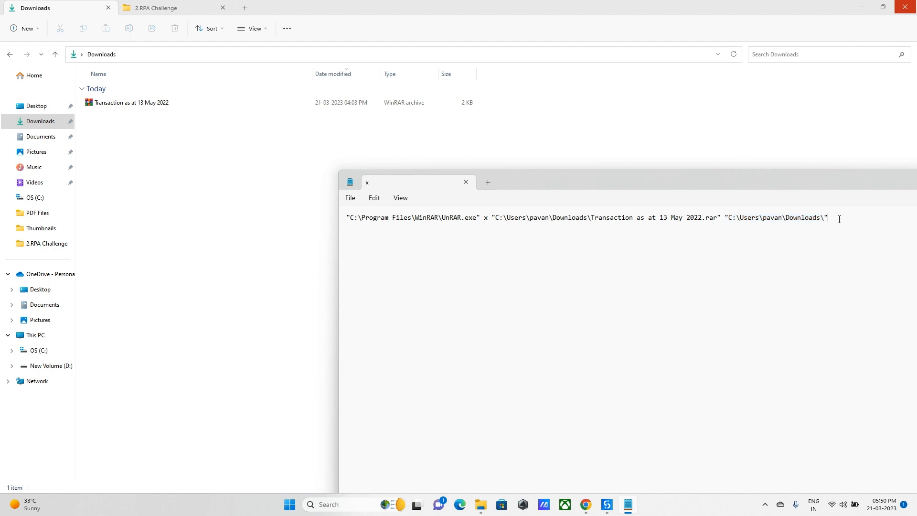
pyautogui.moveTo(691, 361)
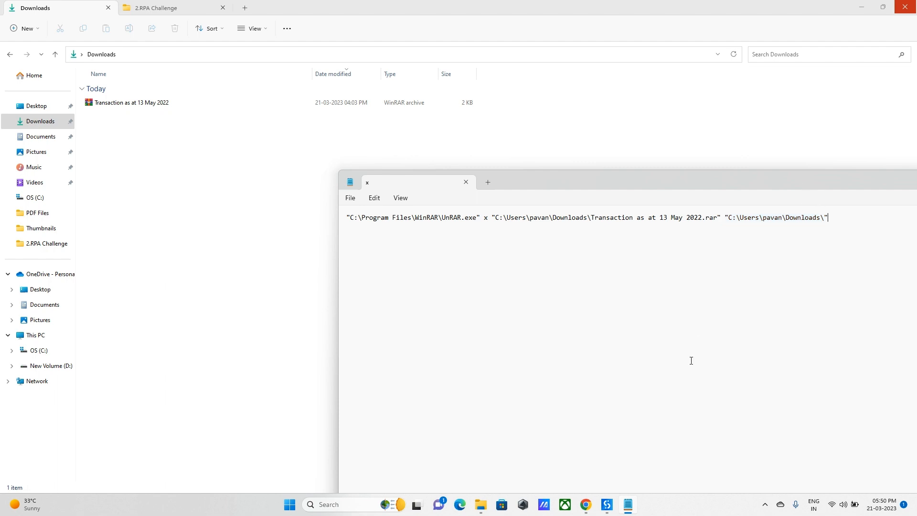
pyautogui.moveTo(353, 208)
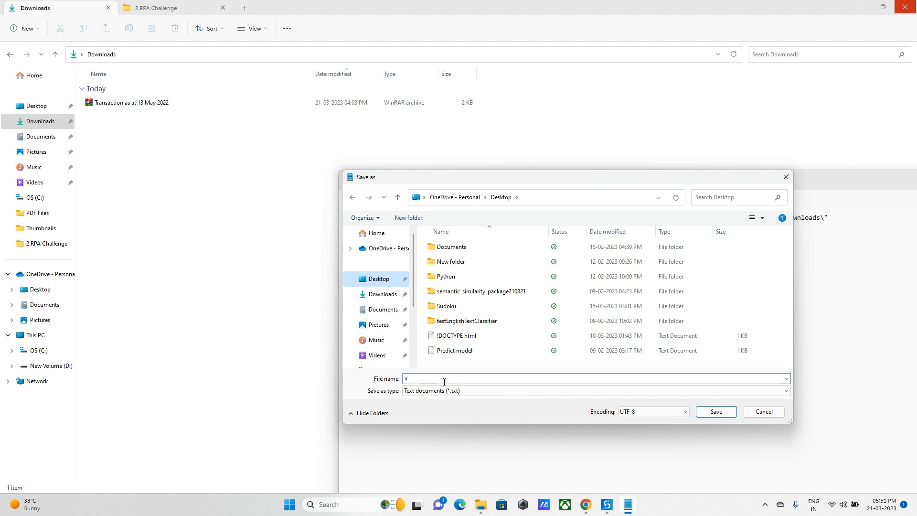
pyautogui.write('U')
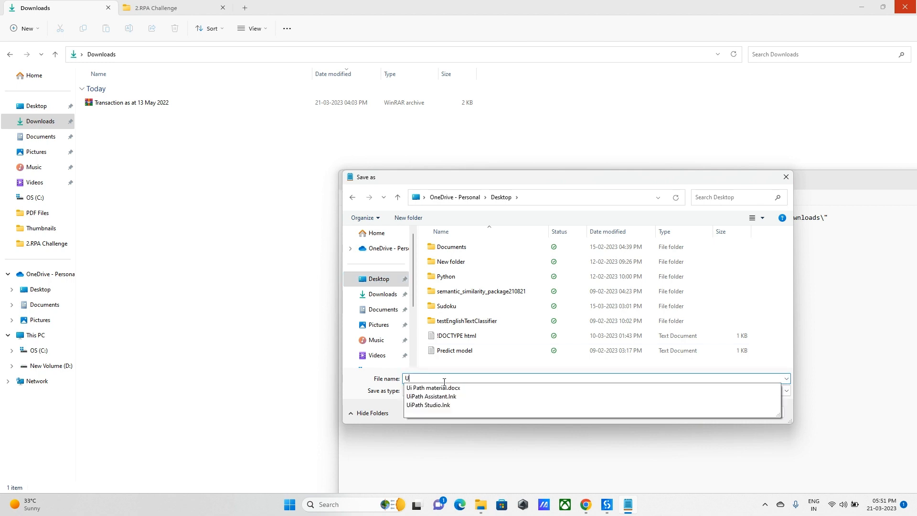
pyautogui.write('Unzip')
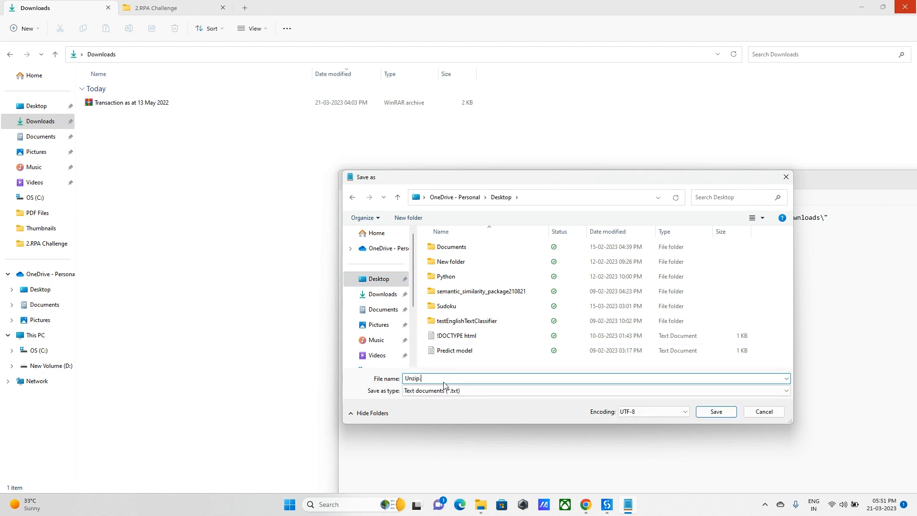
pyautogui.write('.bat')
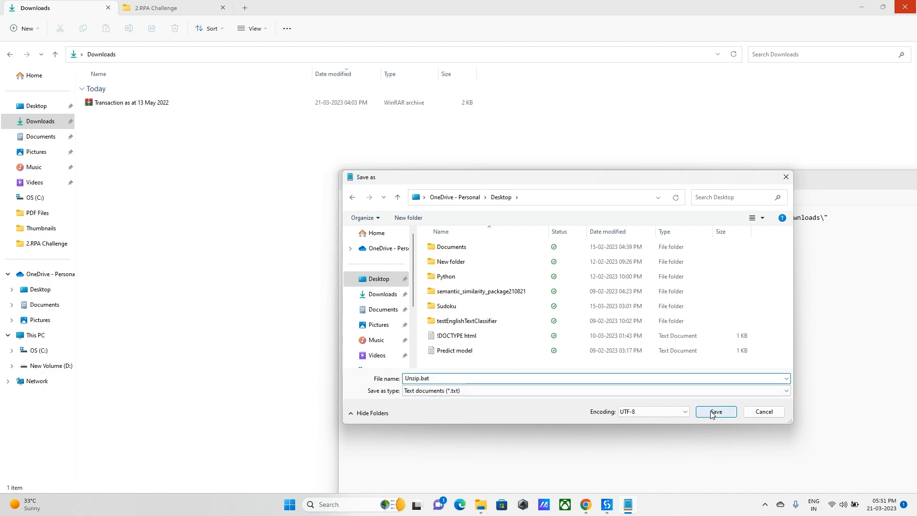
pyautogui.click(716, 411)
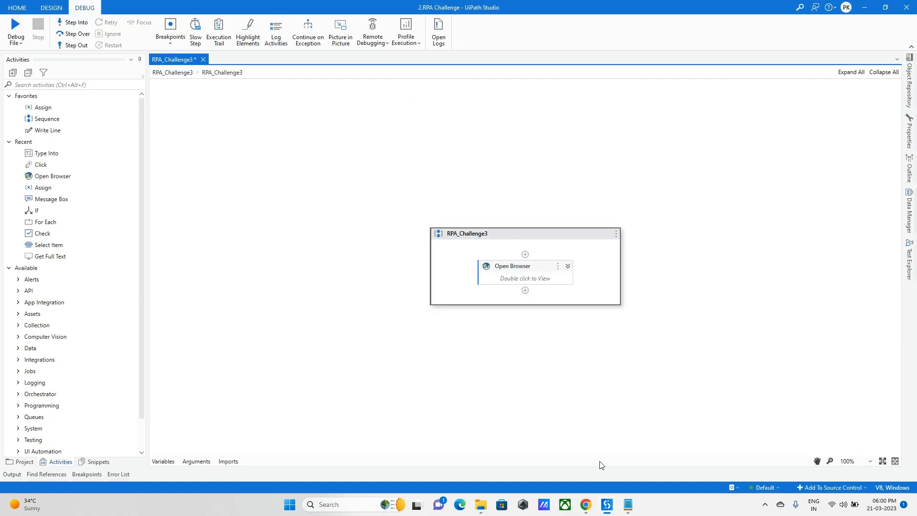
# Add a Start Process activity that launches the desktop Unzip.bat file.
pyautogui.click(70, 84)
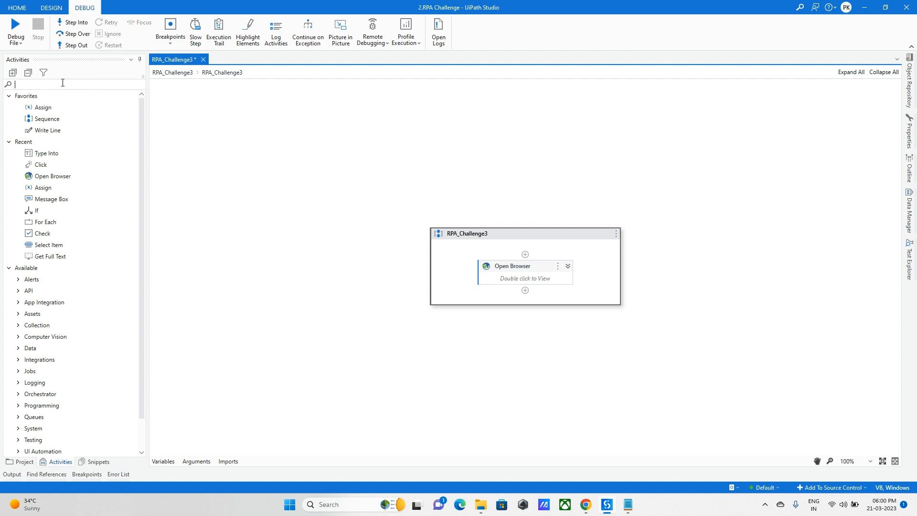
pyautogui.write('st')
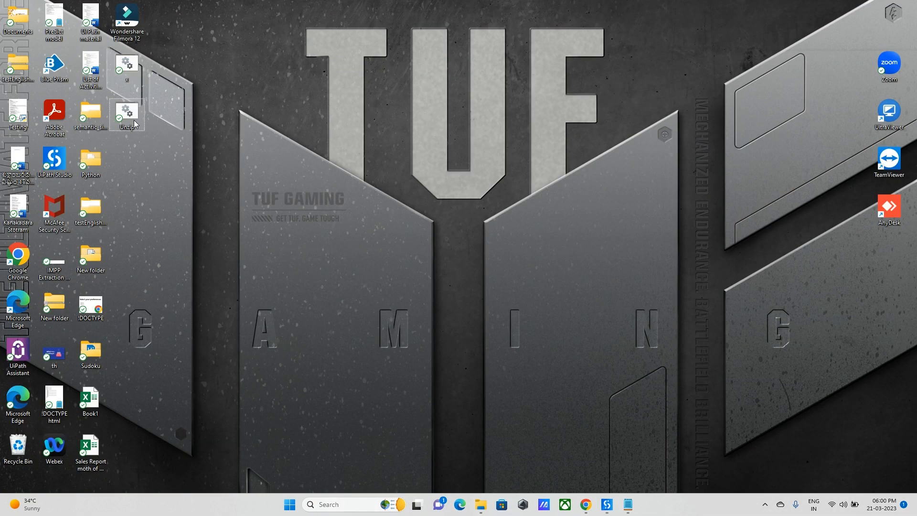
pyautogui.rightClick(126, 114)
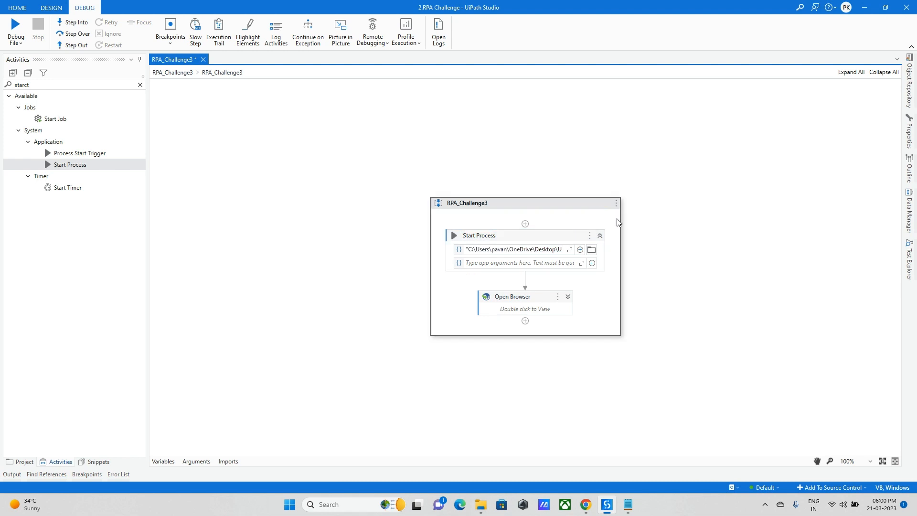
pyautogui.moveTo(76, 22)
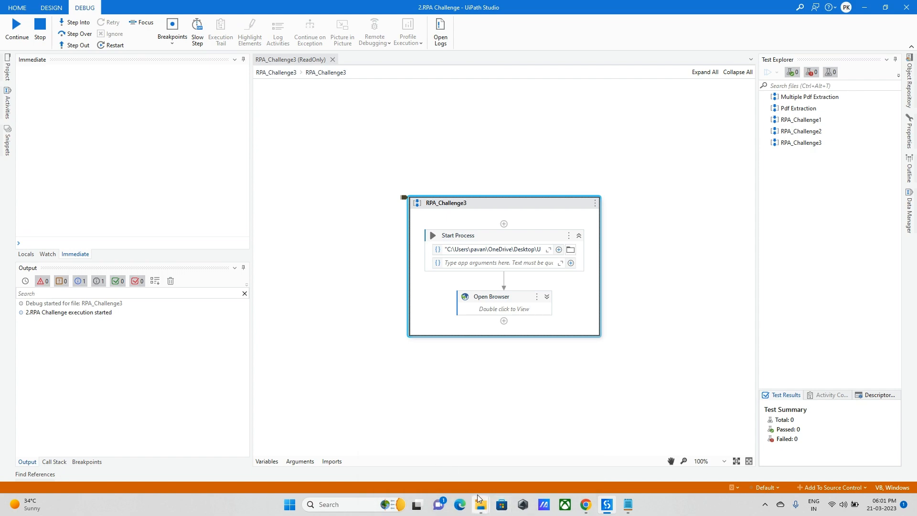
pyautogui.click(480, 505)
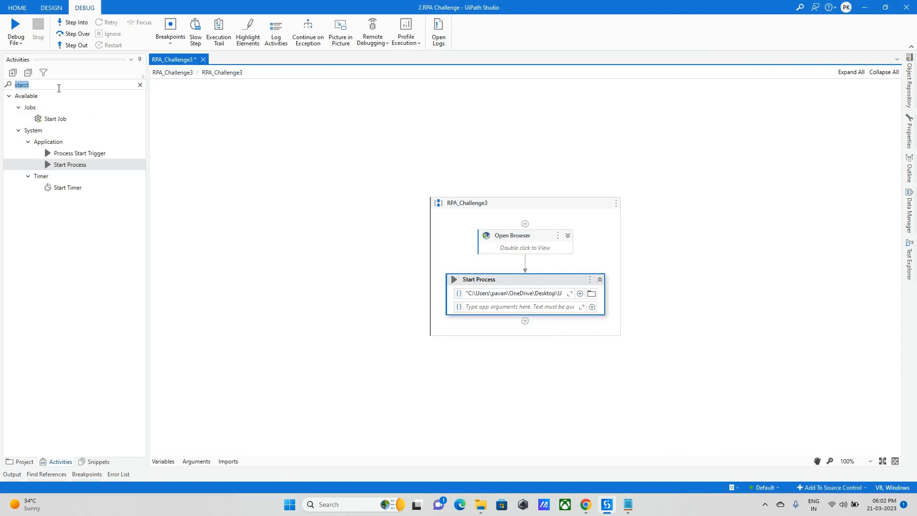
# Add a Delay activity with Duration 00:00:05 after Start Process.
pyautogui.write('delay')
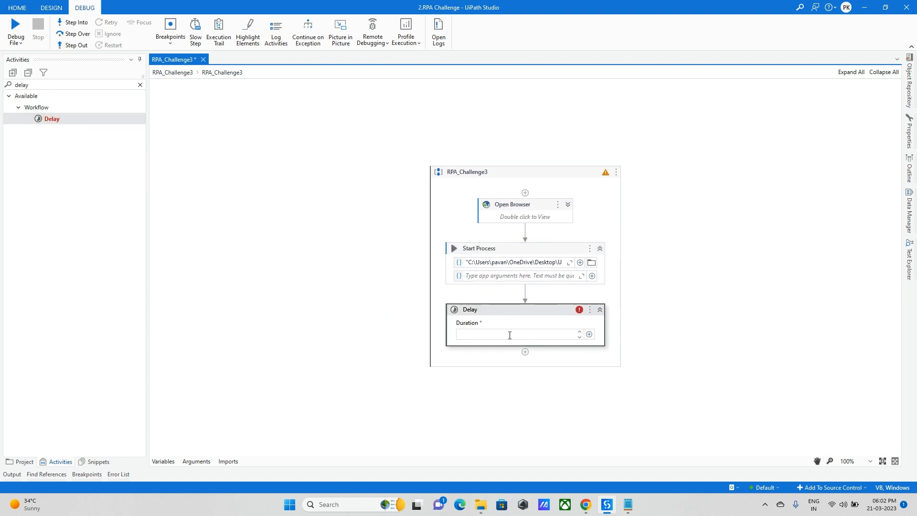
pyautogui.write('00')
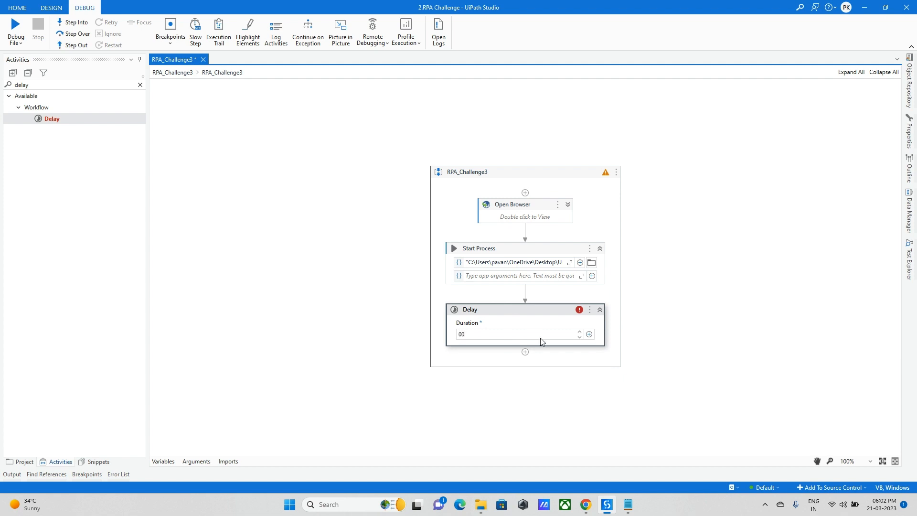
pyautogui.write('00:00:05')
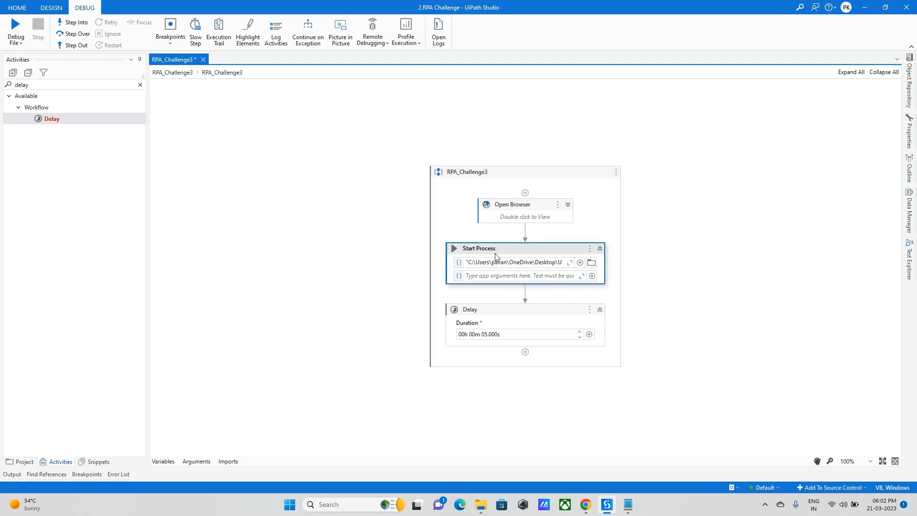
pyautogui.click(492, 309)
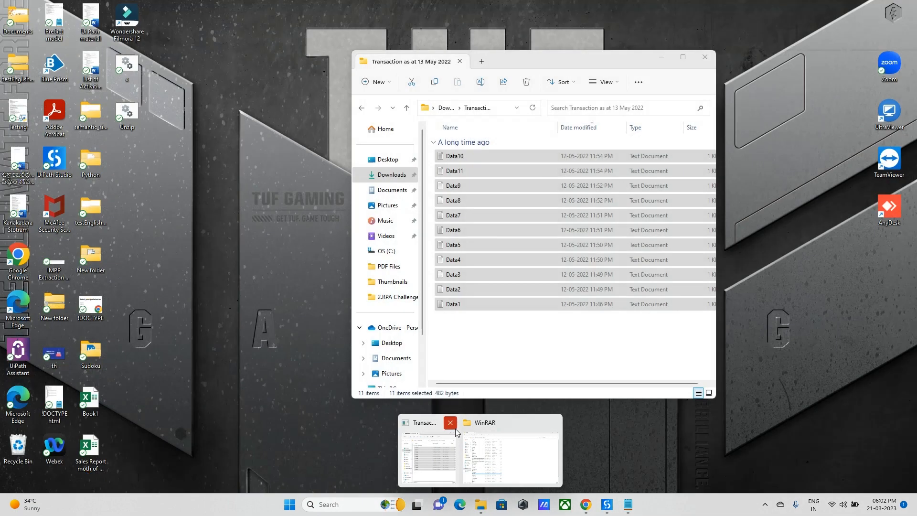
# Add a For Each over Directory.GetFiles of the extracted Transaction folder path.
pyautogui.click(468, 108)
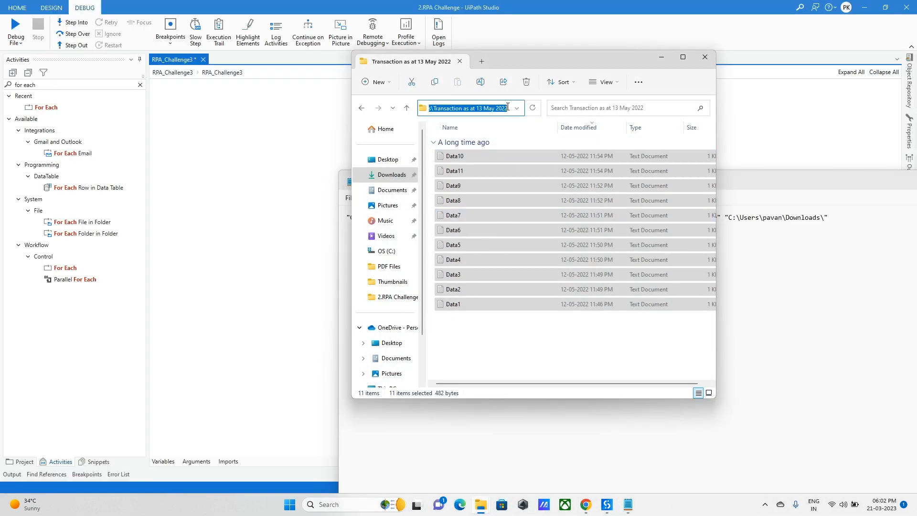
pyautogui.click(705, 57)
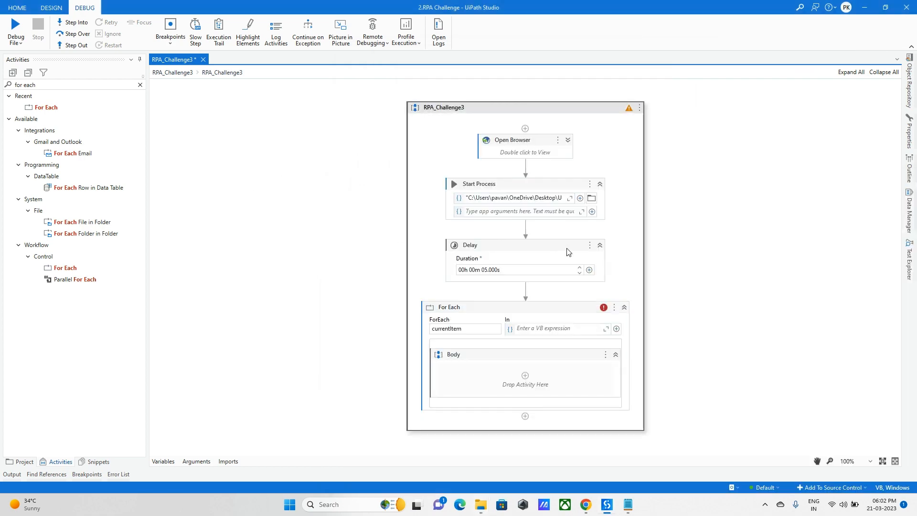
pyautogui.click(605, 328)
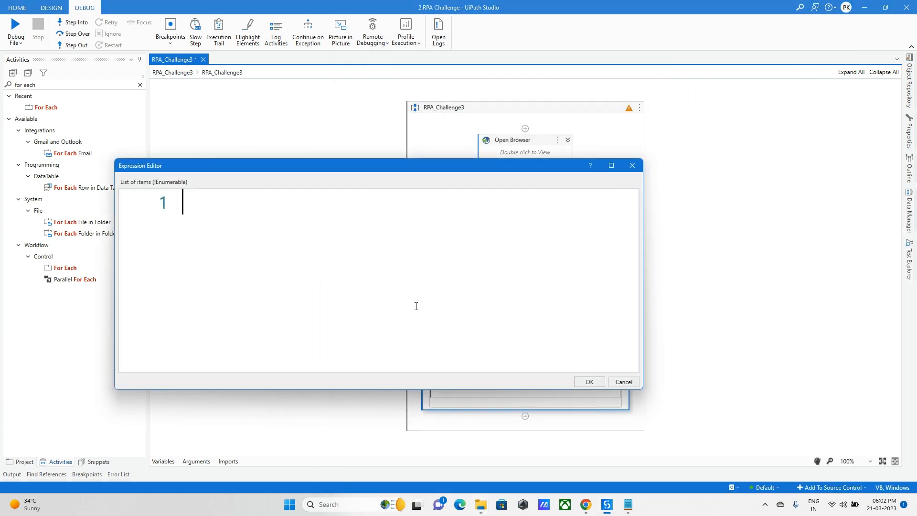
pyautogui.write('dir')
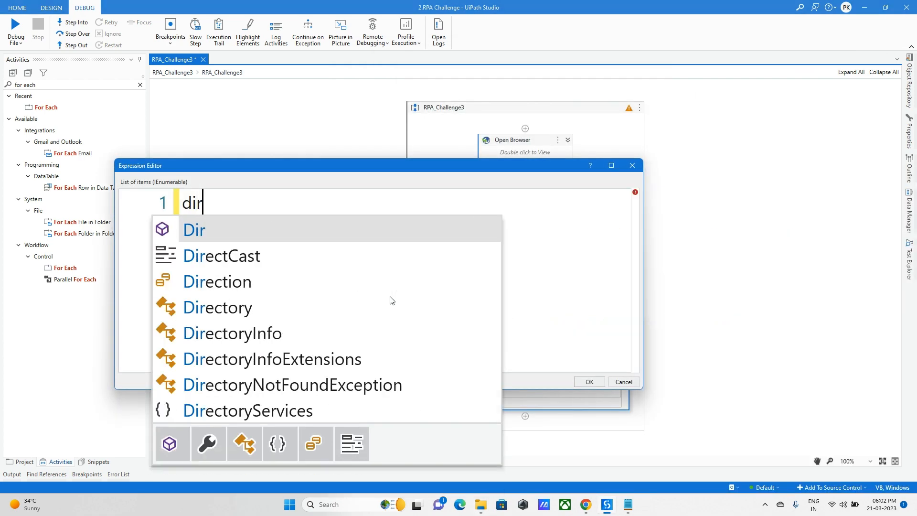
pyautogui.write('Directory.')
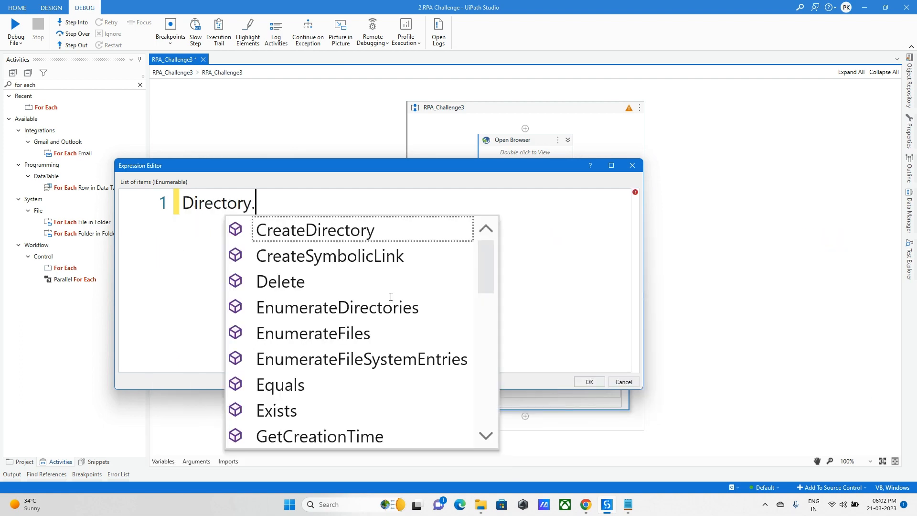
pyautogui.write('getf')
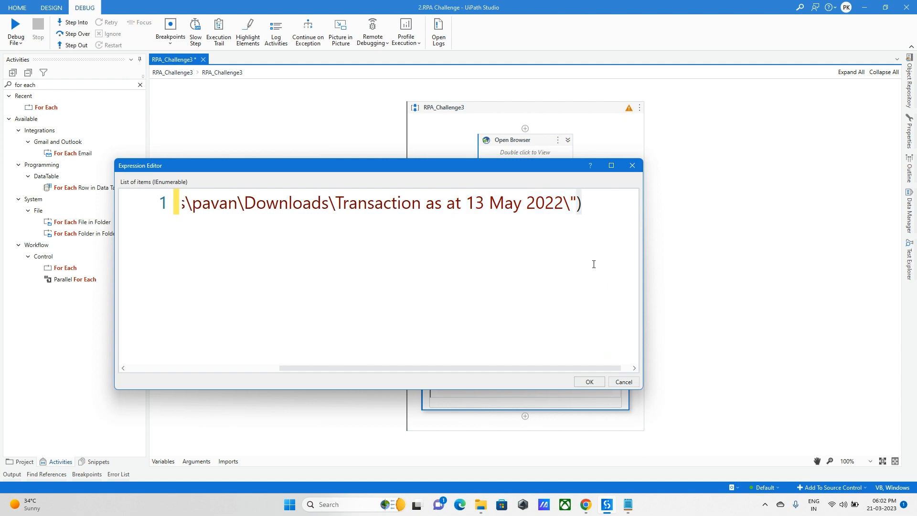
pyautogui.click(589, 381)
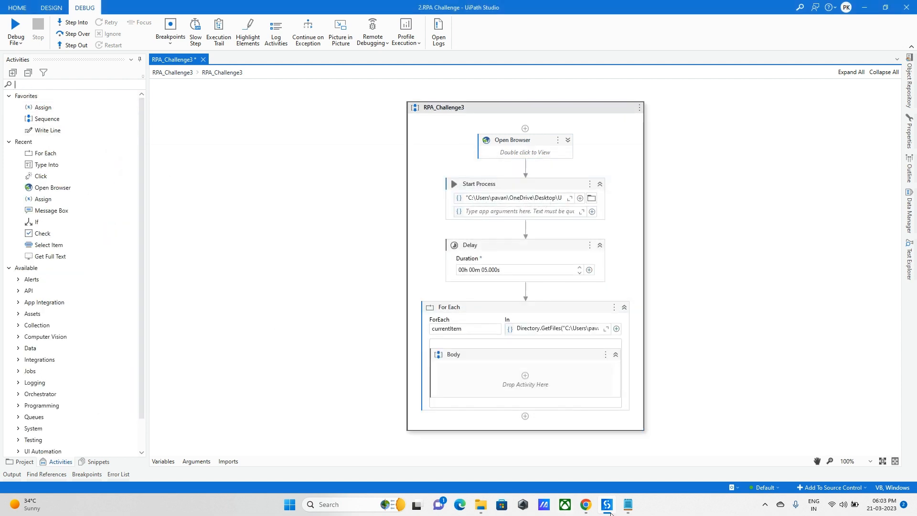
# Add a Read CSV reading currentItem.ToString, outputting to a Temp_DataTable variable.
pyautogui.click(172, 72)
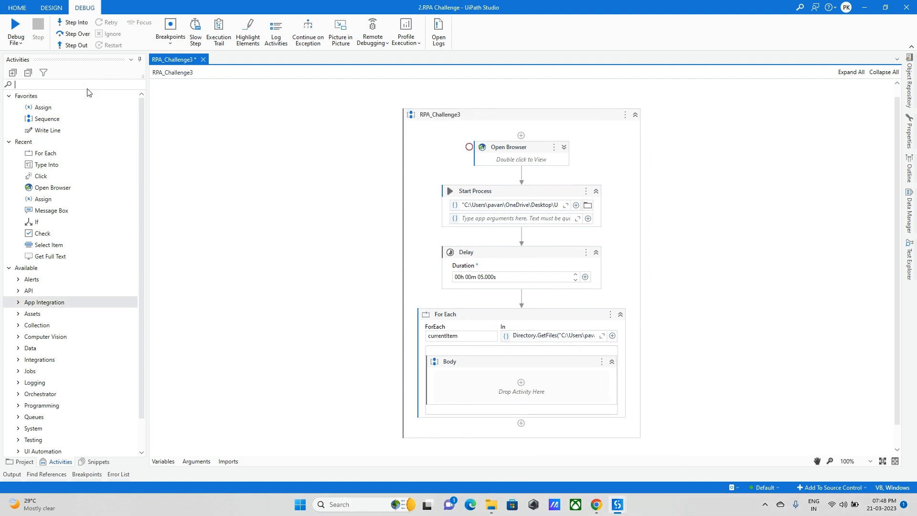
pyautogui.write('read csv')
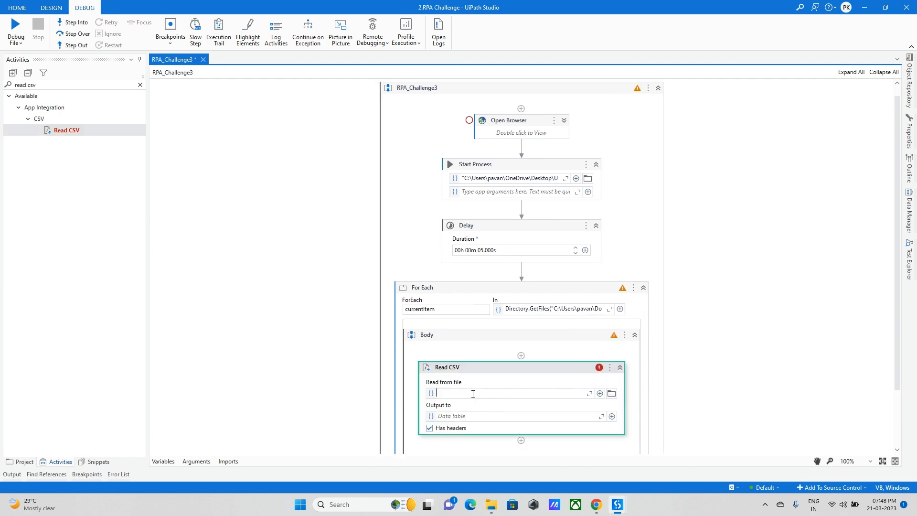
pyautogui.write('currentItem')
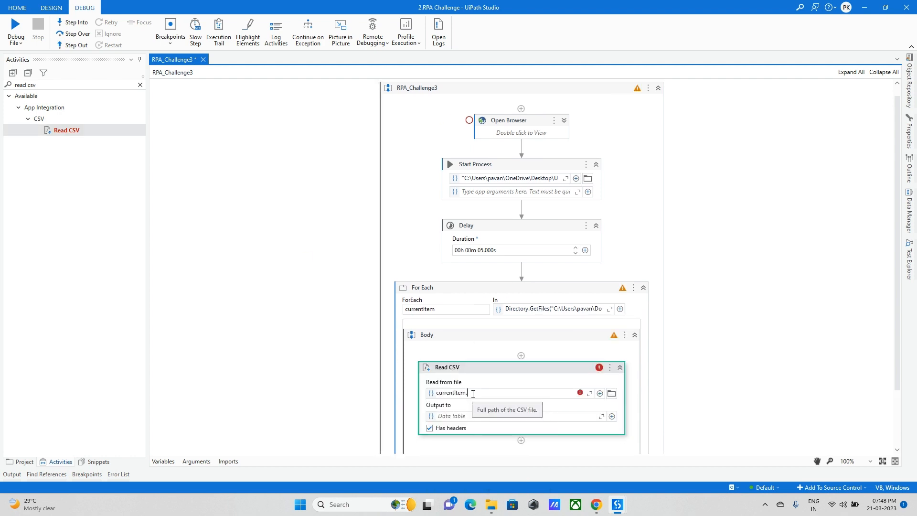
pyautogui.write('.ToString')
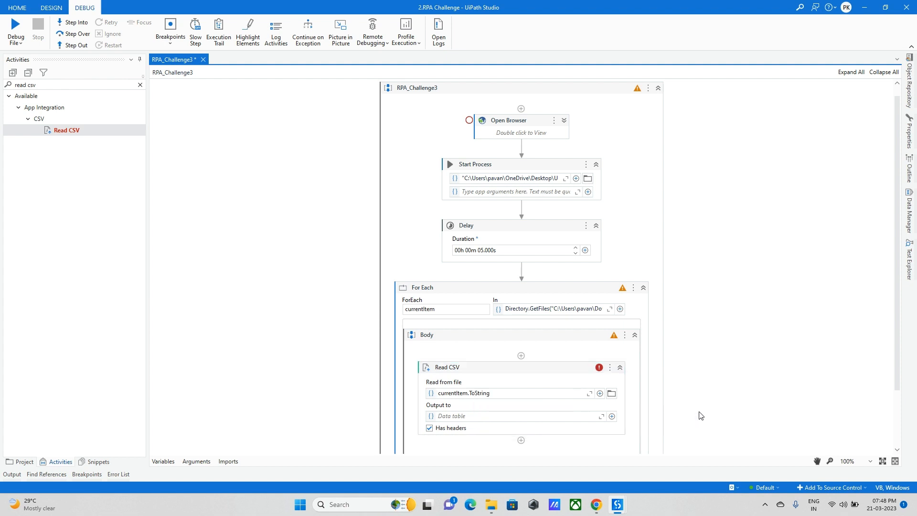
pyautogui.scroll(-3)
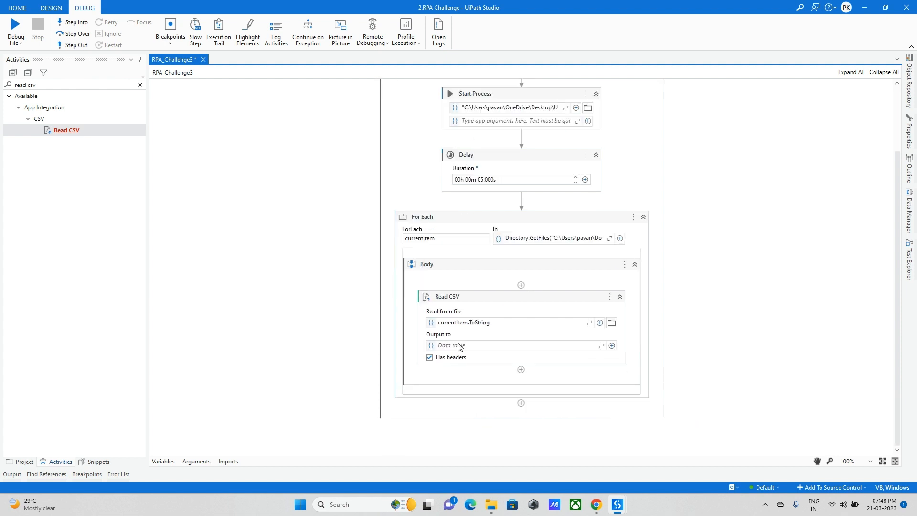
pyautogui.write('Temp_Data')
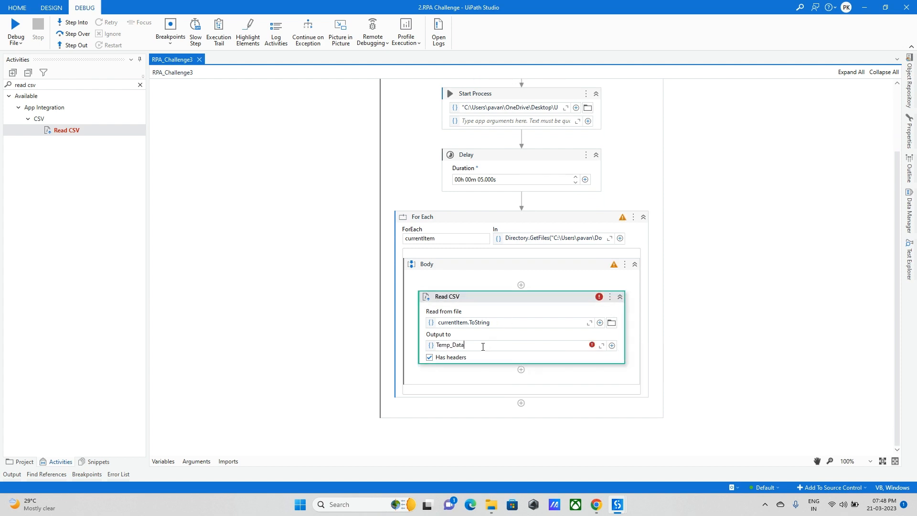
pyautogui.write('te')
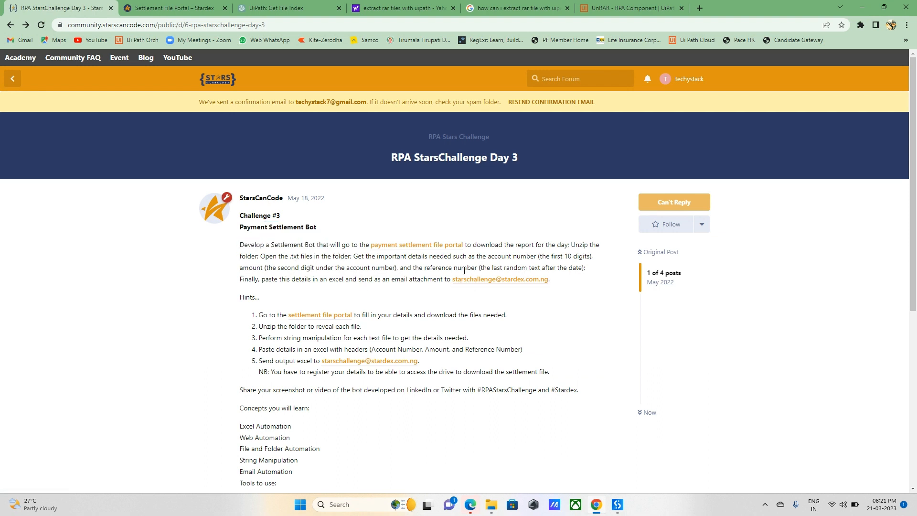
pyautogui.doubleClick(511, 256)
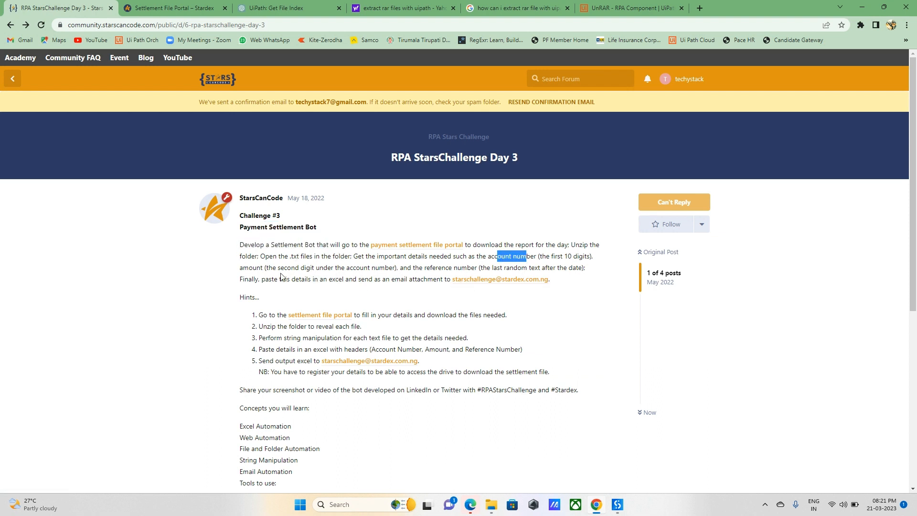
pyautogui.doubleClick(249, 267)
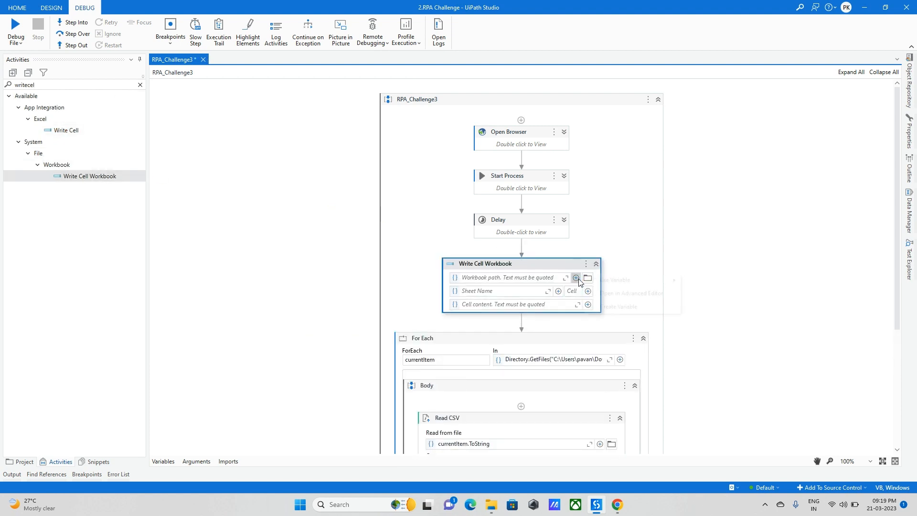
# Add a Write Cell Workbook writing "Account Number" to "A1" of "Sheet1".
pyautogui.click(576, 277)
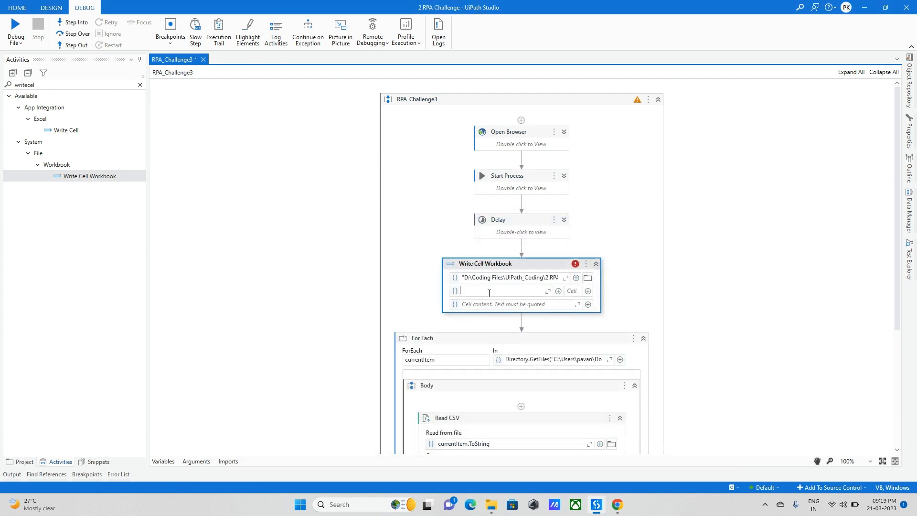
pyautogui.write('"She')
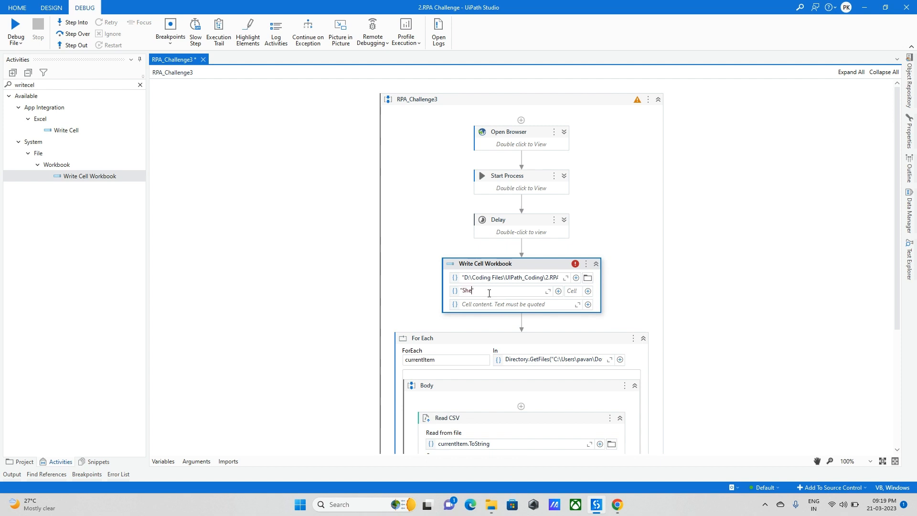
pyautogui.write('e')
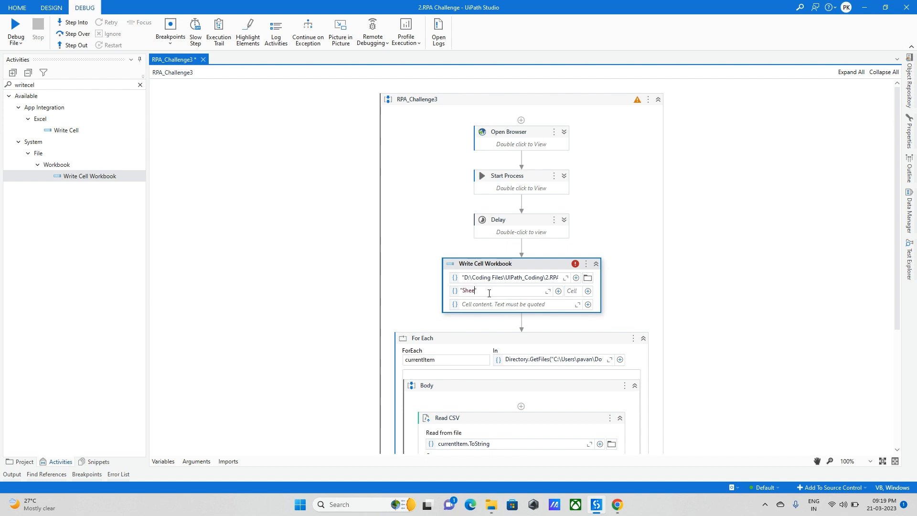
pyautogui.write('t1')
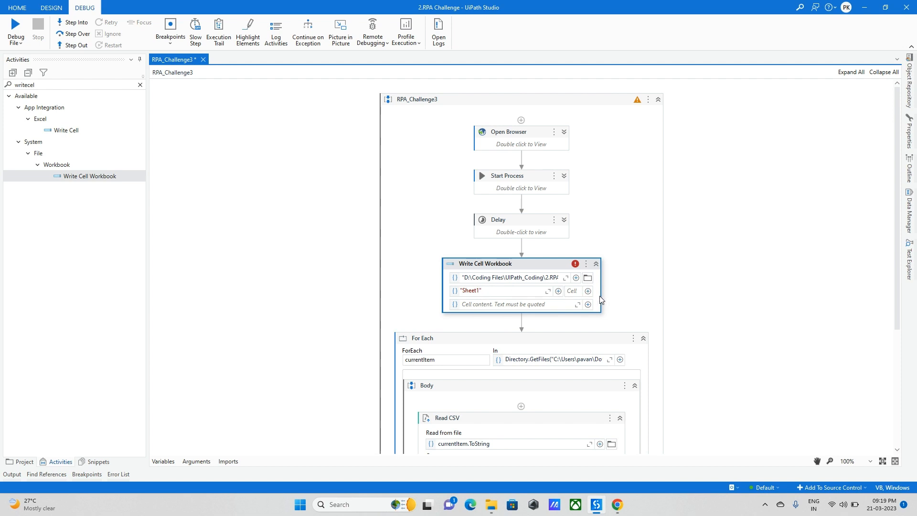
pyautogui.click(548, 291)
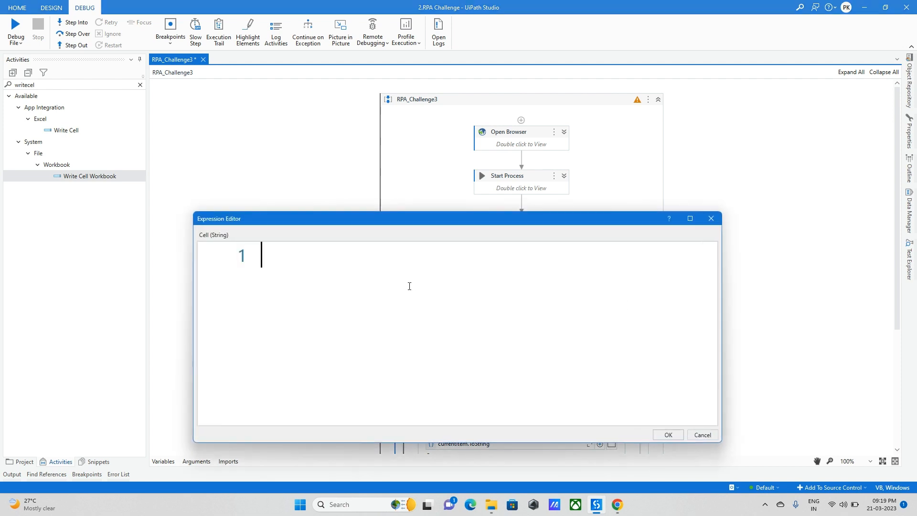
pyautogui.write('1')
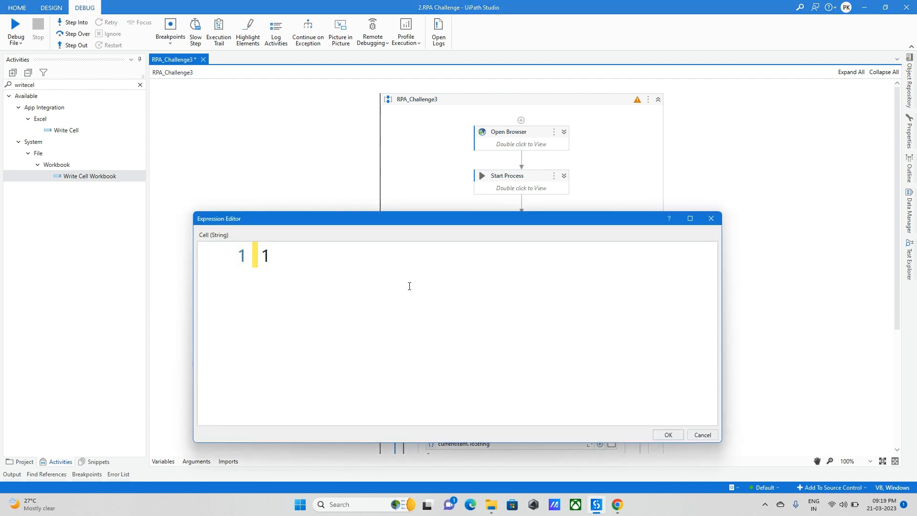
pyautogui.write('"A1"')
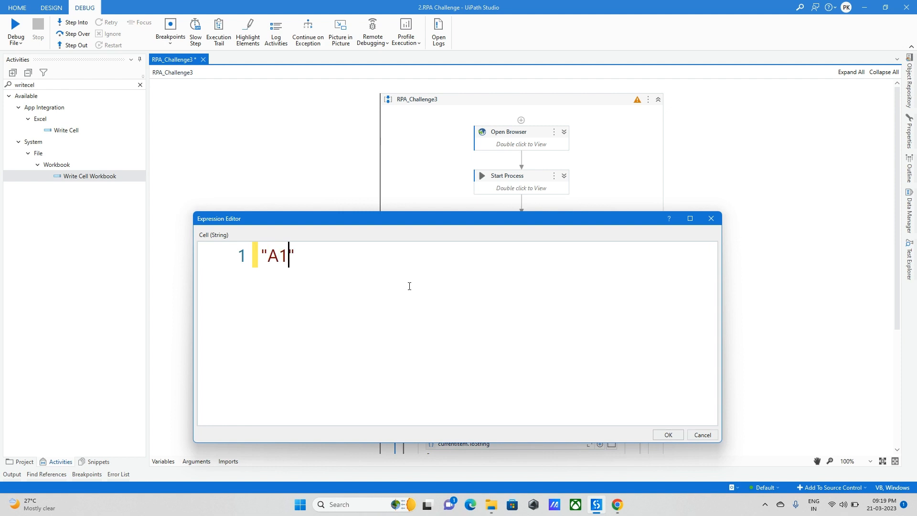
pyautogui.click(668, 435)
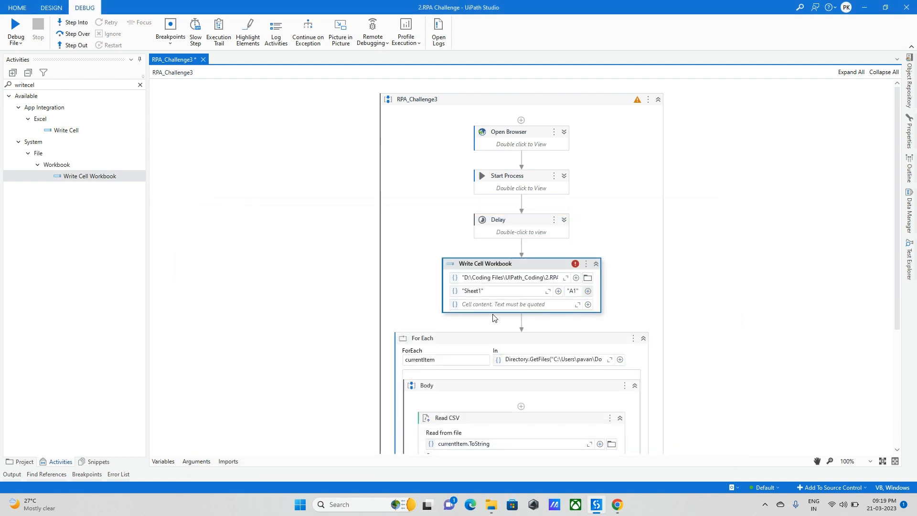
pyautogui.click(509, 304)
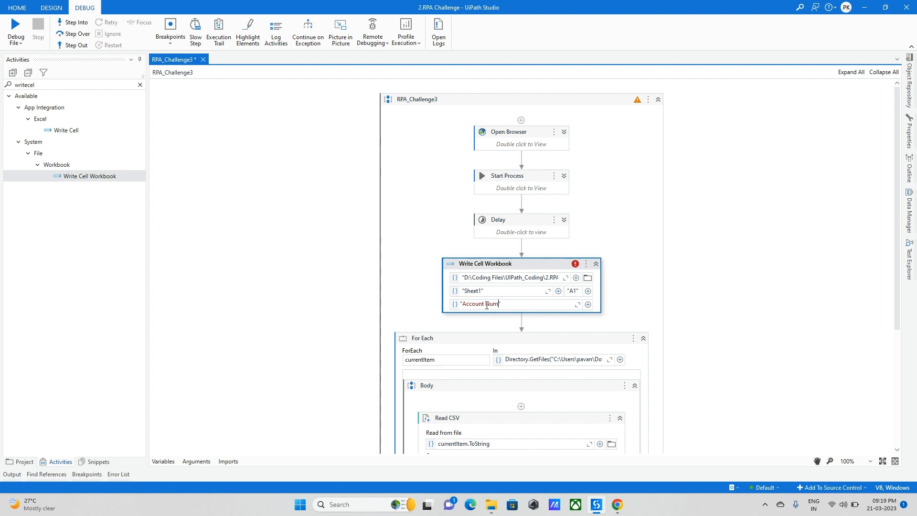
pyautogui.click(673, 286)
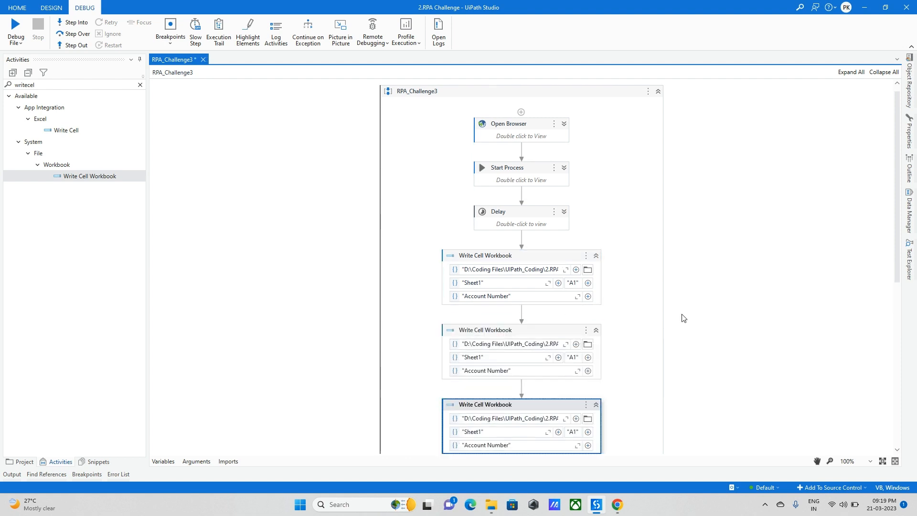
# Set the copied steps to write "Amount" to B1 and "Reference Number" to C1.
pyautogui.scroll(-3)
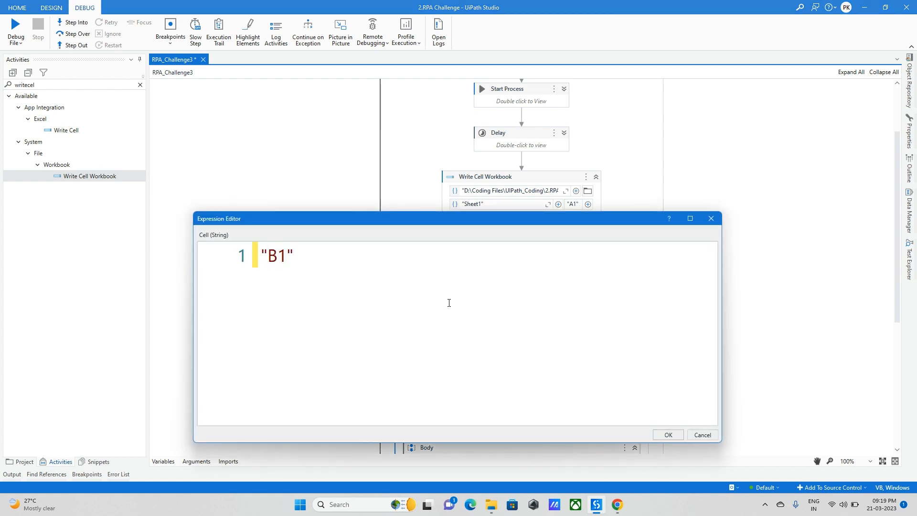
pyautogui.click(667, 435)
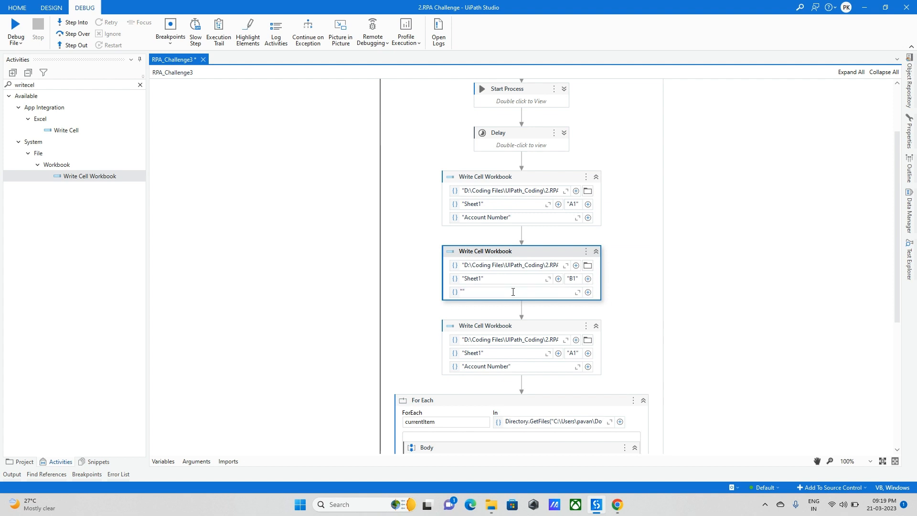
pyautogui.write('Amount')
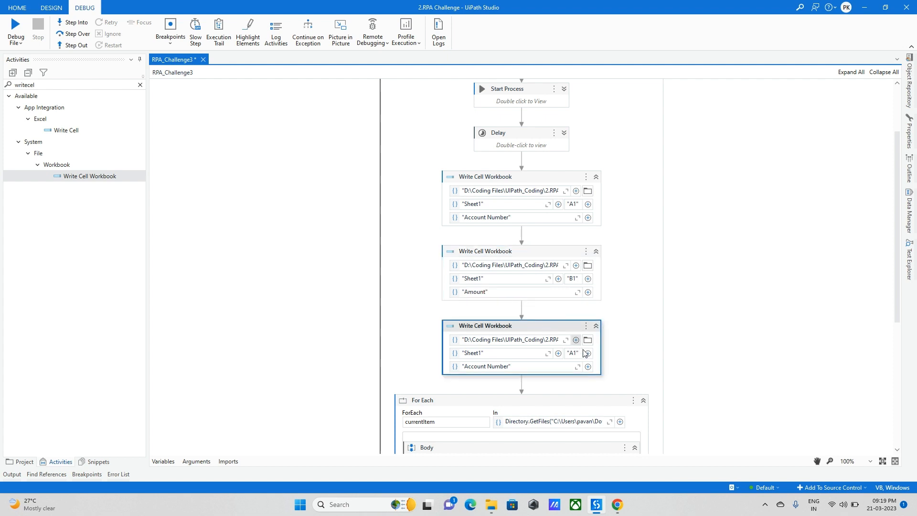
pyautogui.click(578, 353)
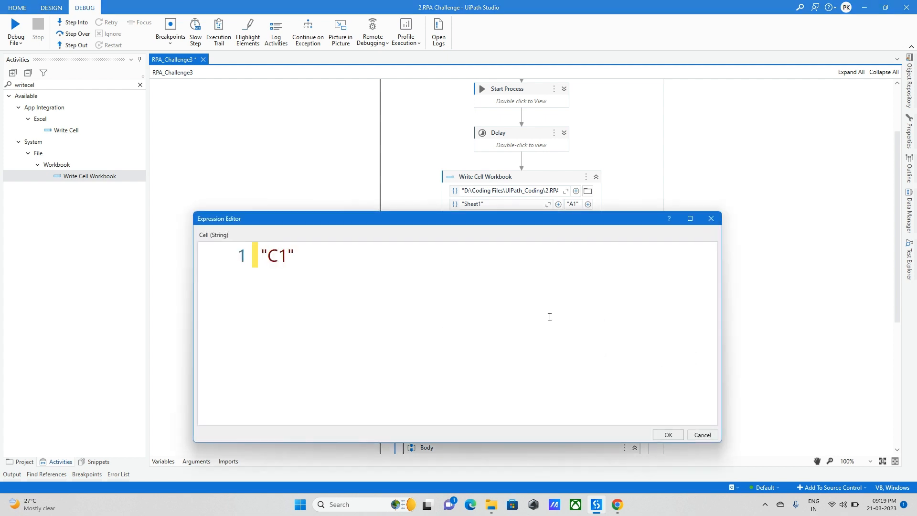
pyautogui.click(668, 434)
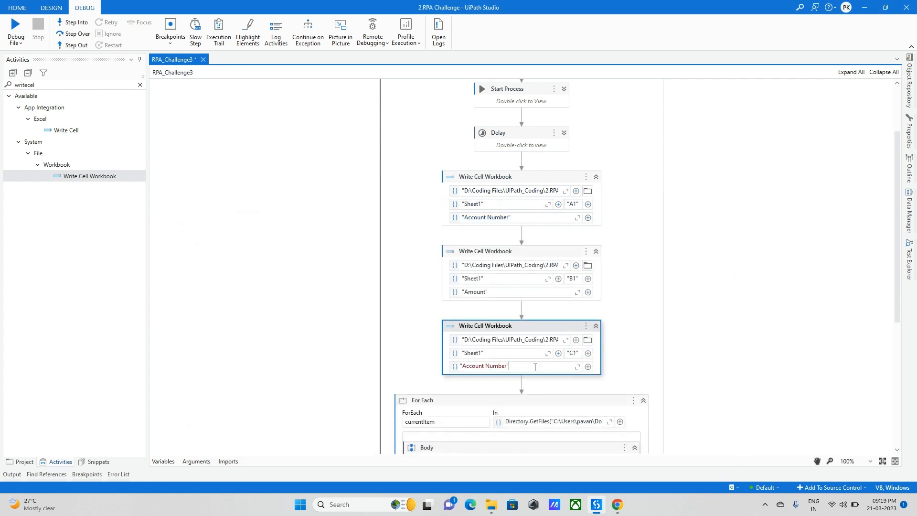
pyautogui.press('ctrl+a')
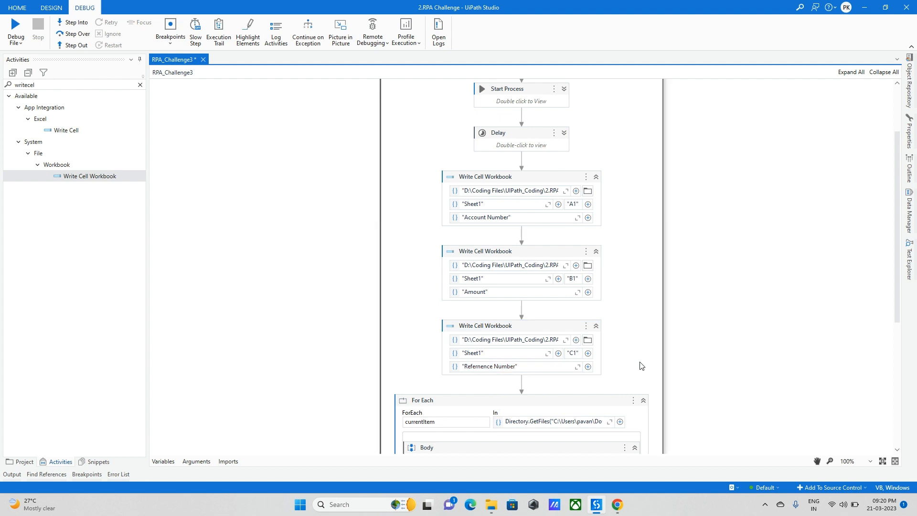
# Collapse the three header steps and bring up the downloaded transaction files folder.
pyautogui.click(595, 251)
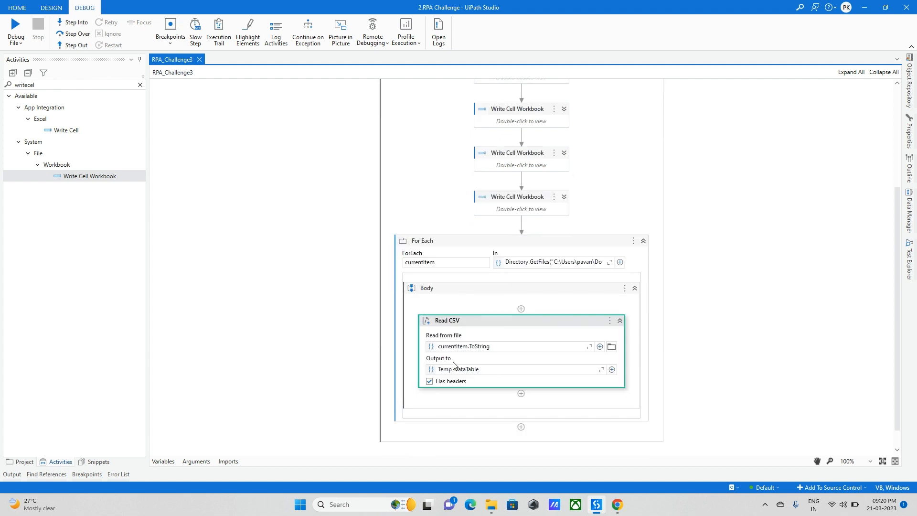
pyautogui.moveTo(888, 297)
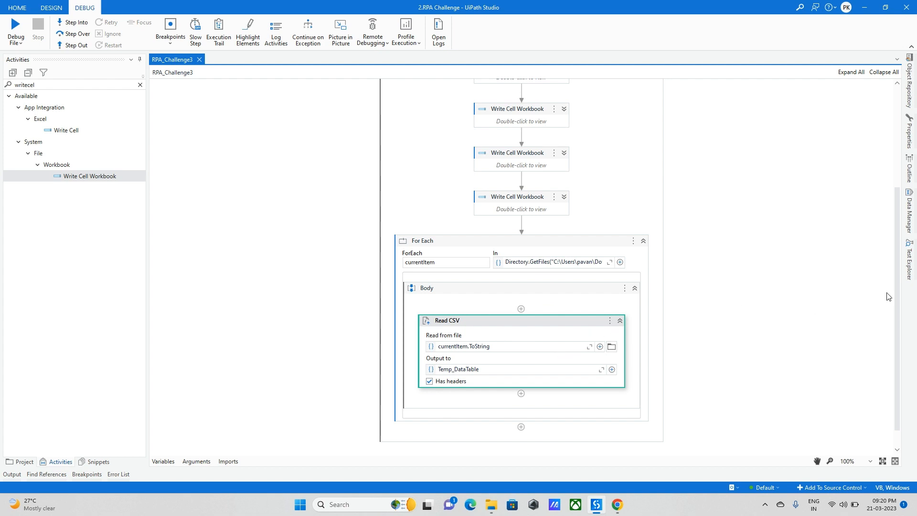
pyautogui.scroll(3)
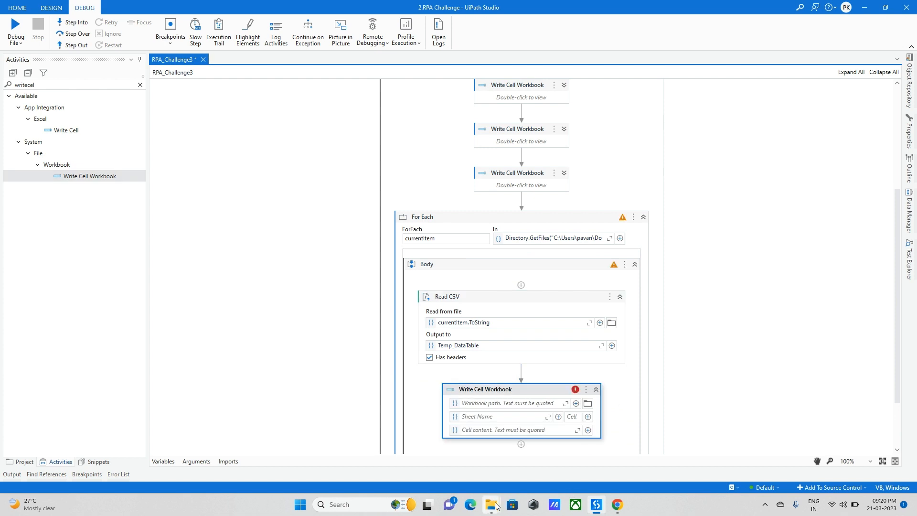
pyautogui.click(493, 504)
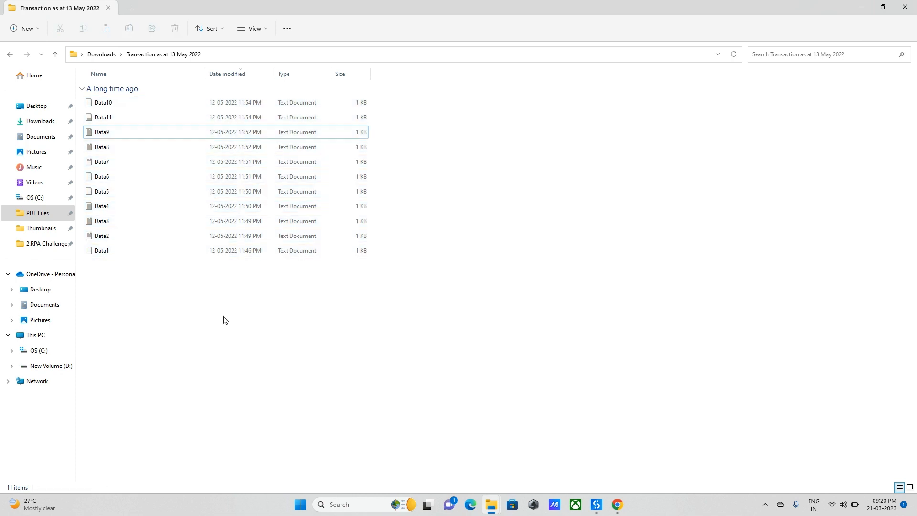
pyautogui.moveTo(860, 10)
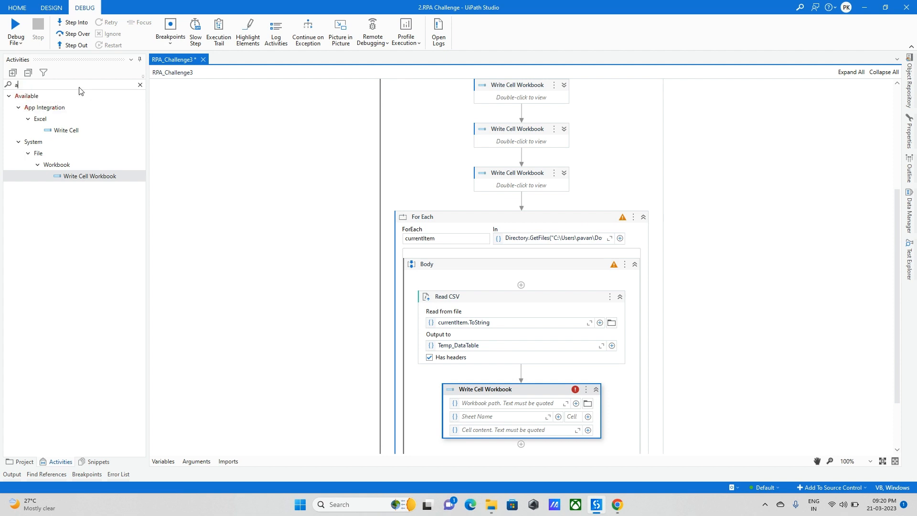
# Add an Assign at the loop body's end setting Temp_Counter to 2 + Temp_Counter.
pyautogui.write('ssign')
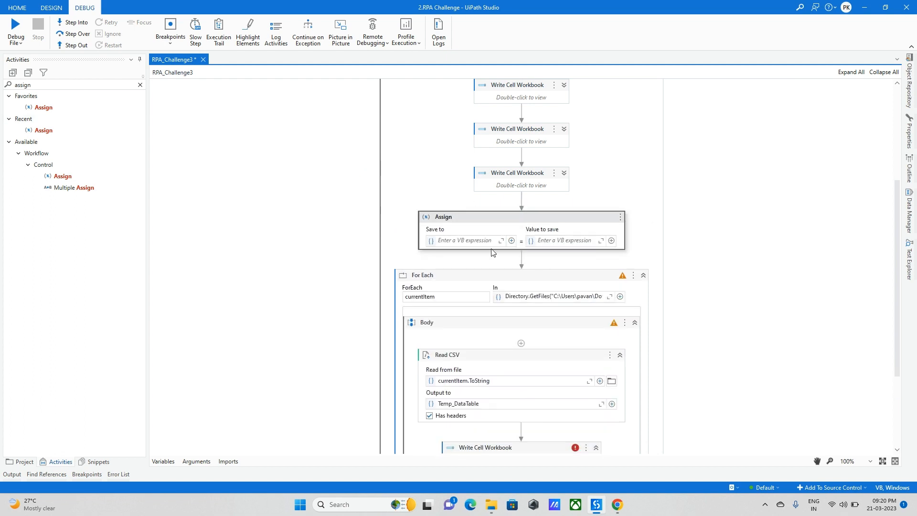
pyautogui.click(500, 241)
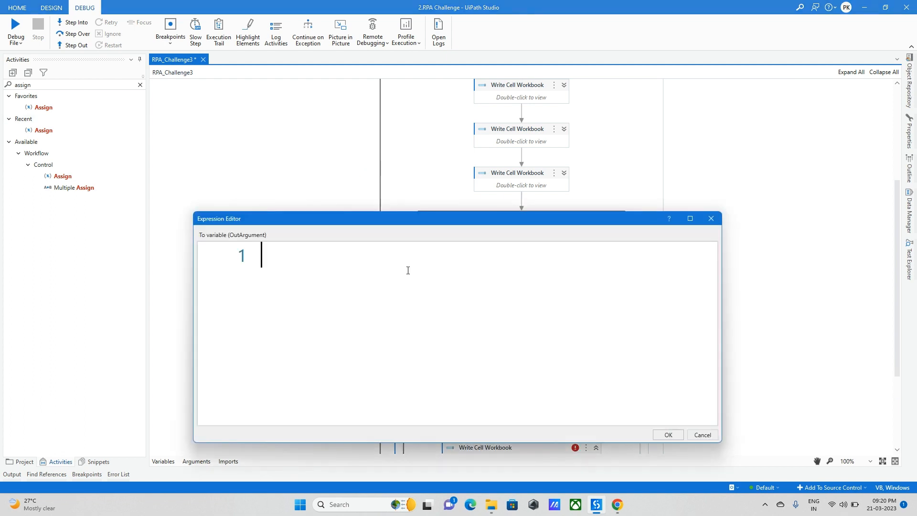
pyautogui.write('Temp_Counter')
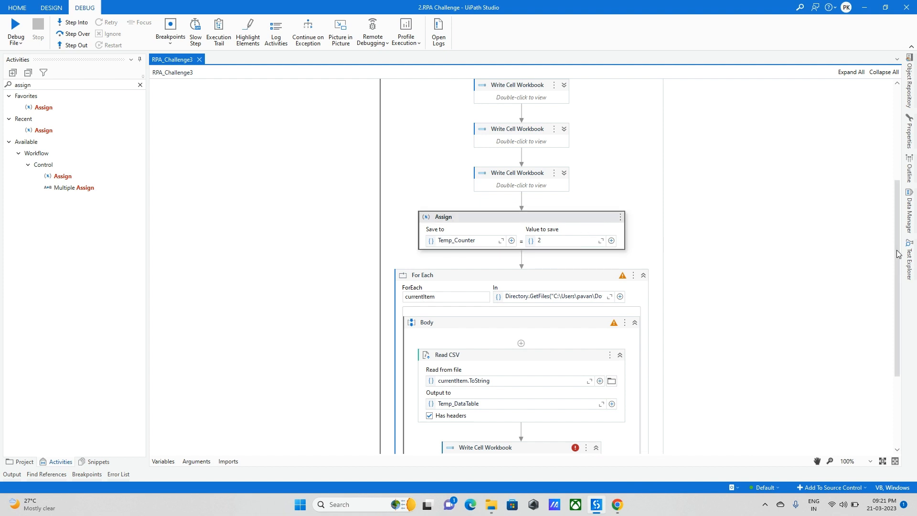
pyautogui.scroll(-3)
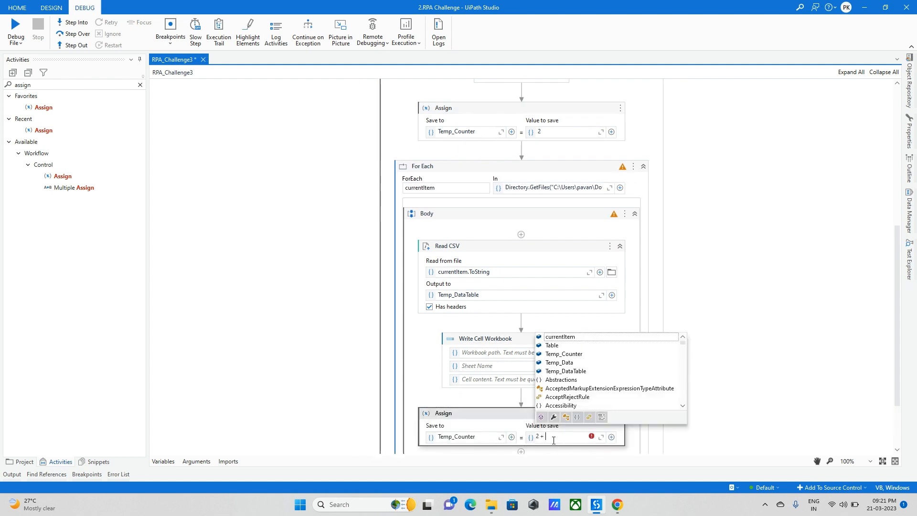
pyautogui.click(563, 354)
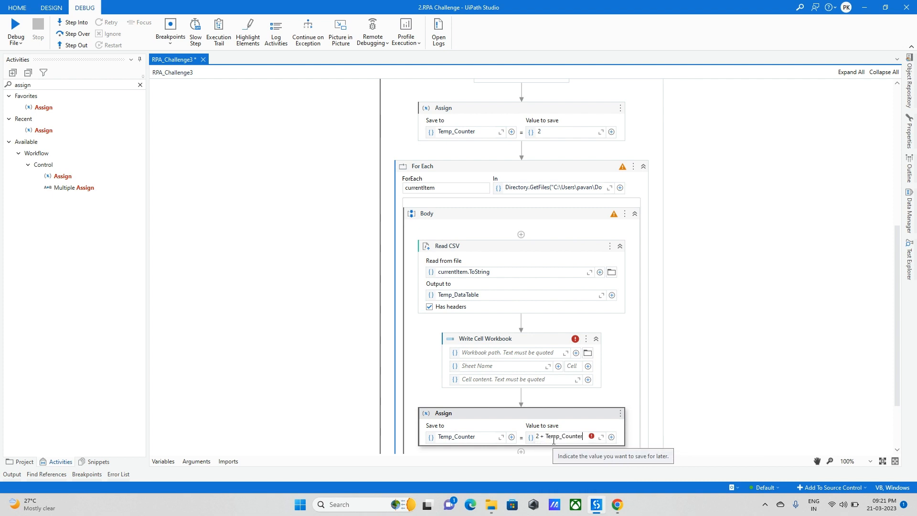
pyautogui.scroll(3)
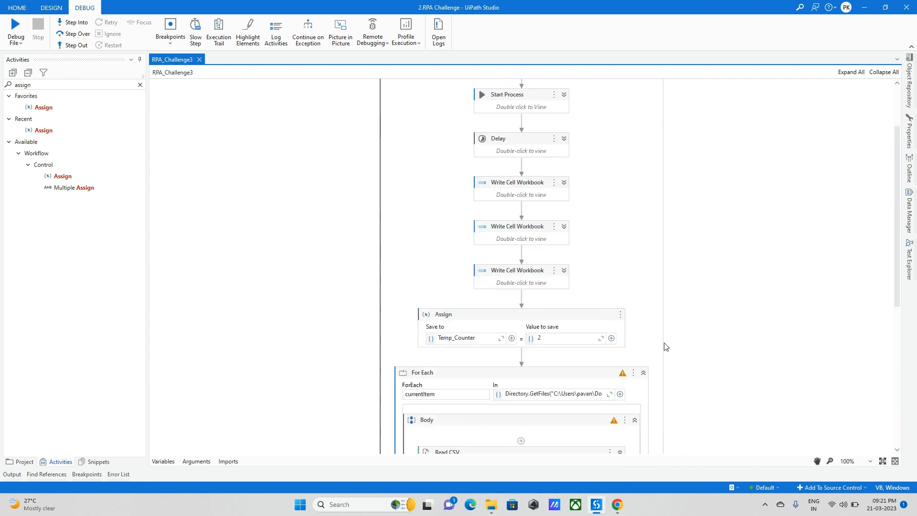
pyautogui.scroll(3)
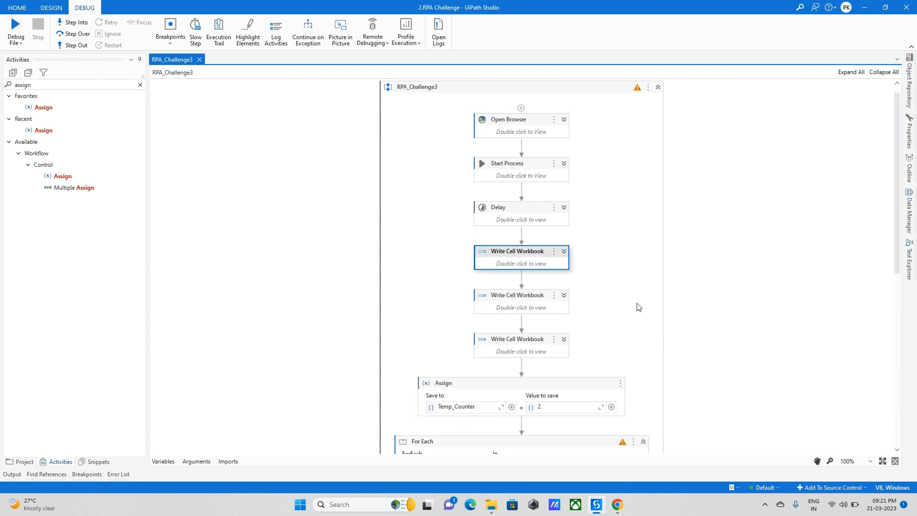
pyautogui.scroll(-3)
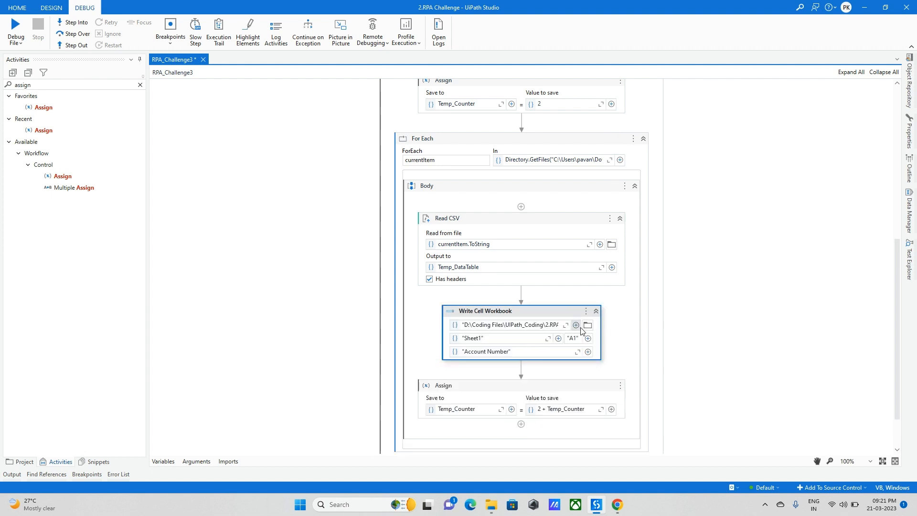
pyautogui.moveTo(592, 345)
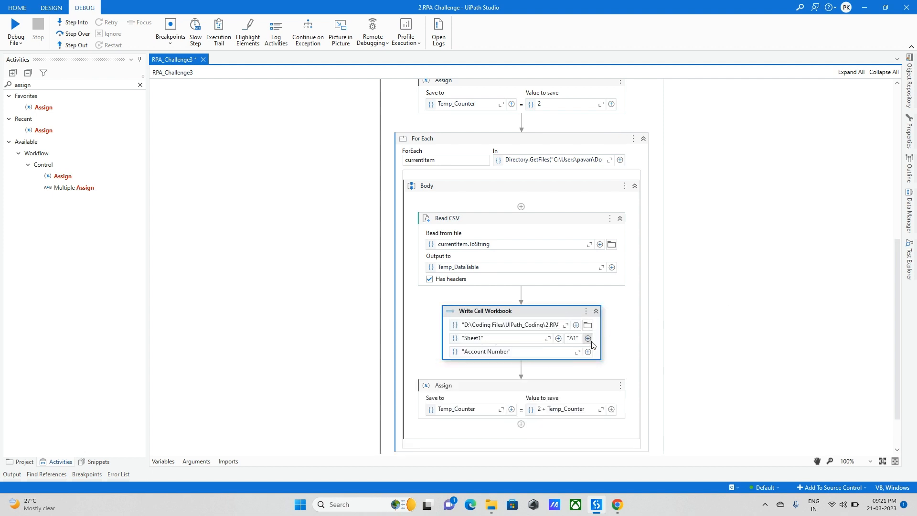
# Set the in-loop Write Cell Workbook's cell address to "A" + Temp_Counter.ToString.
pyautogui.click(548, 339)
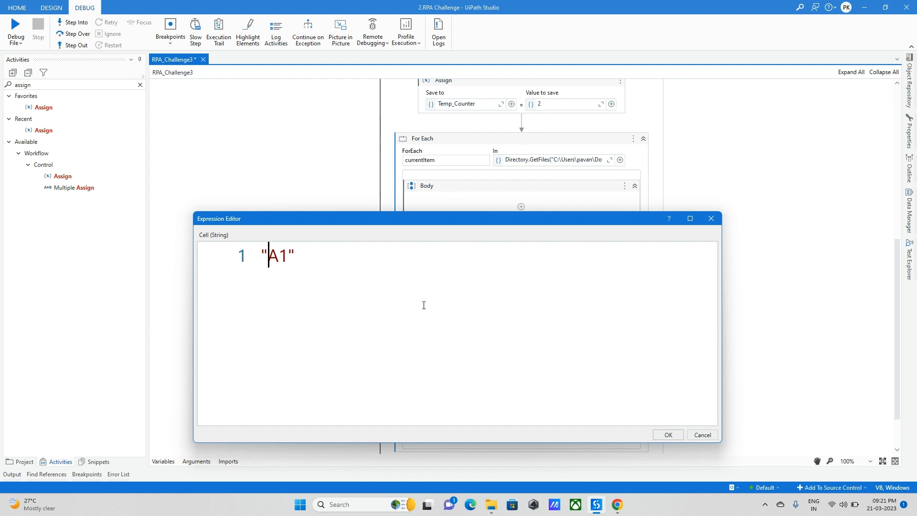
pyautogui.press('Backspace')
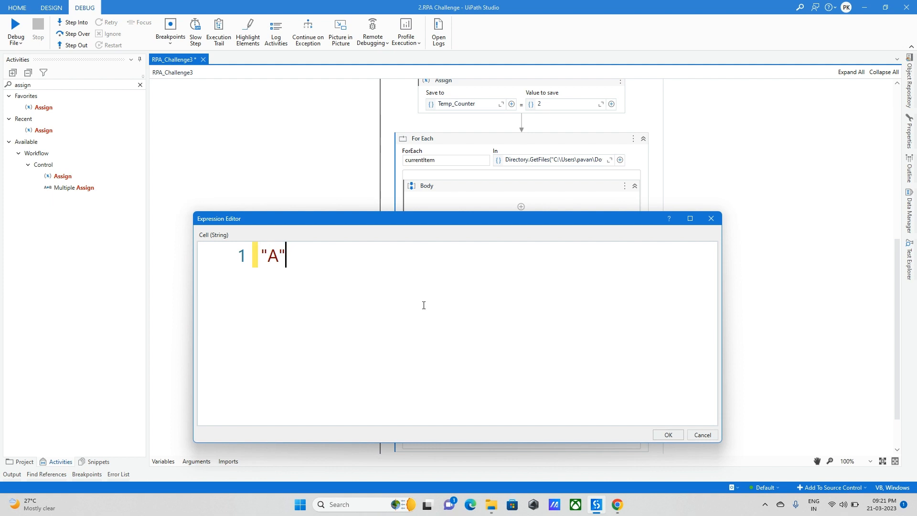
pyautogui.write('+ te,')
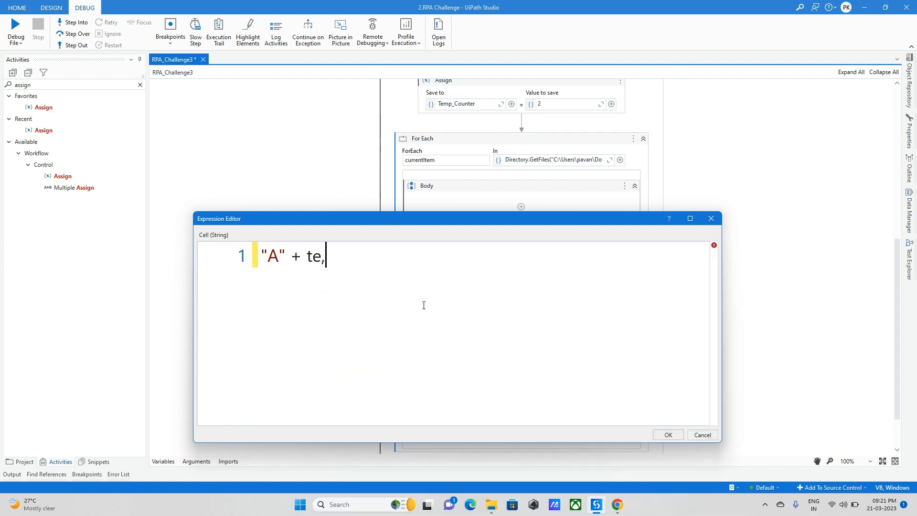
pyautogui.write('m')
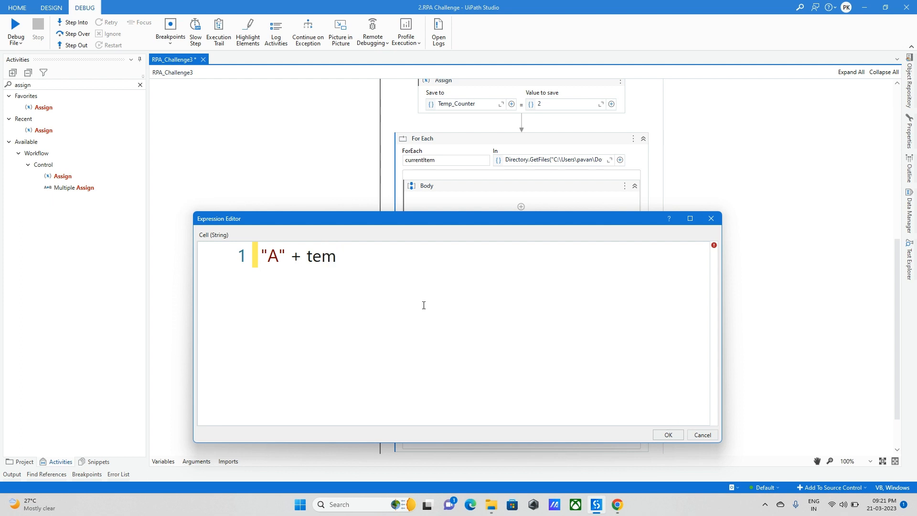
pyautogui.write('Temp_Counter')
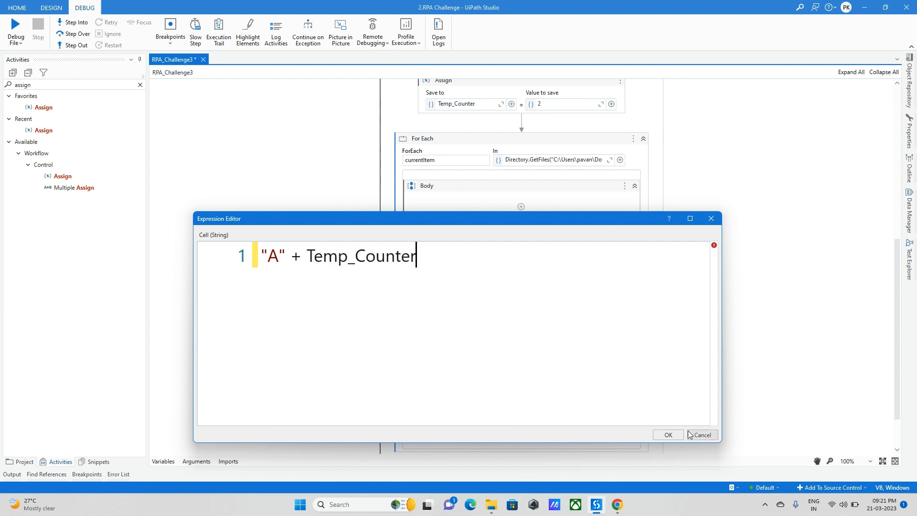
pyautogui.click(668, 435)
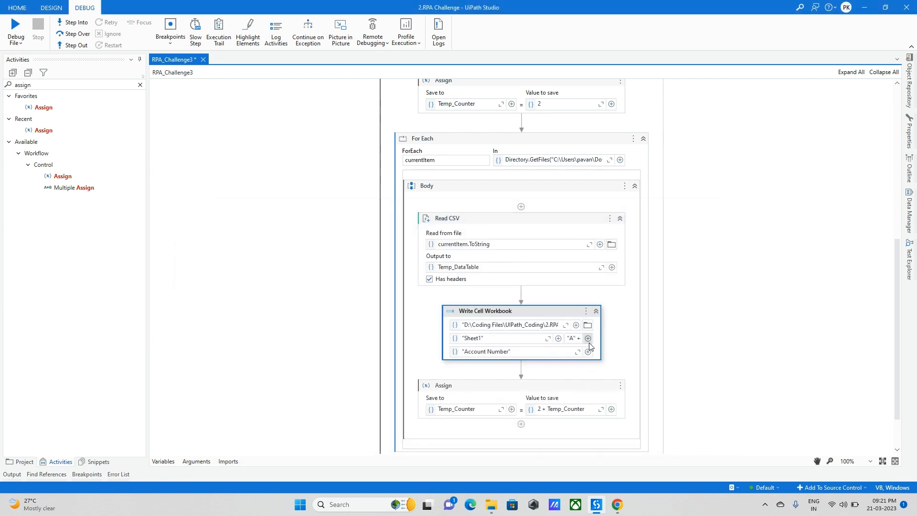
pyautogui.click(579, 338)
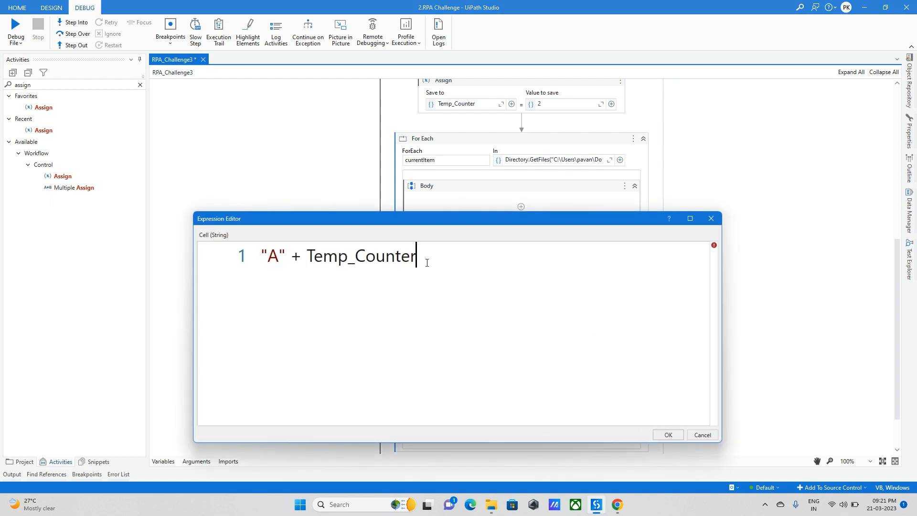
pyautogui.write('.to')
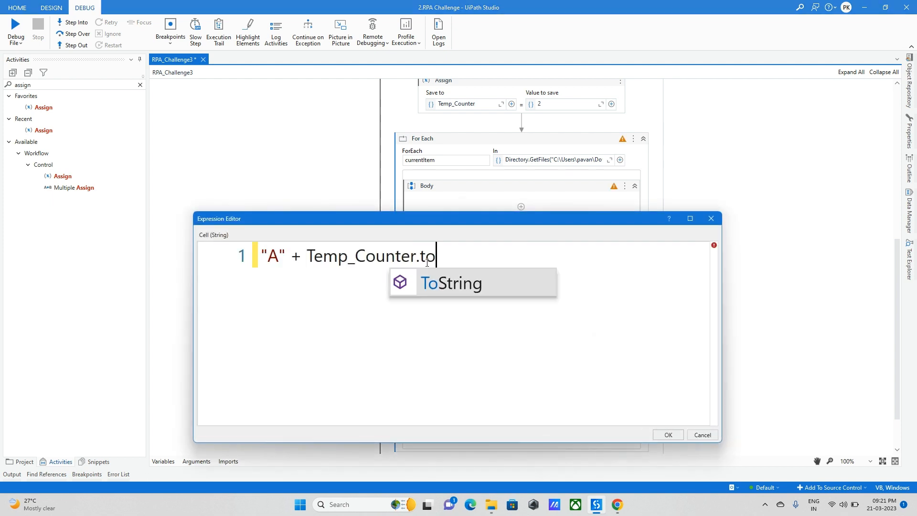
pyautogui.write('t')
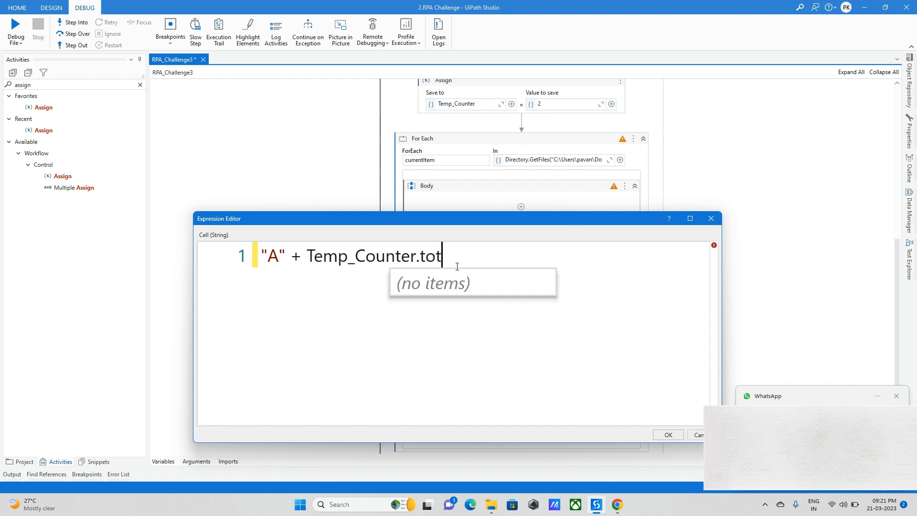
pyautogui.write('s')
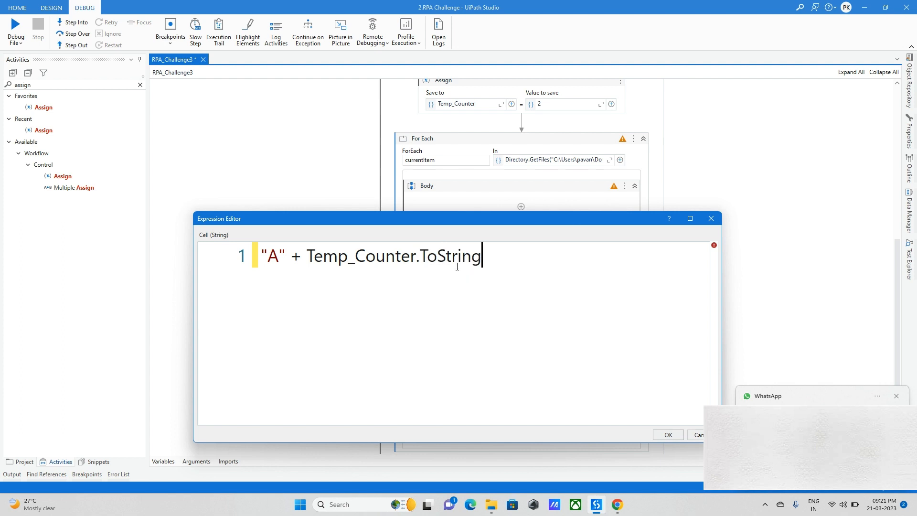
pyautogui.click(668, 435)
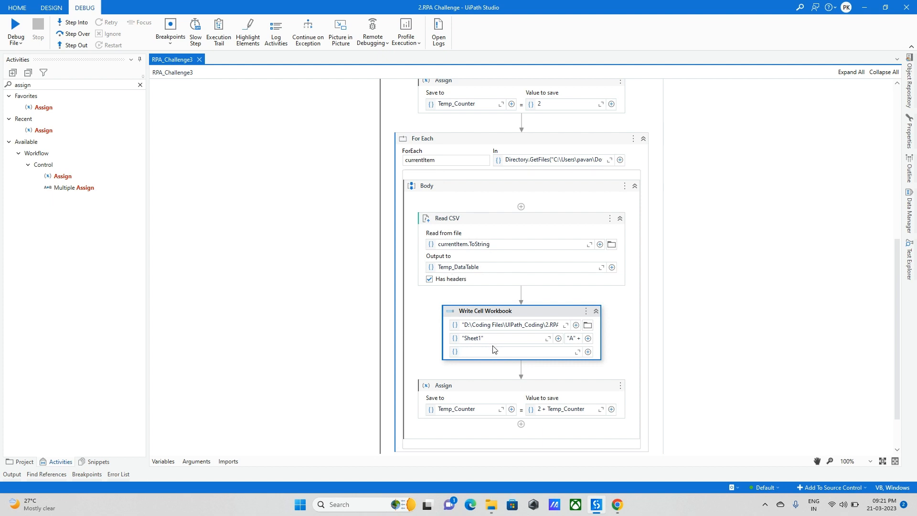
# Enter Temp_DataTable(0)(0) as the cell content to write.
pyautogui.write('Temp_DataTable')
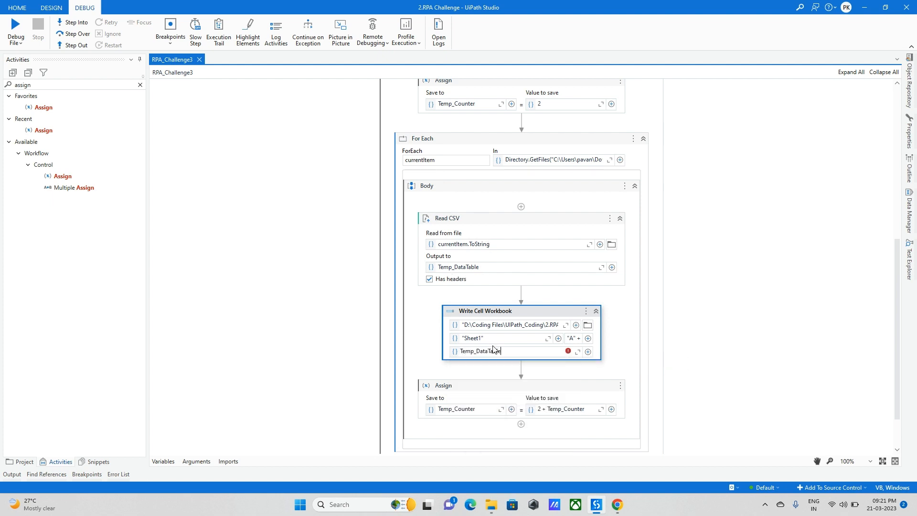
pyautogui.write('(0)')
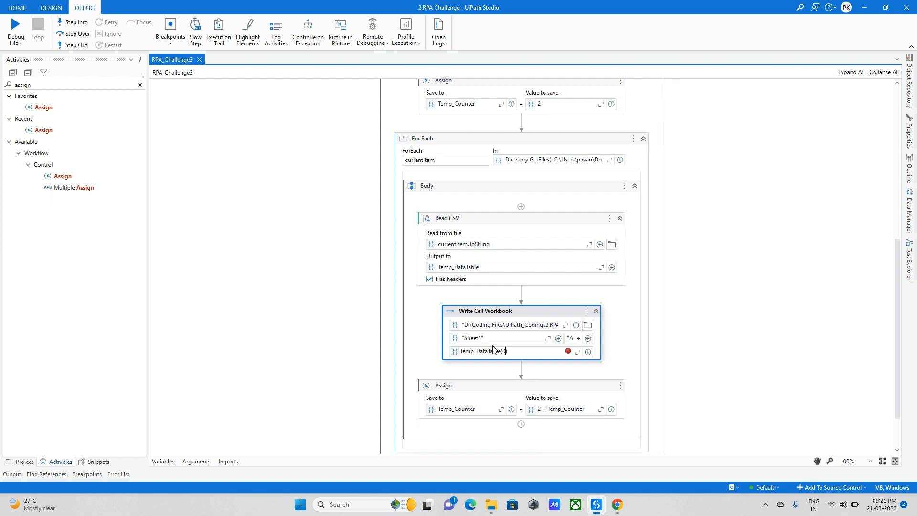
pyautogui.write('(0)')
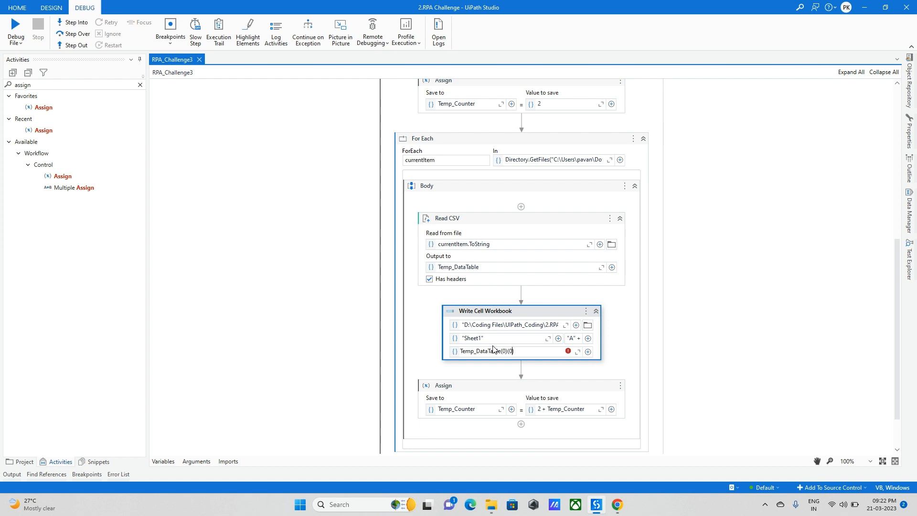
# Open Data9 from the Transaction as at 13 May 2022 folder, review its values, and close it.
pyautogui.click(664, 352)
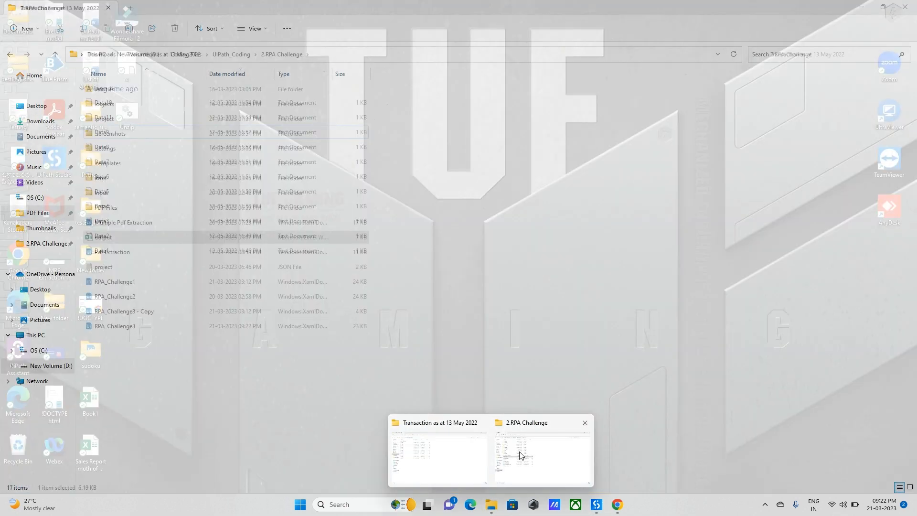
pyautogui.click(539, 456)
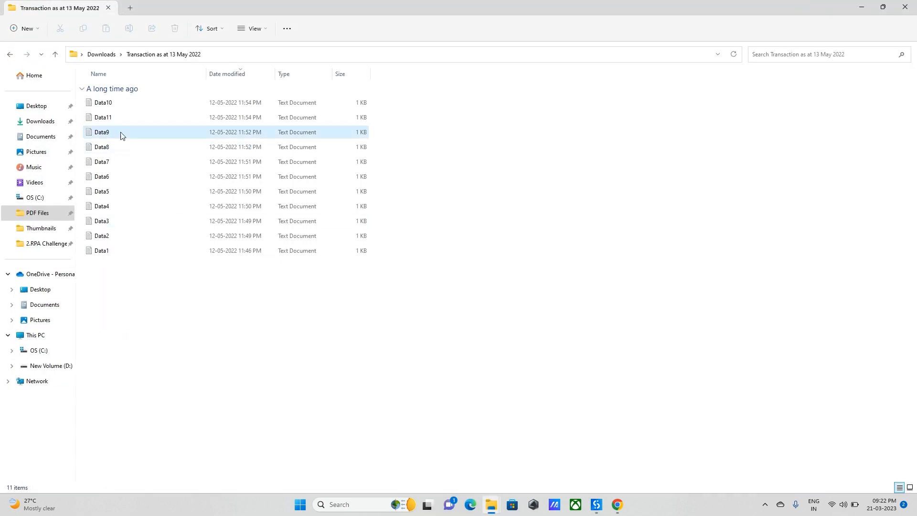
pyautogui.doubleClick(101, 131)
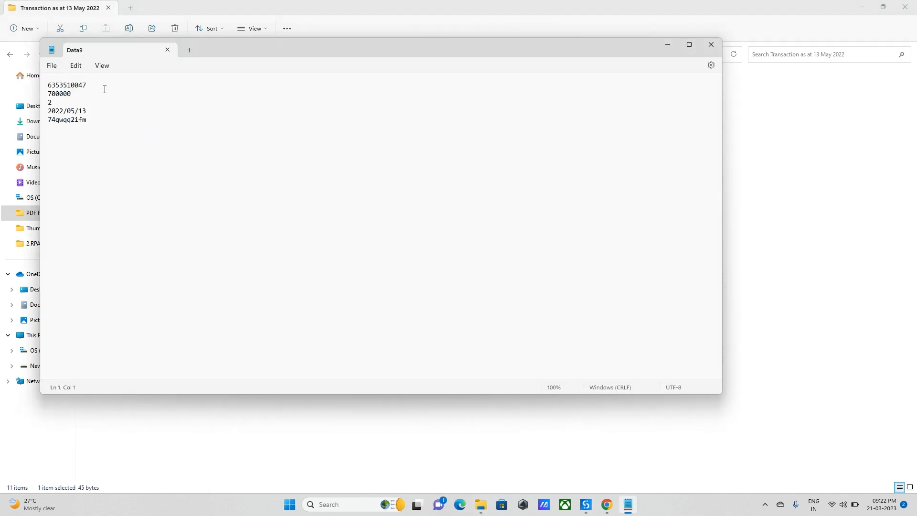
pyautogui.doubleClick(58, 94)
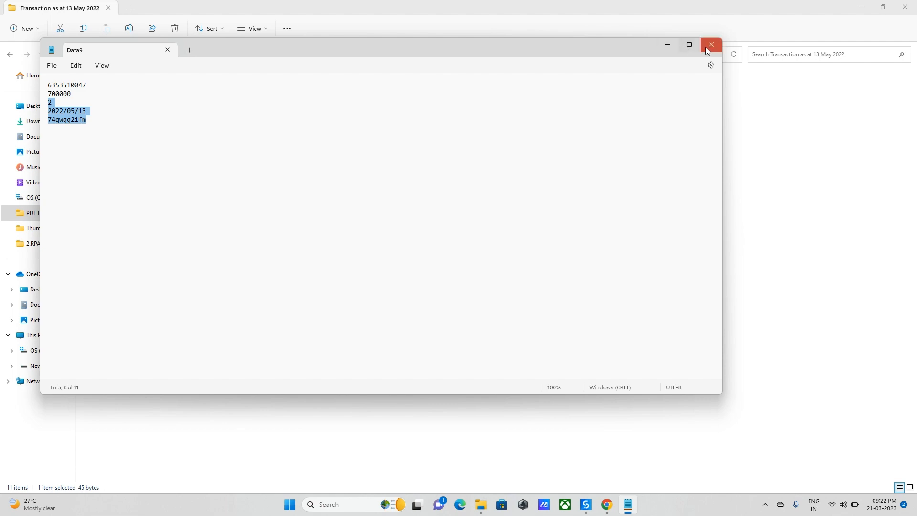
pyautogui.click(710, 45)
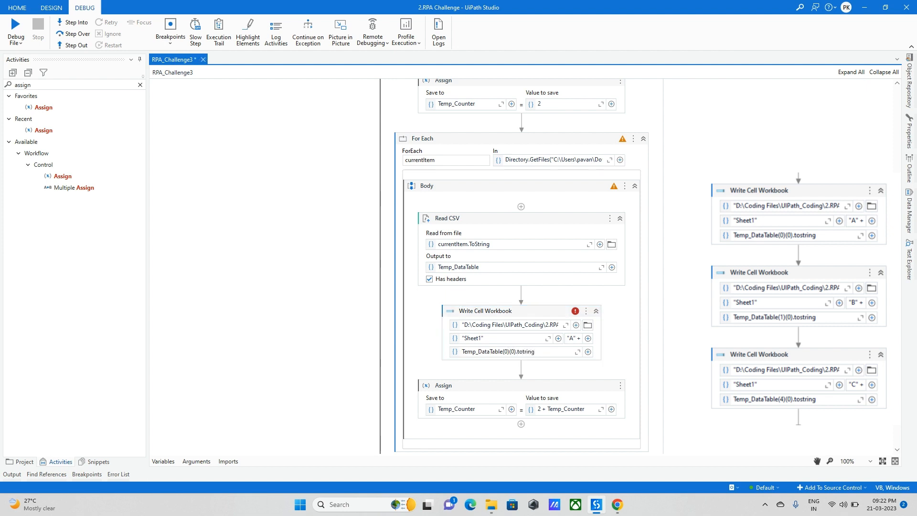
# Duplicate the Write Cell Workbook twice, changing the copies' cell columns to B and C.
pyautogui.click(497, 352)
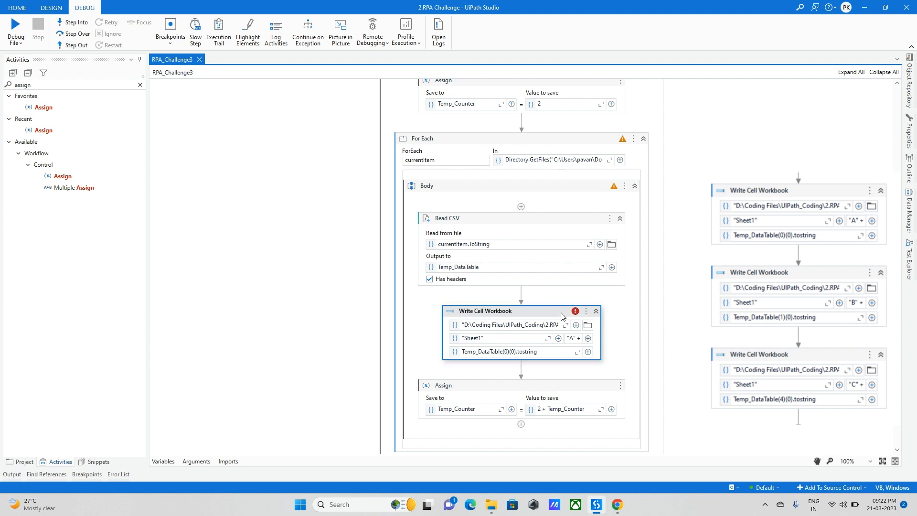
pyautogui.scroll(-3)
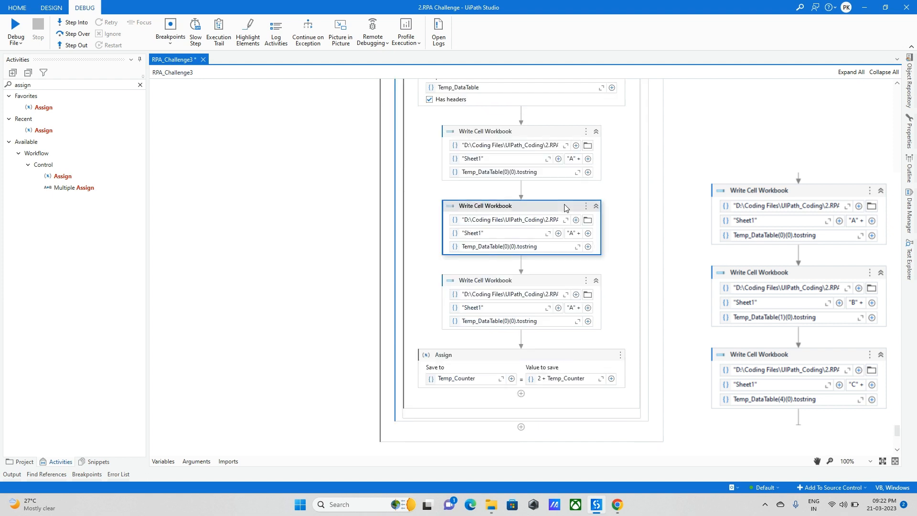
pyautogui.click(578, 232)
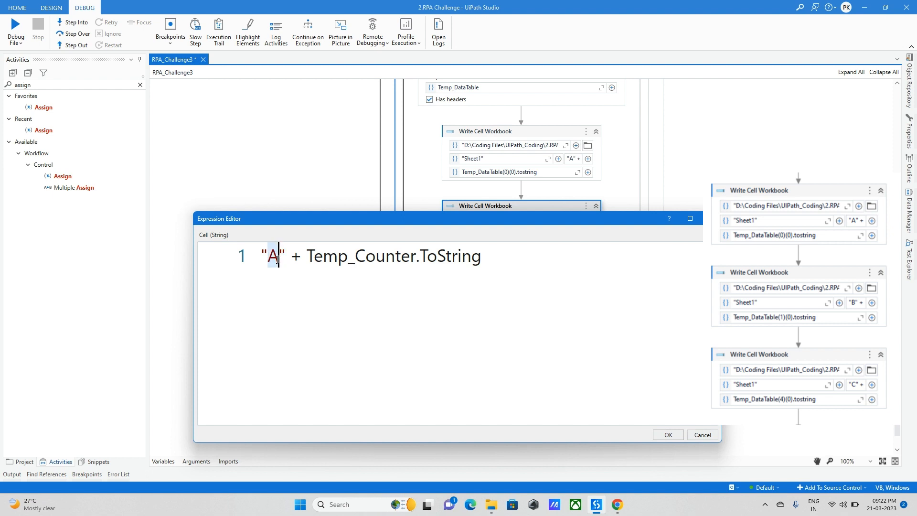
pyautogui.write('B')
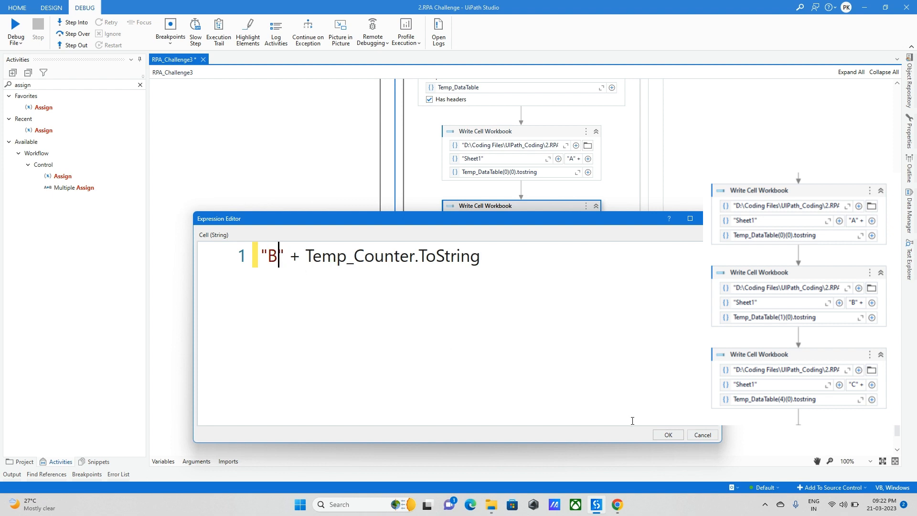
pyautogui.click(667, 435)
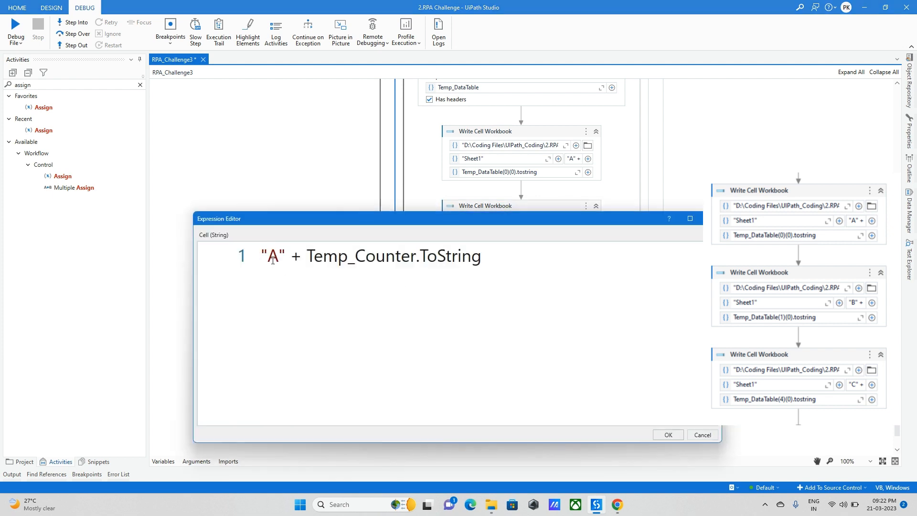
pyautogui.write('C')
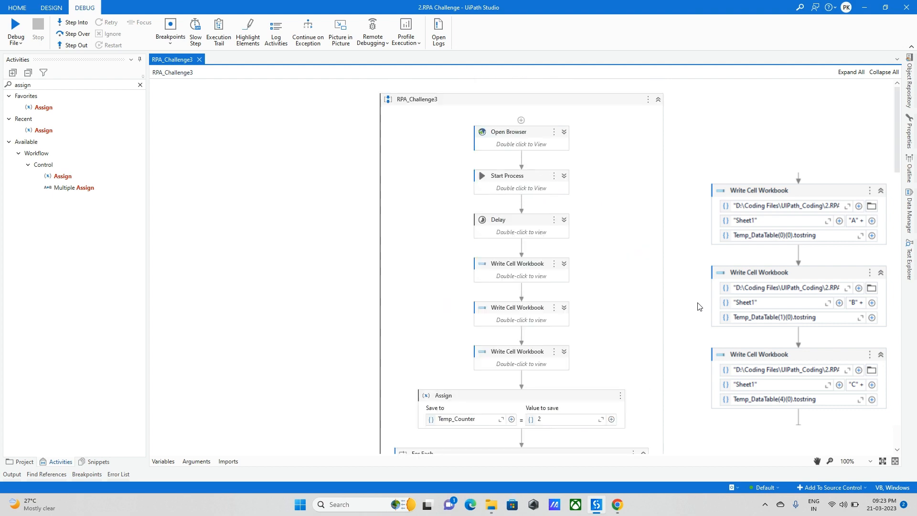
pyautogui.click(617, 505)
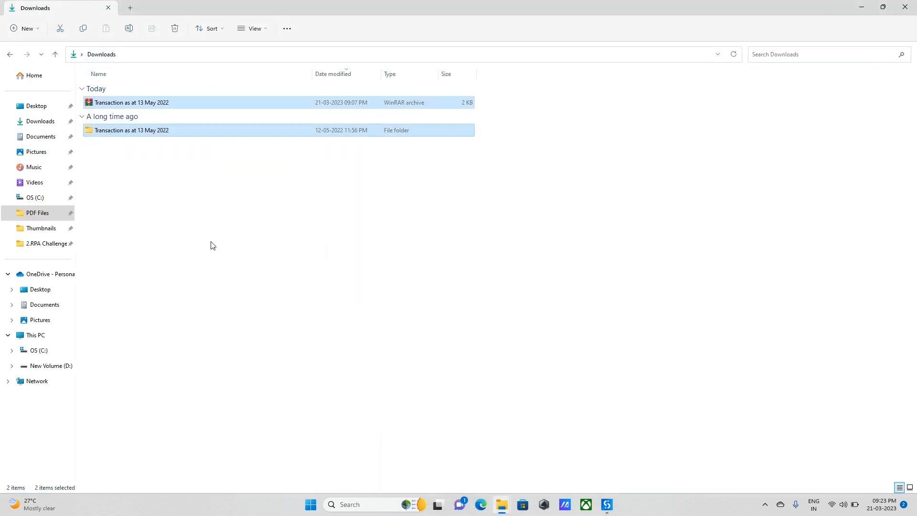
# View the Transaction as at 13 May 2022 archive and extracted folder in Downloads.
pyautogui.click(606, 508)
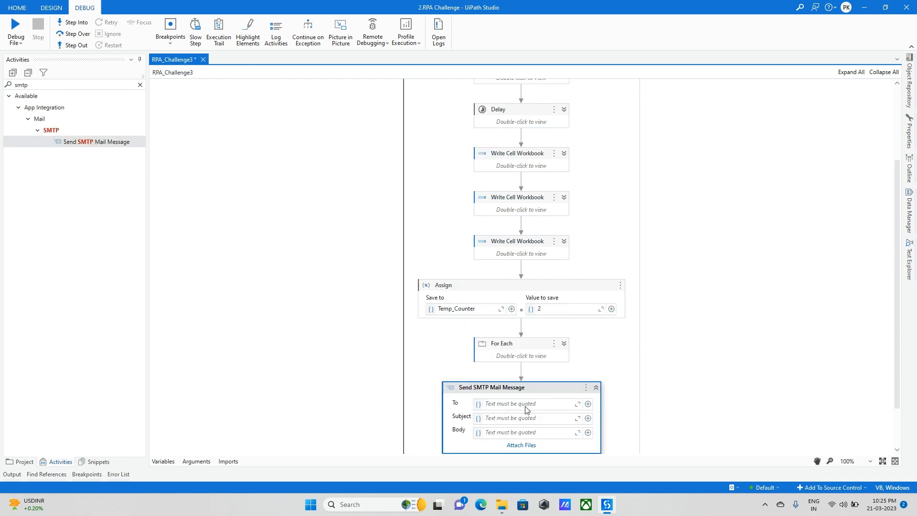
# Scroll the designer down to the empty Send SMTP Mail Message activity.
pyautogui.scroll(-3)
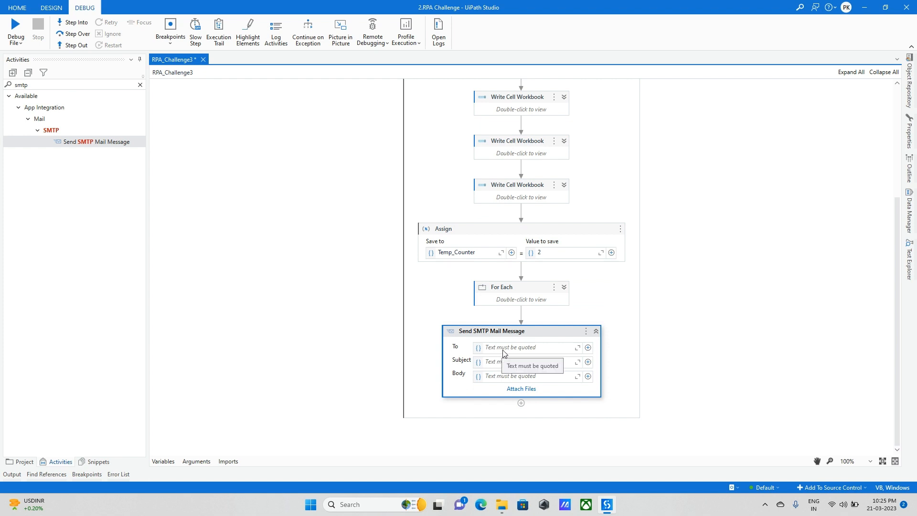
pyautogui.moveTo(487, 313)
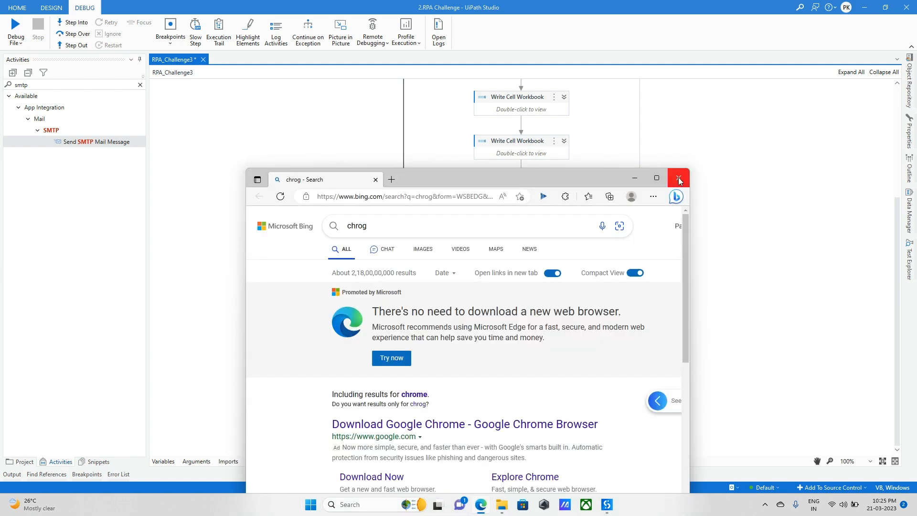
# Open the Stars Can Code RPA StarsChallenge Day 3 post and select its recipient email.
pyautogui.click(678, 178)
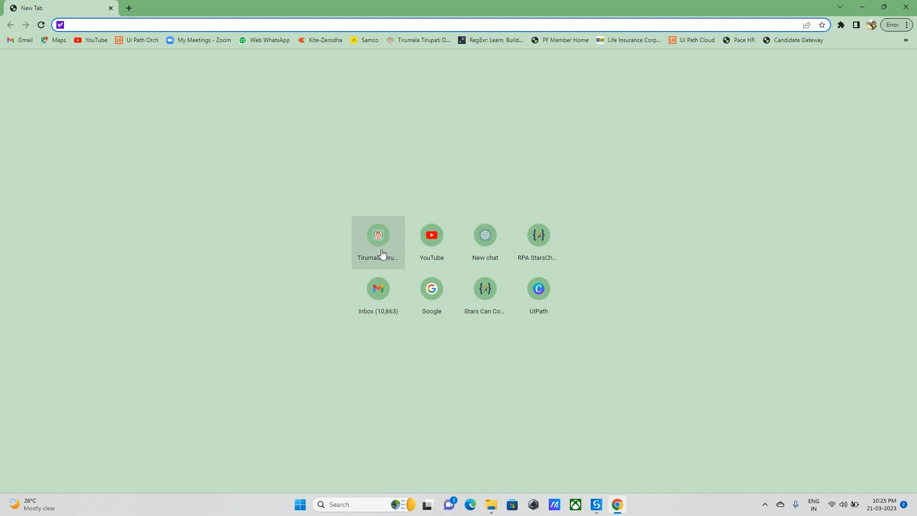
pyautogui.click(485, 288)
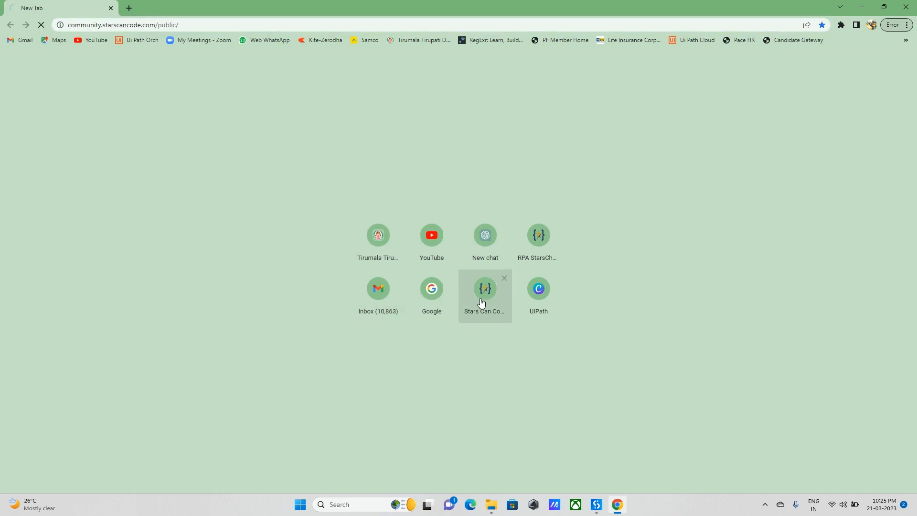
pyautogui.click(484, 289)
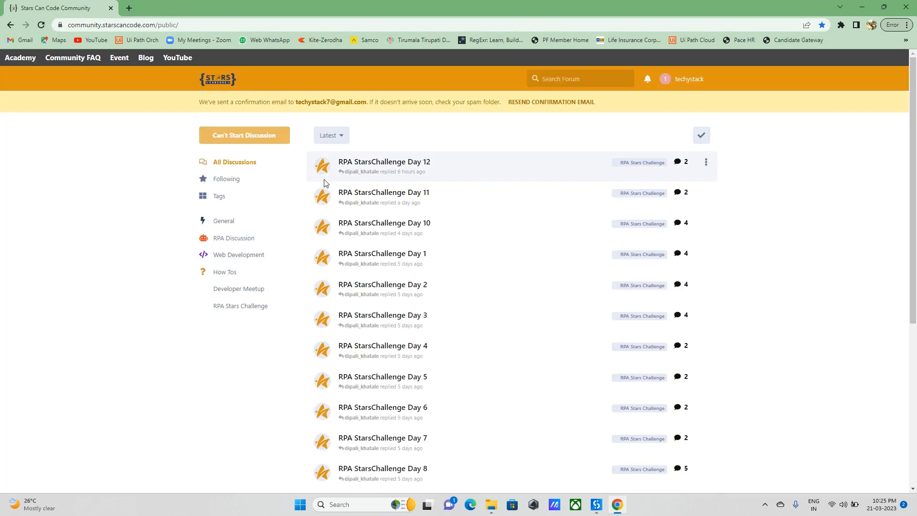
pyautogui.moveTo(383, 315)
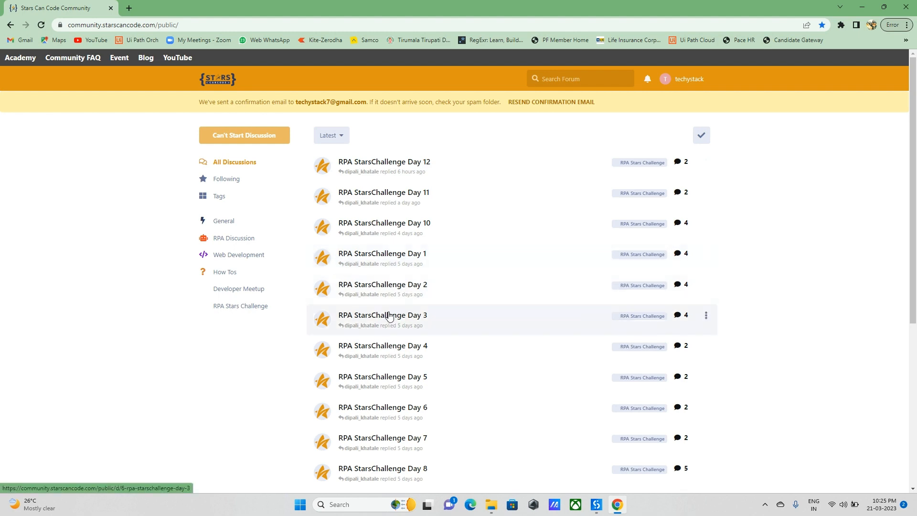
pyautogui.click(383, 314)
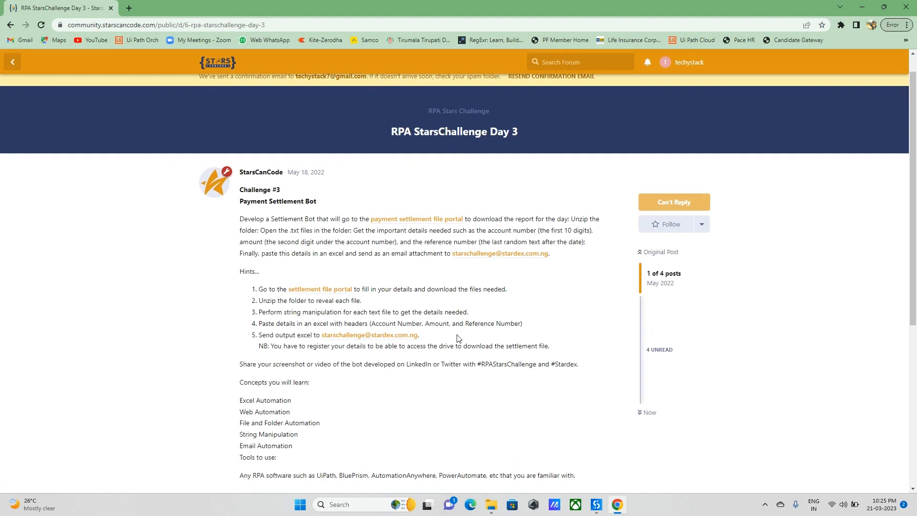
pyautogui.doubleClick(369, 334)
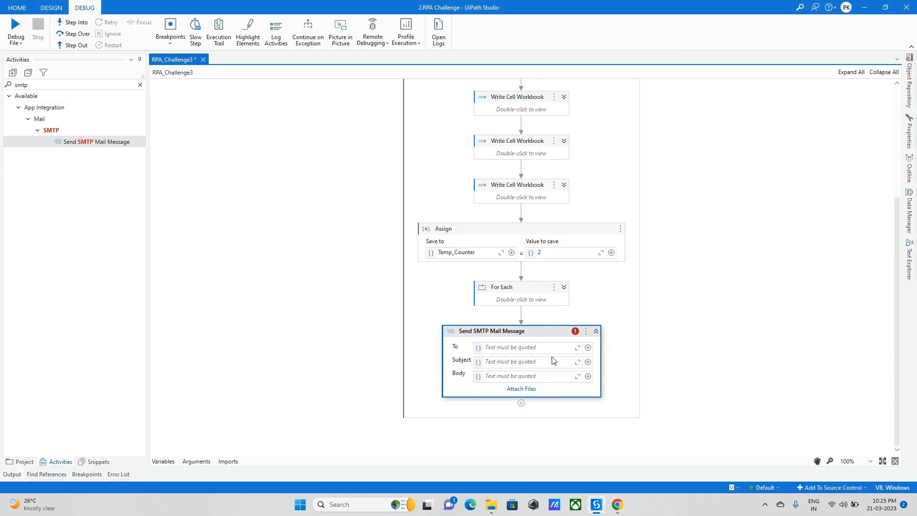
pyautogui.click(577, 347)
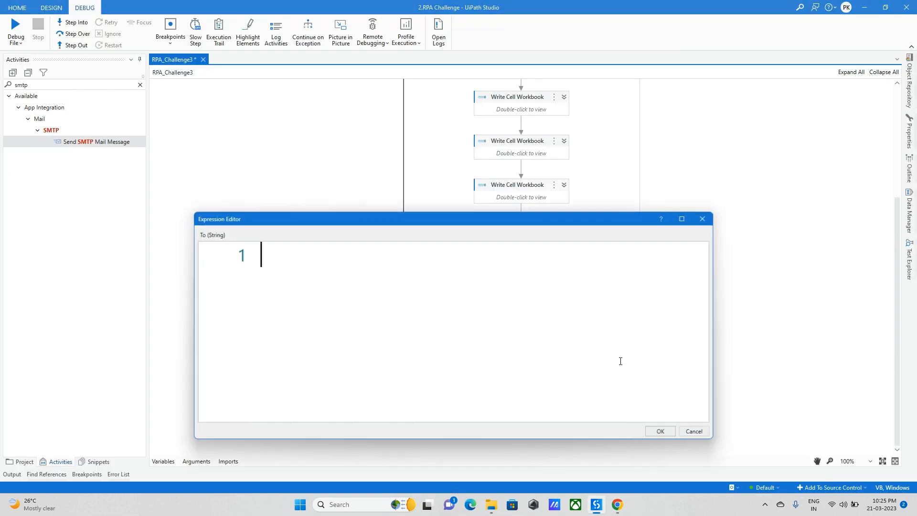
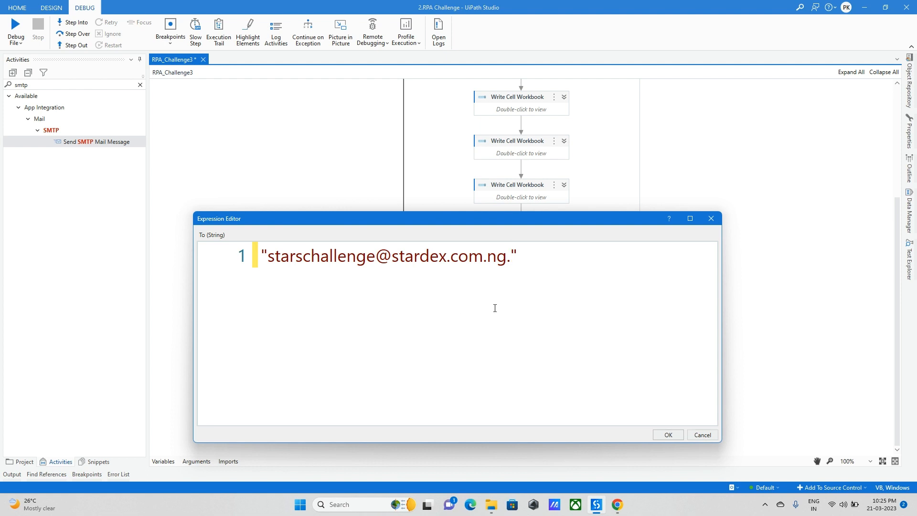
pyautogui.click(667, 435)
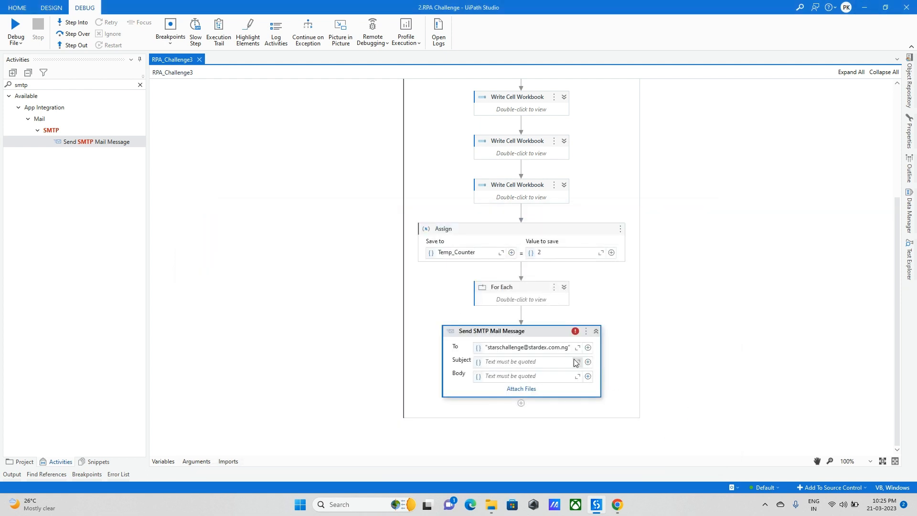
pyautogui.click(577, 362)
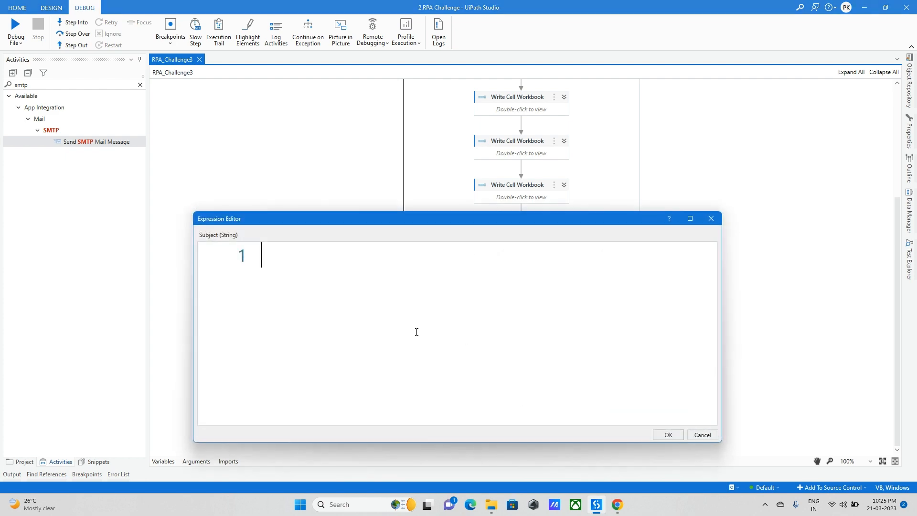
pyautogui.click(617, 505)
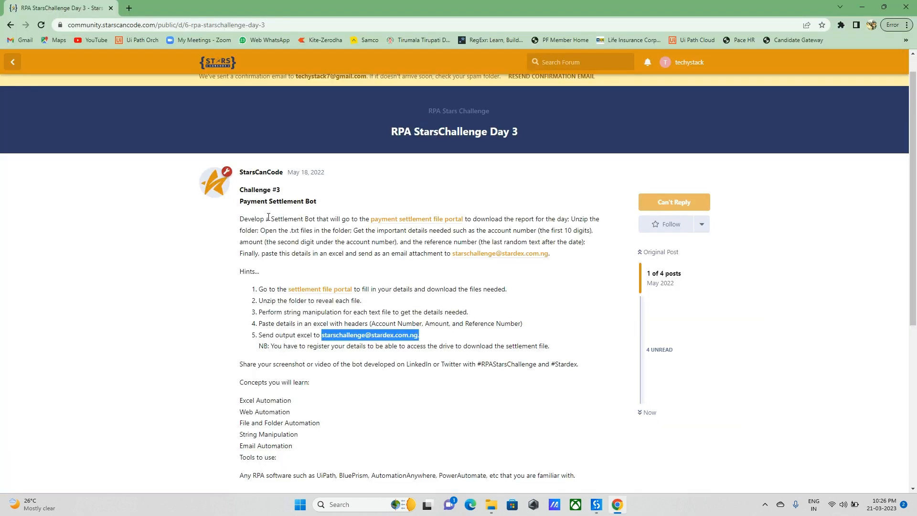
pyautogui.doubleClick(289, 219)
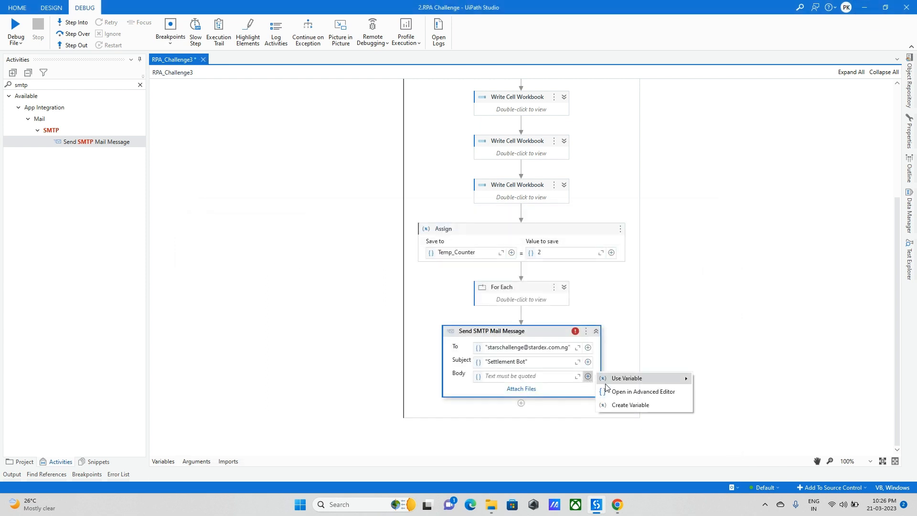
pyautogui.click(644, 391)
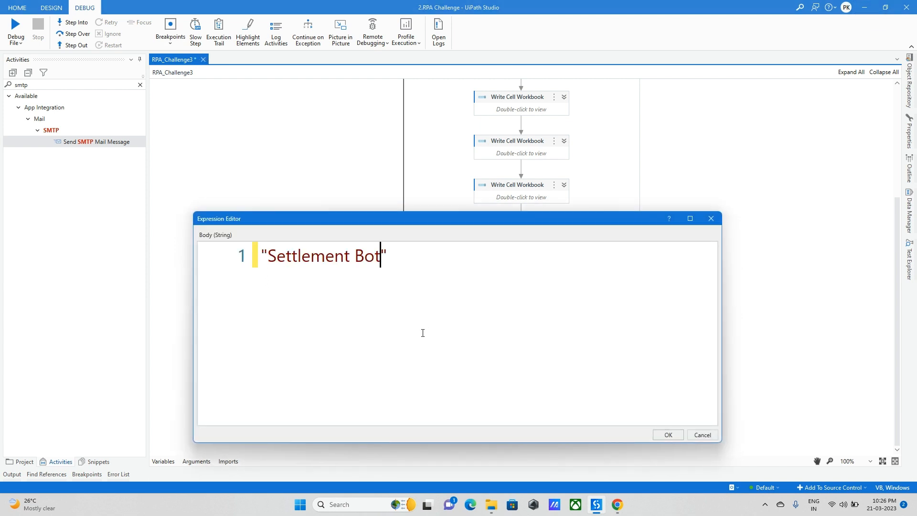
pyautogui.click(668, 435)
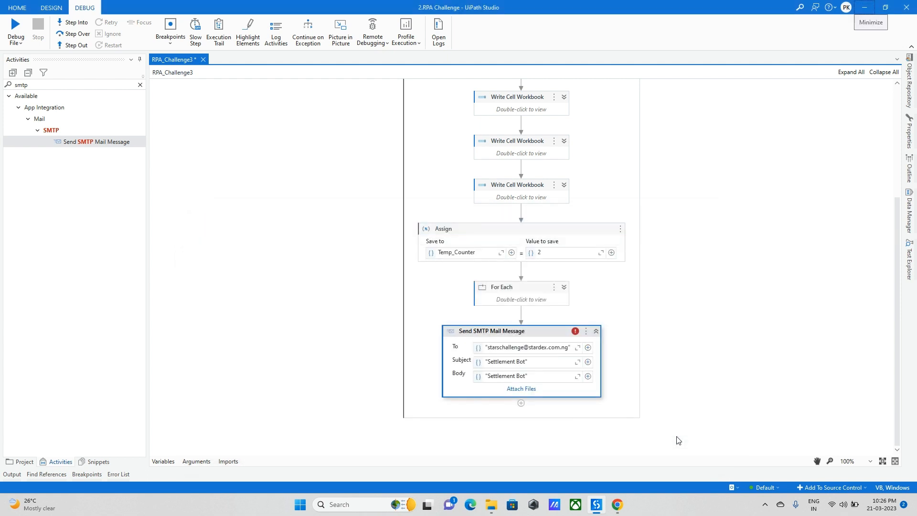
# Add an In String attachment entry, check the output workbook, and begin editing its Value.
pyautogui.click(521, 388)
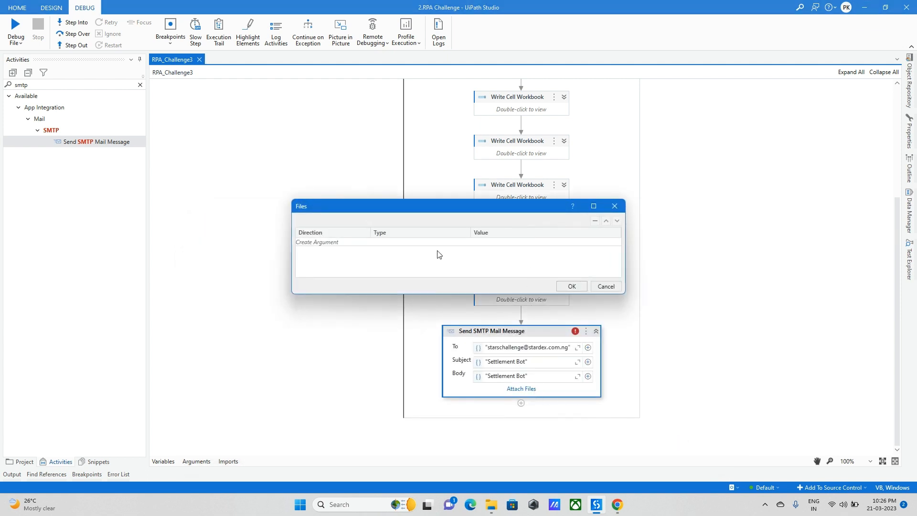
pyautogui.click(317, 241)
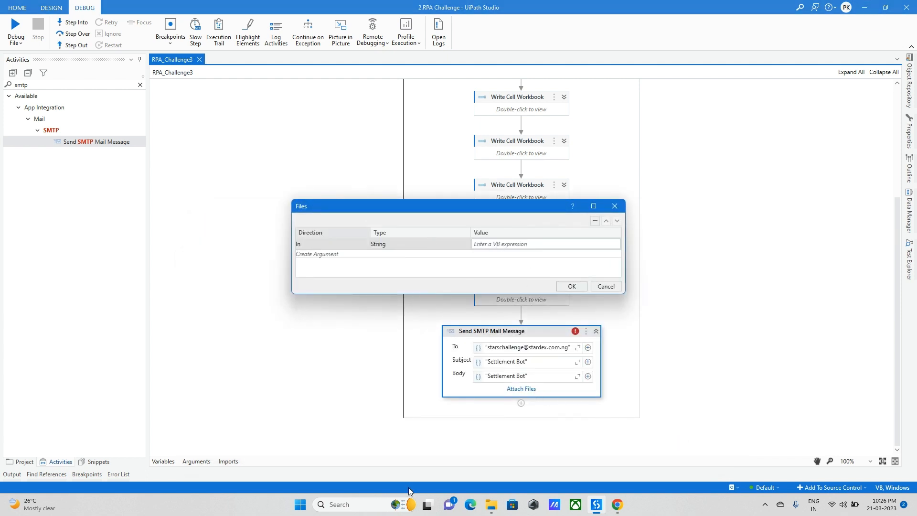
pyautogui.moveTo(511, 504)
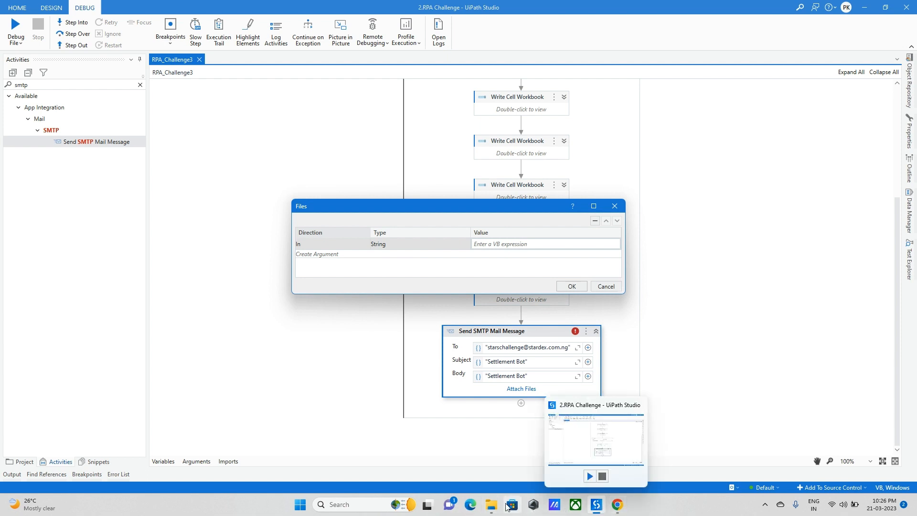
pyautogui.click(490, 504)
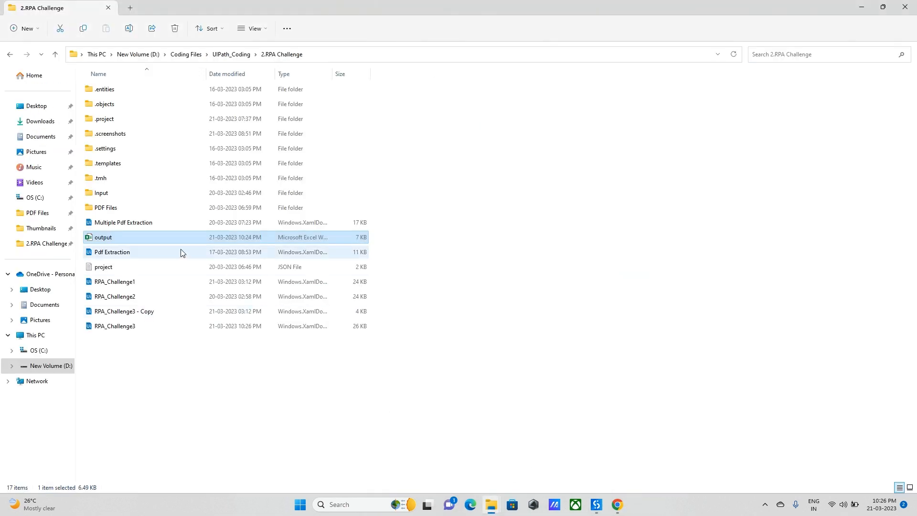
pyautogui.rightClick(103, 237)
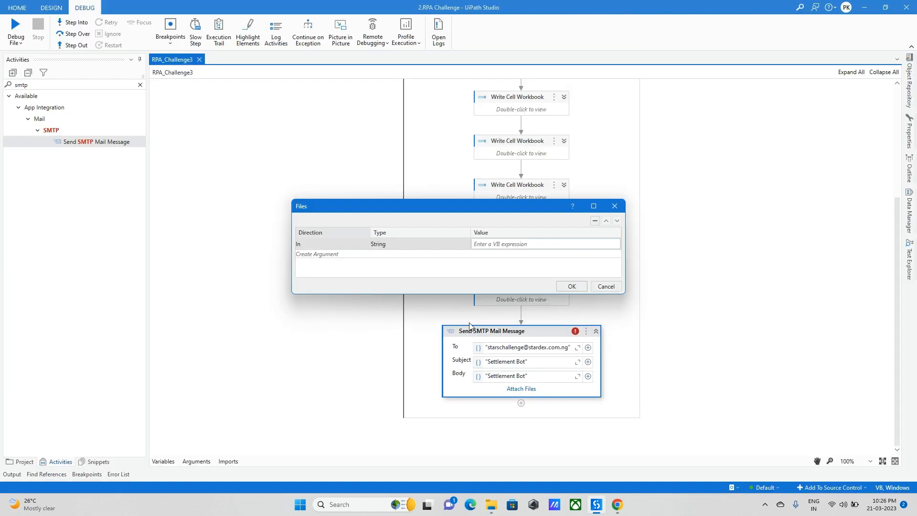
pyautogui.click(545, 245)
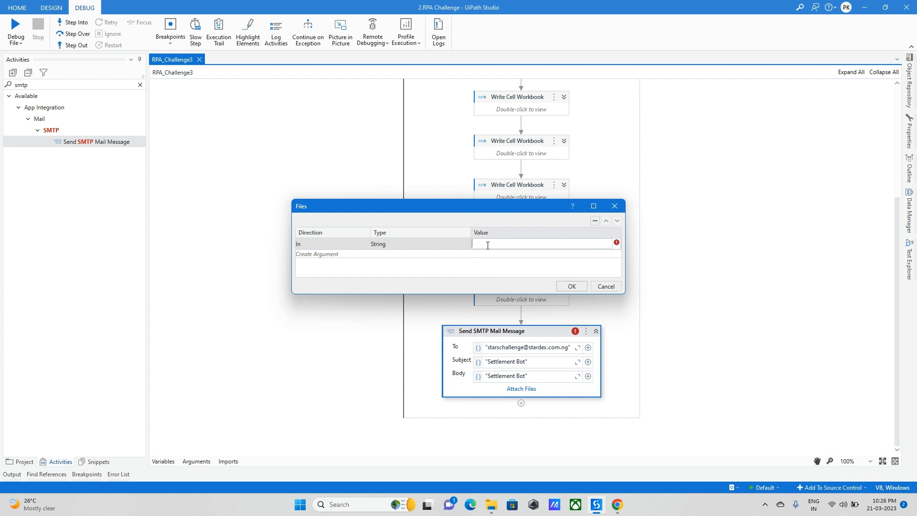
pyautogui.click(605, 286)
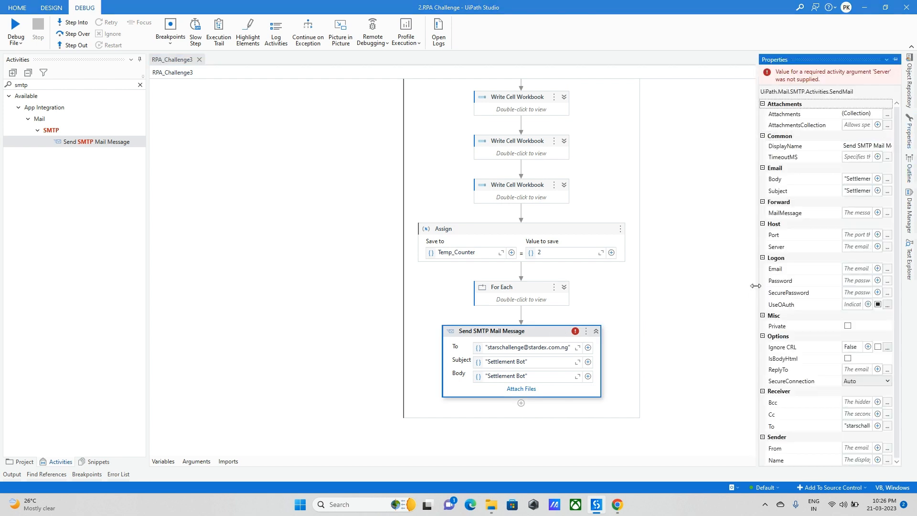
pyautogui.moveTo(847, 256)
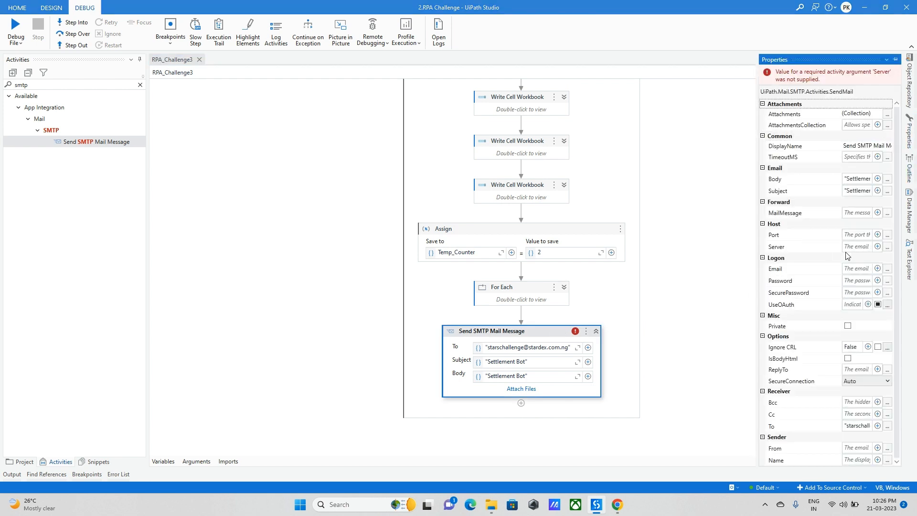
pyautogui.moveTo(806, 292)
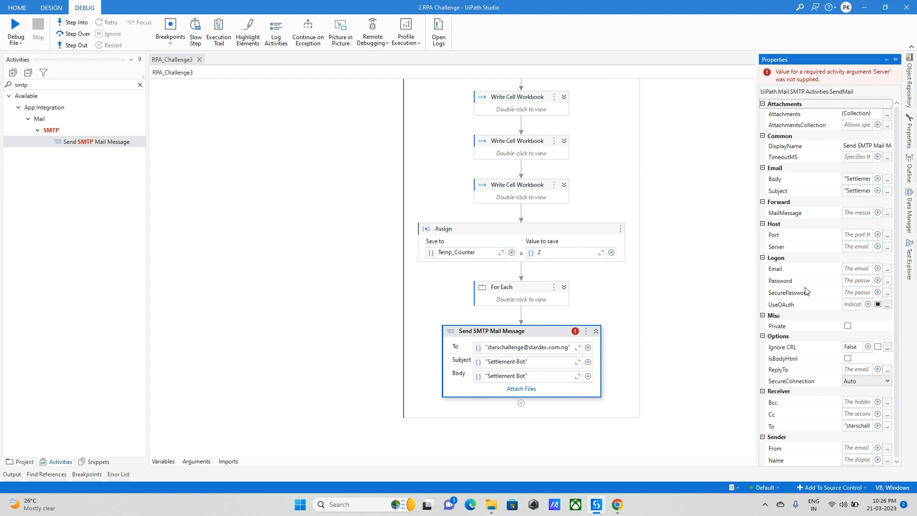
pyautogui.moveTo(756, 328)
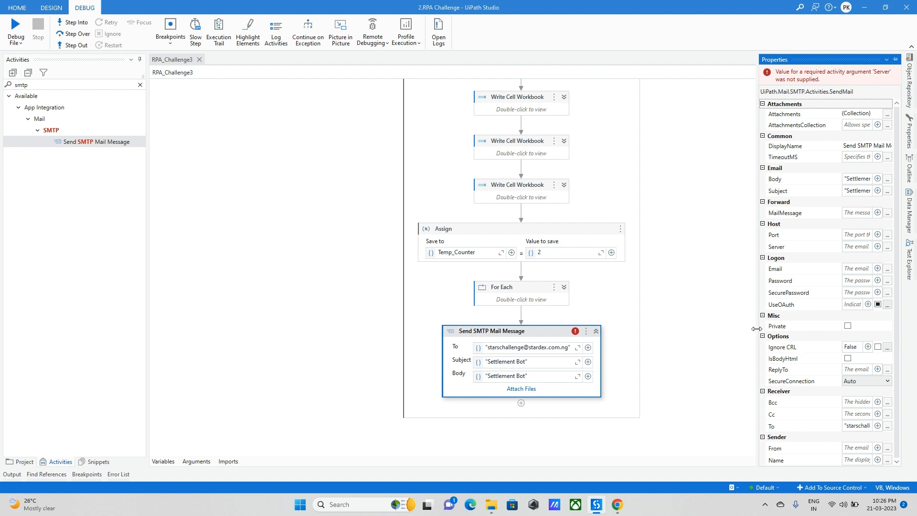
# Set the mail logon email to Email_Id and the password to Password.
pyautogui.click(878, 269)
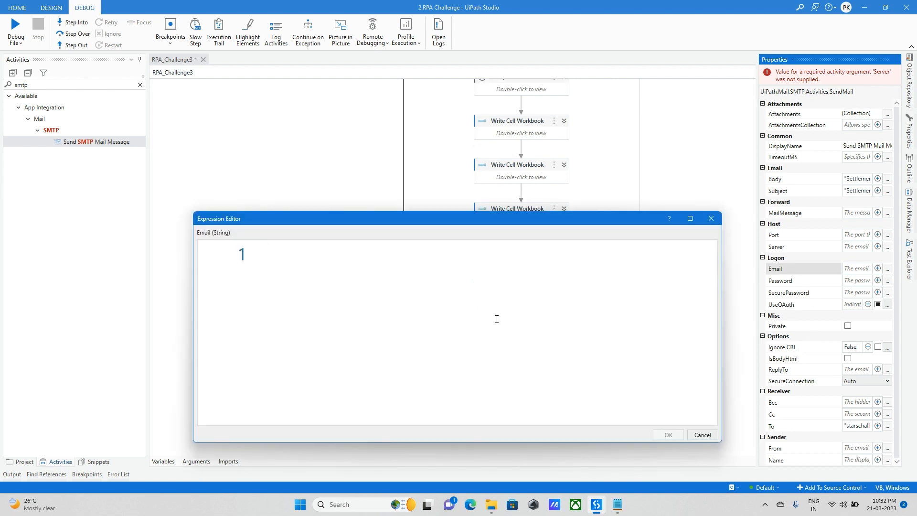
pyautogui.write('Email_Id')
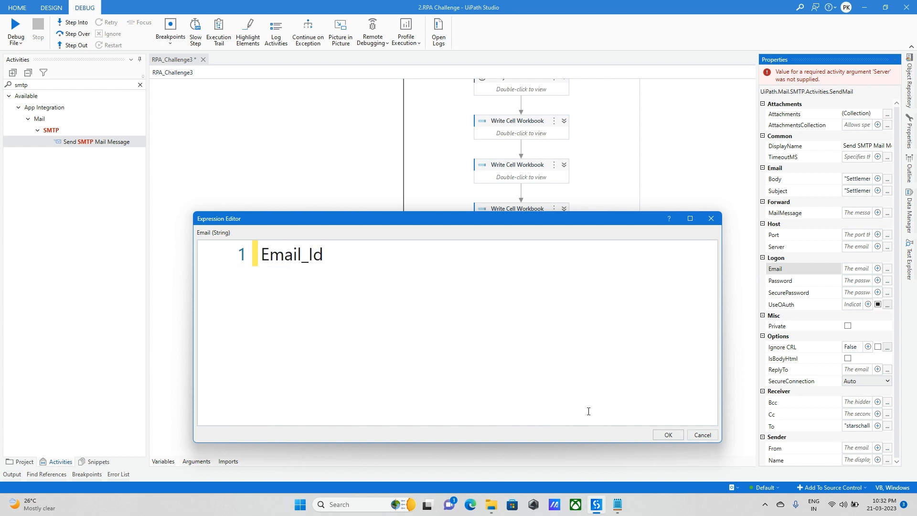
pyautogui.click(668, 435)
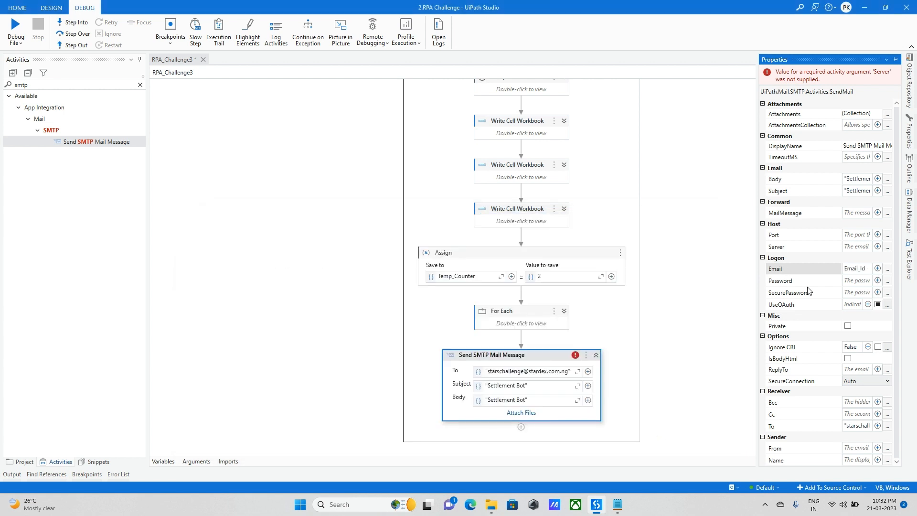
pyautogui.click(887, 280)
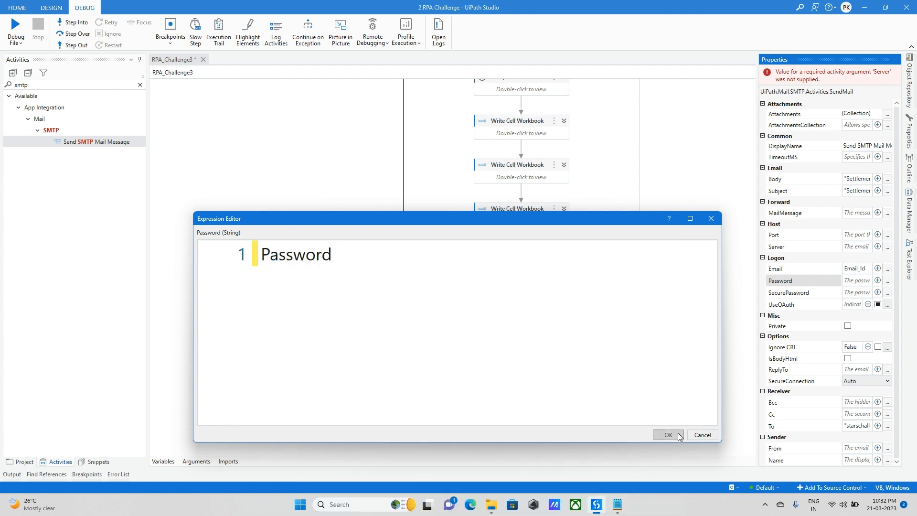
pyautogui.click(668, 435)
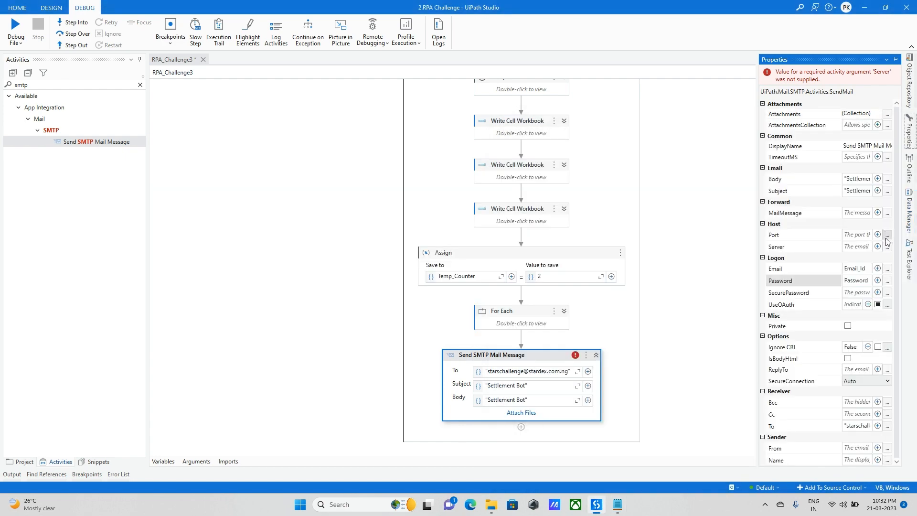
# Set the SMTP port to 587 and the server to "smtp.office365.com".
pyautogui.click(888, 234)
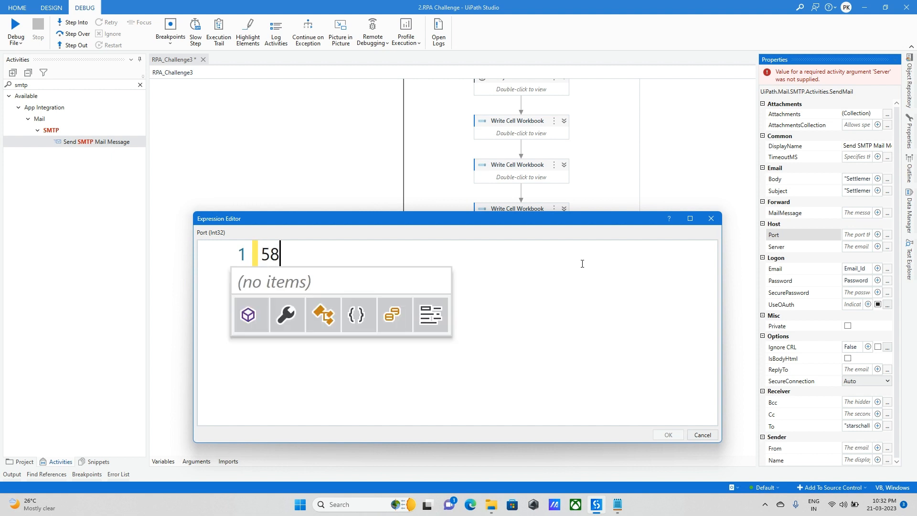
pyautogui.click(668, 435)
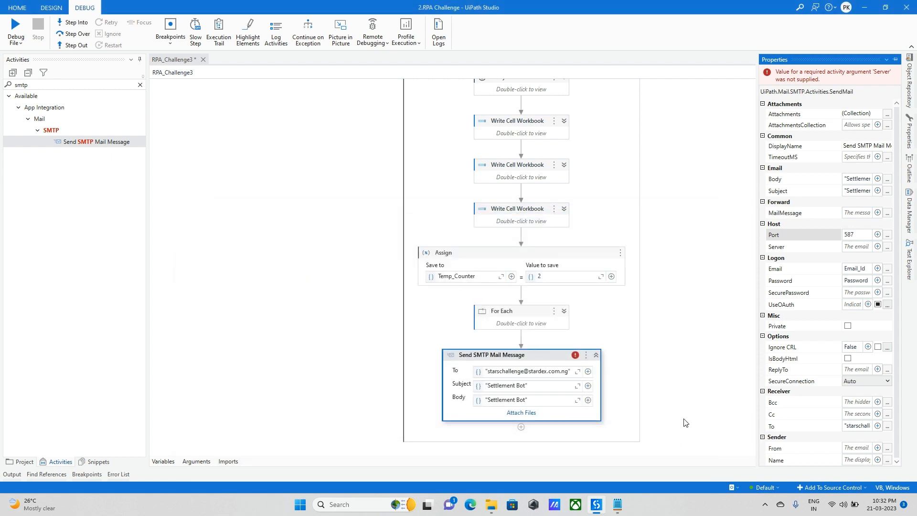
pyautogui.click(887, 247)
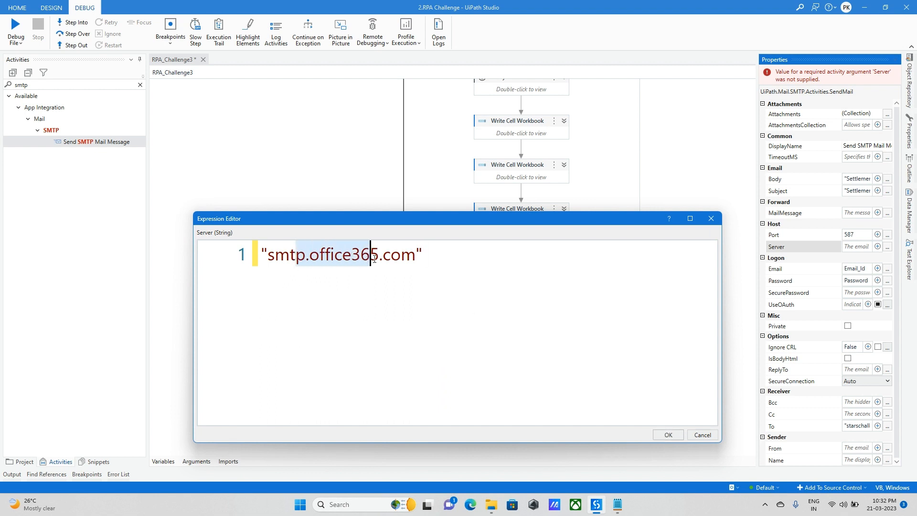
pyautogui.click(667, 435)
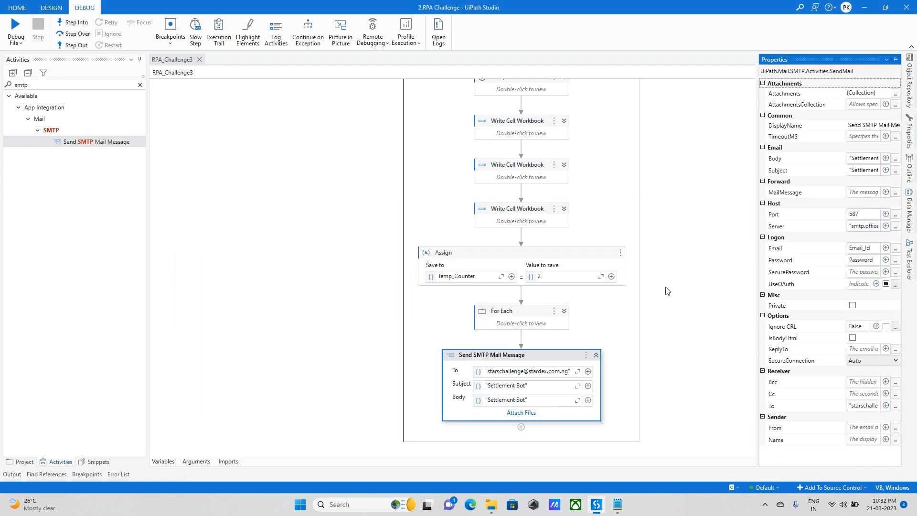
pyautogui.scroll(3)
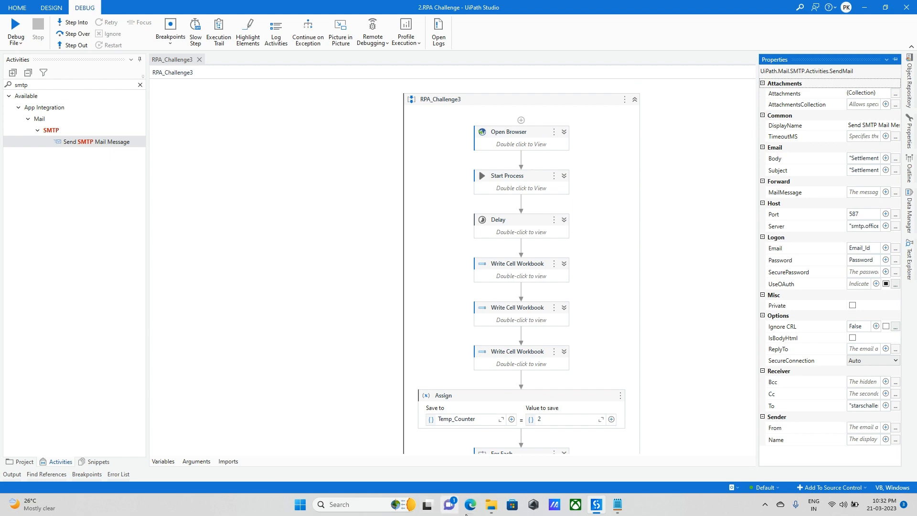
# Save the project and debug-run the workflow through the Stardex Settlement File Portal.
pyautogui.click(490, 505)
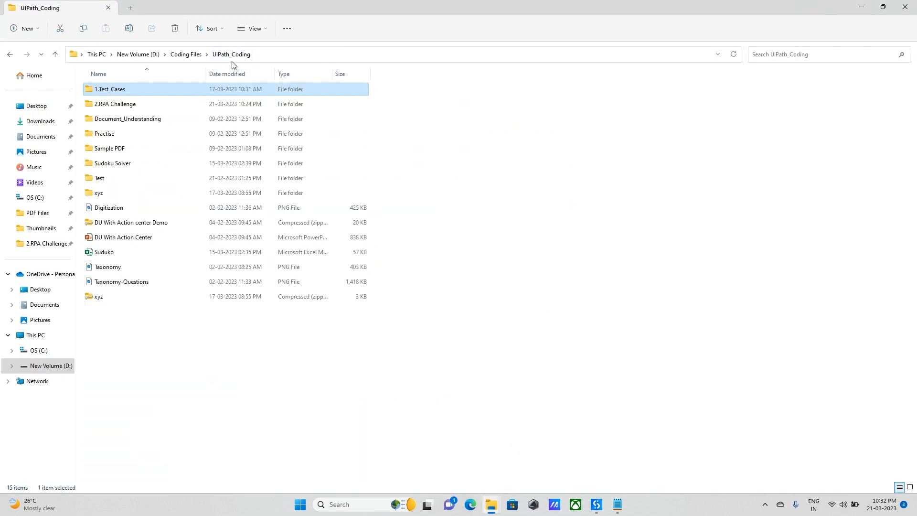
pyautogui.doubleClick(115, 104)
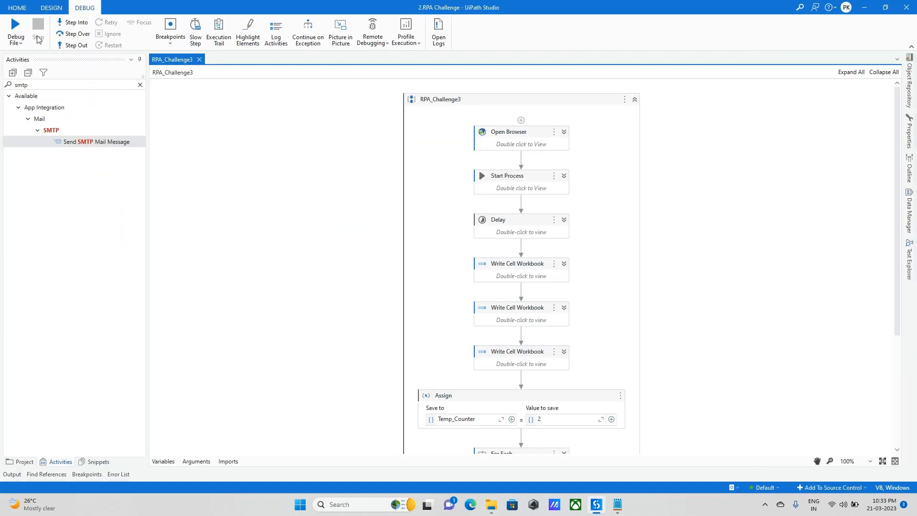
pyautogui.click(15, 31)
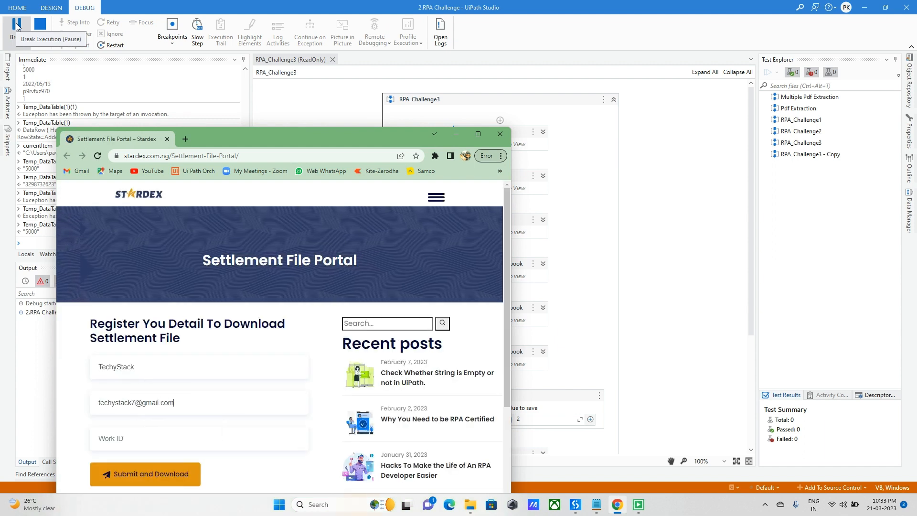
pyautogui.click(145, 474)
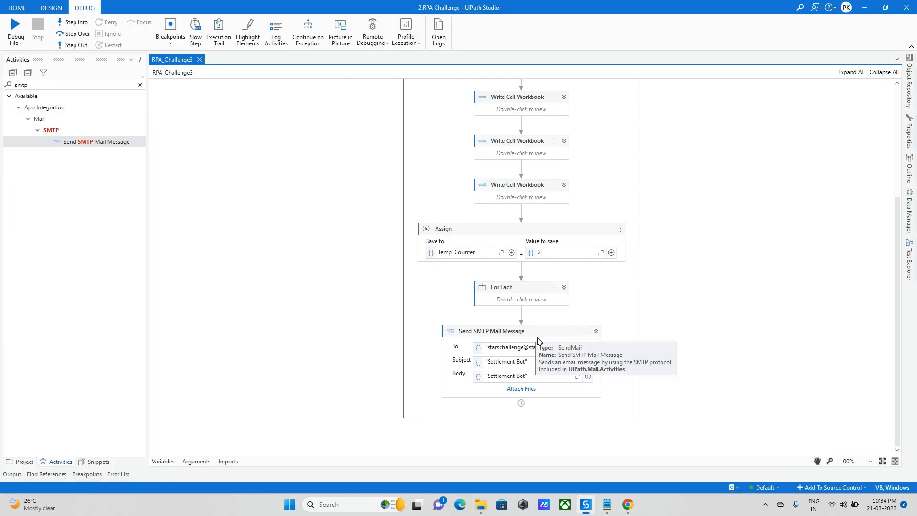
# Launch Mail, open the sent Settlement Bot email, then close the output.xlsx spreadsheet.
pyautogui.click(289, 505)
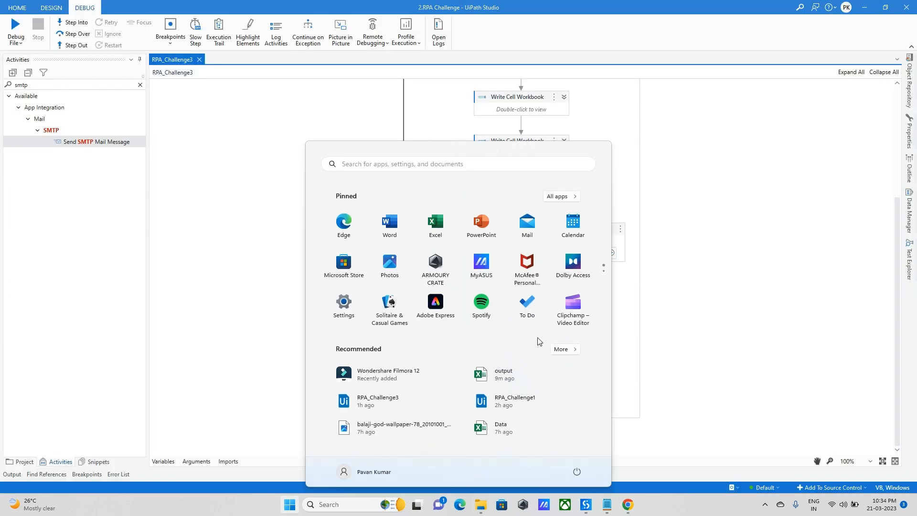
pyautogui.write('mail')
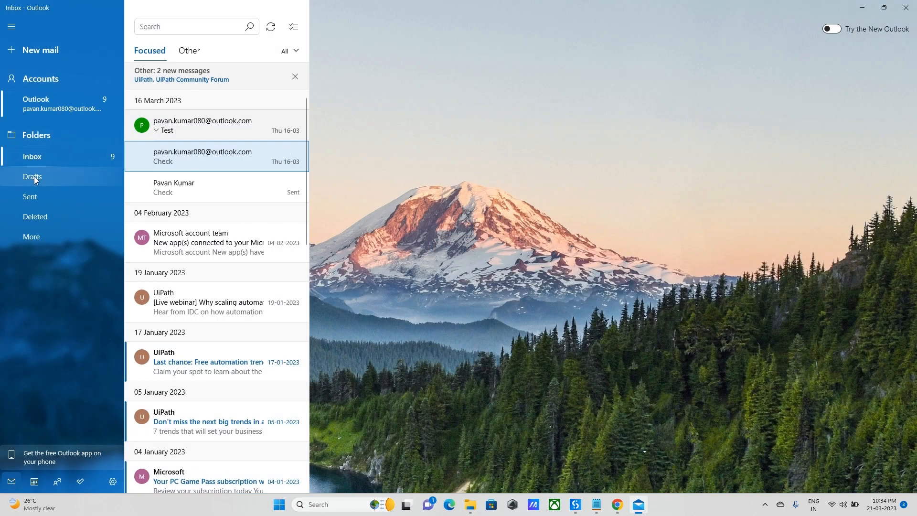
pyautogui.click(29, 196)
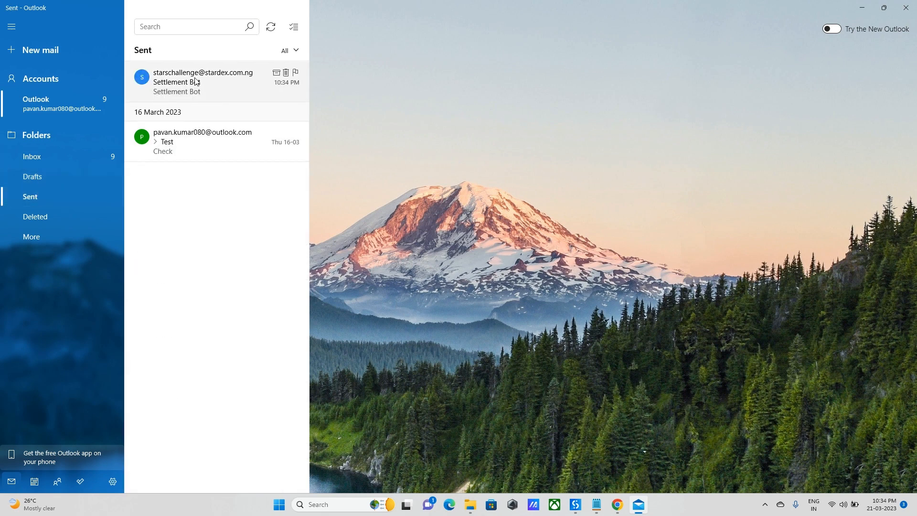
pyautogui.click(204, 81)
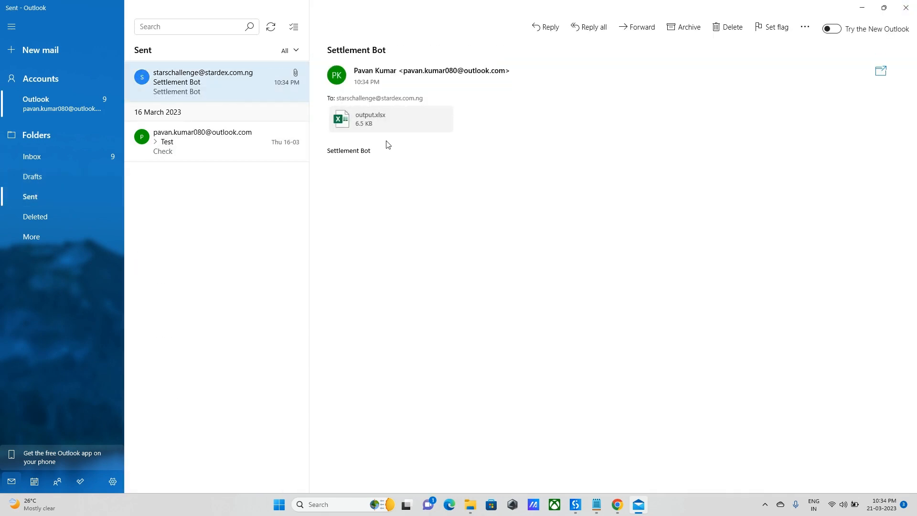
pyautogui.moveTo(405, 169)
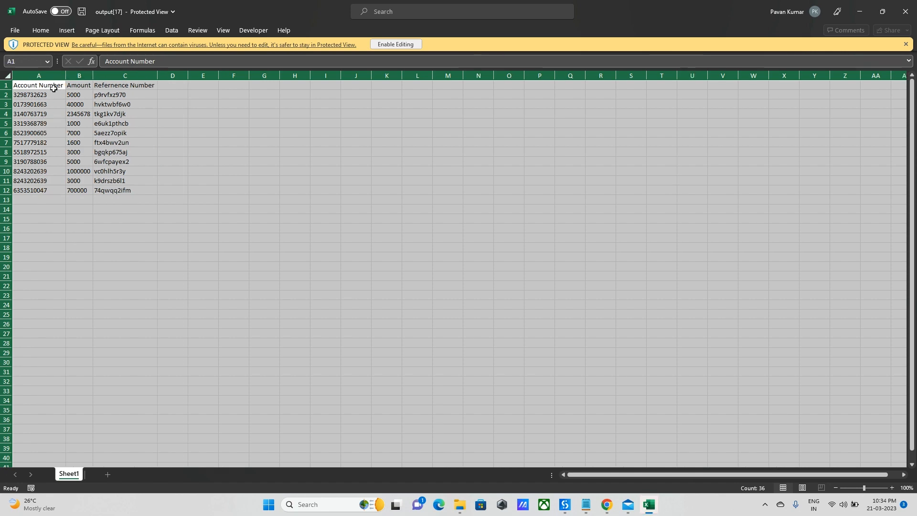
pyautogui.click(639, 504)
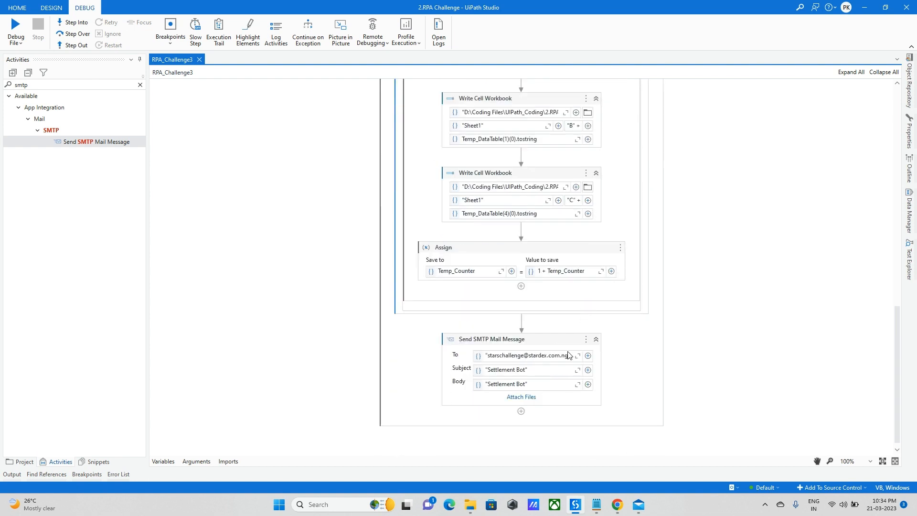
pyautogui.moveTo(562, 271)
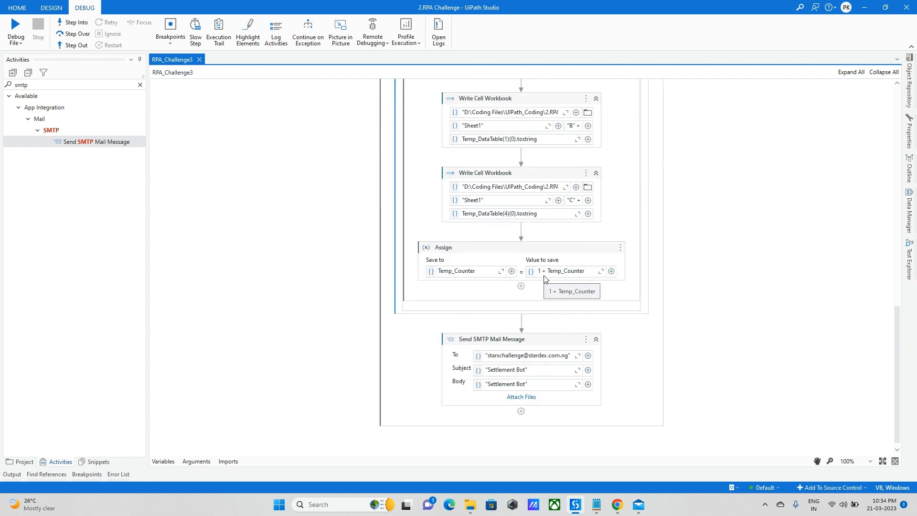
pyautogui.moveTo(514, 221)
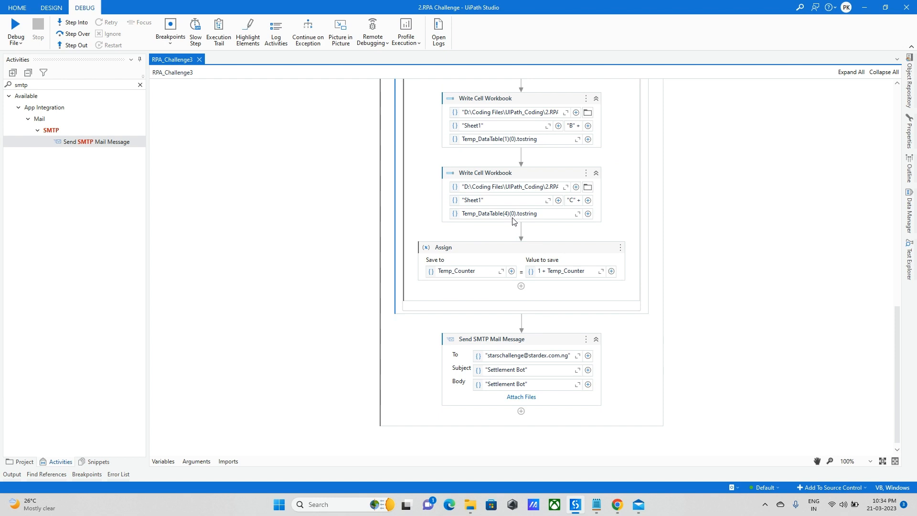
pyautogui.moveTo(513, 139)
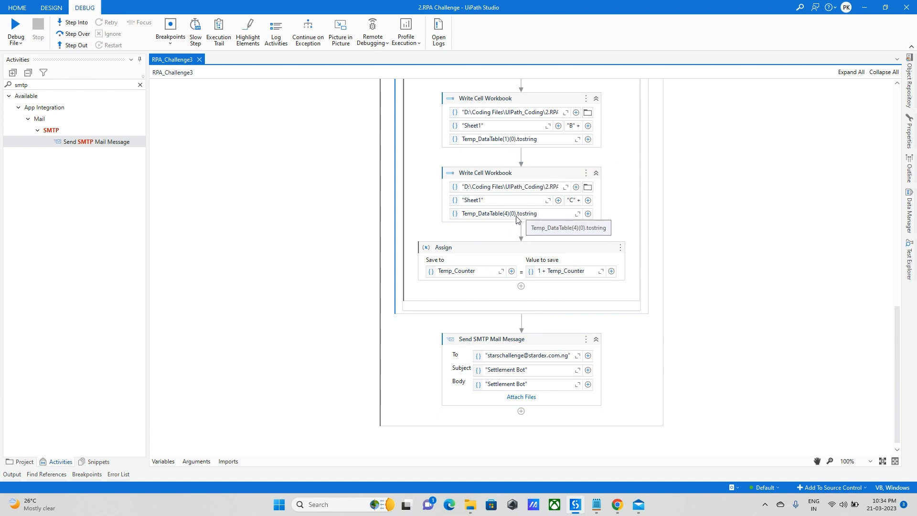
pyautogui.moveTo(521, 229)
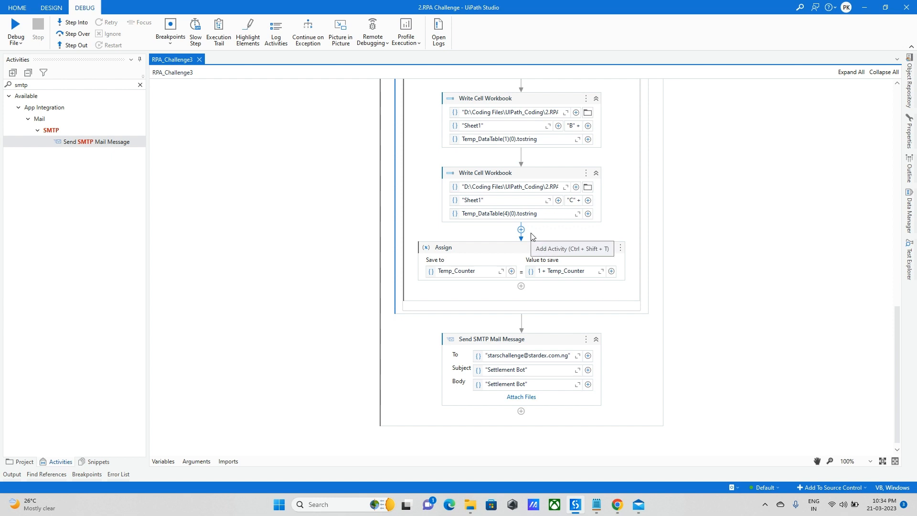
pyautogui.moveTo(620, 247)
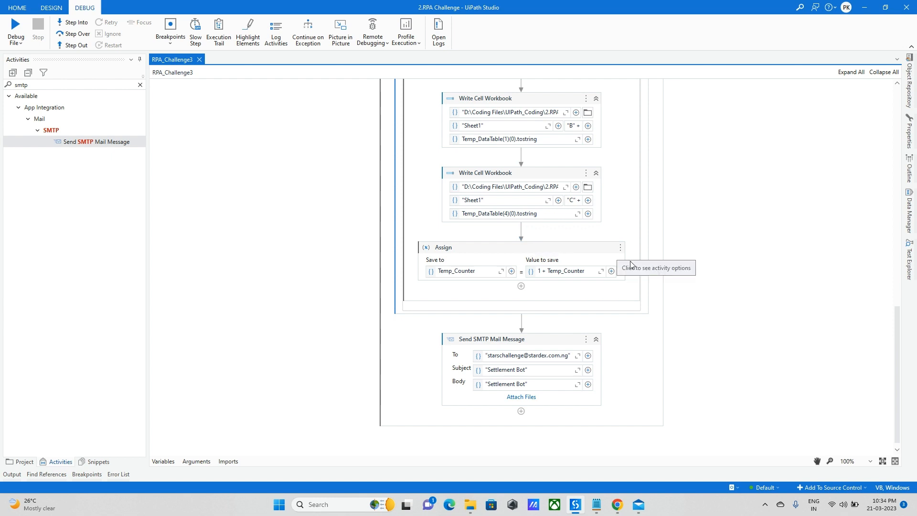
pyautogui.moveTo(690, 286)
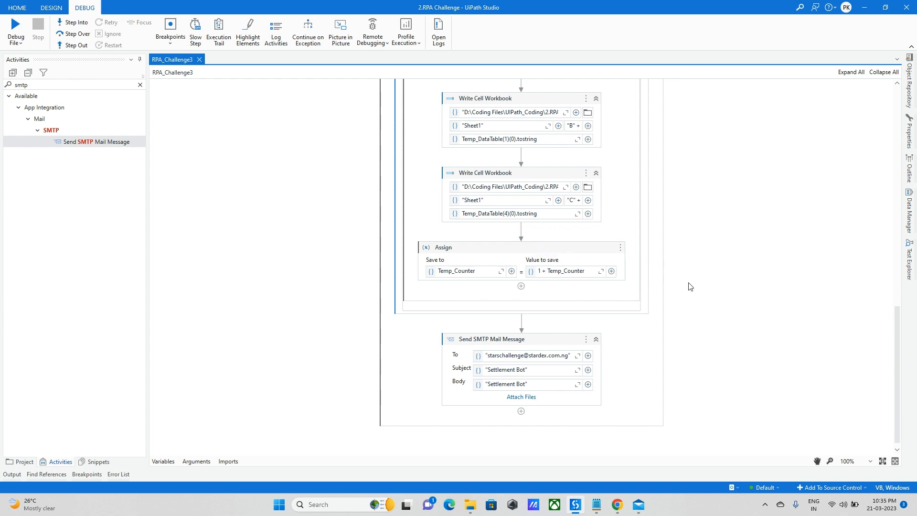